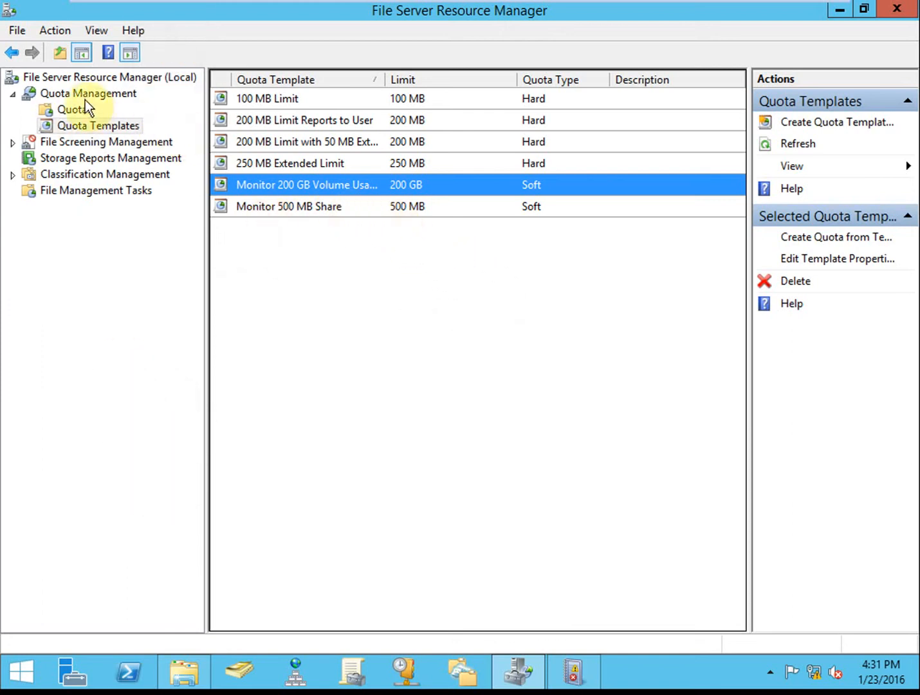
Step: Collapse the quota branch back to the Quota Management overview
left_click(89, 93)
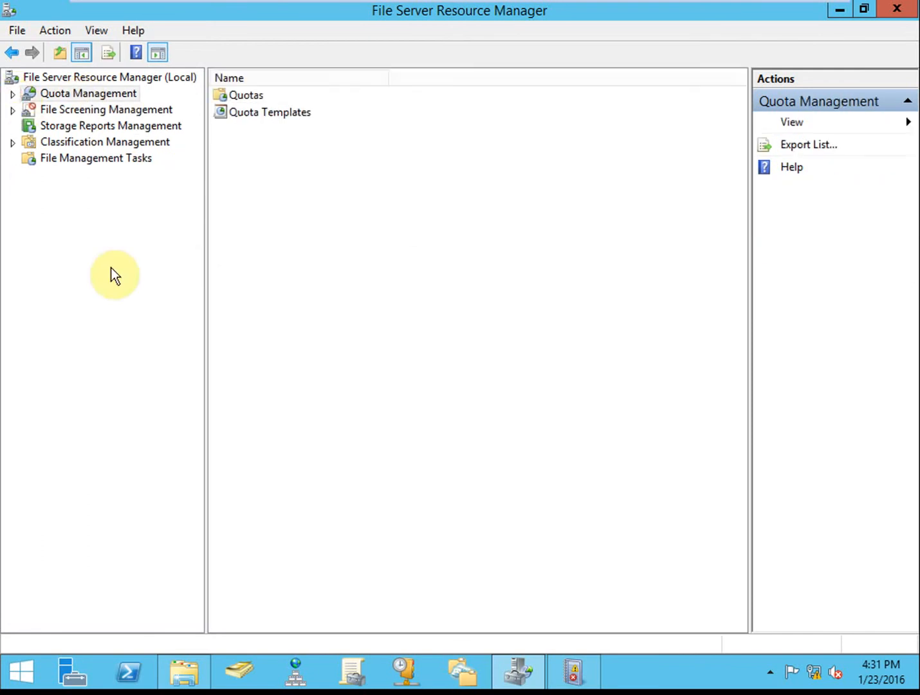
mouse_move(126, 296)
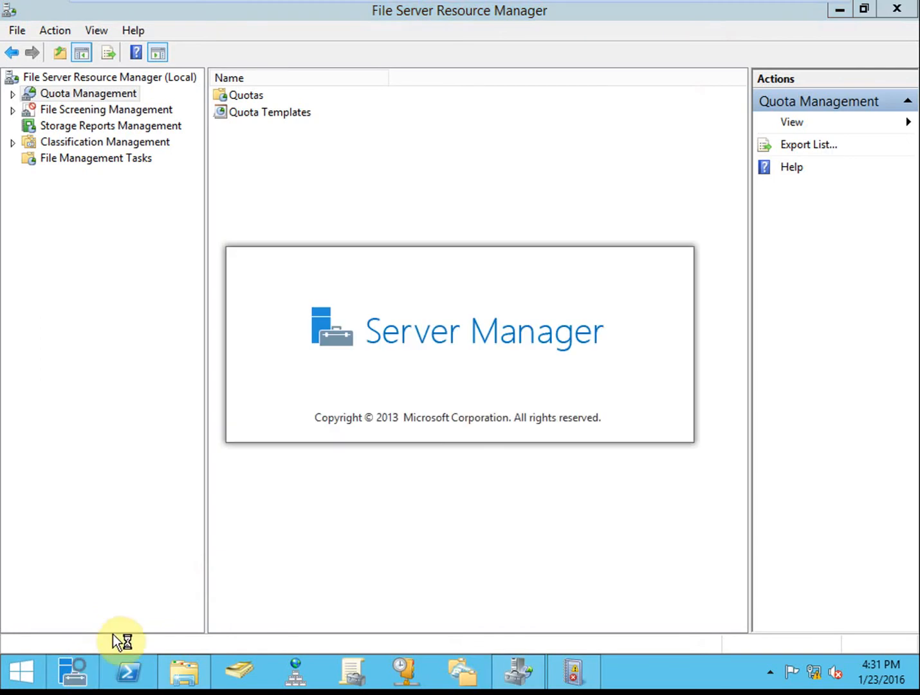
Step: In Server Manager's Add Roles wizard, expand File and iSCSI Services to find File Server Resource Manager
left_click(72, 671)
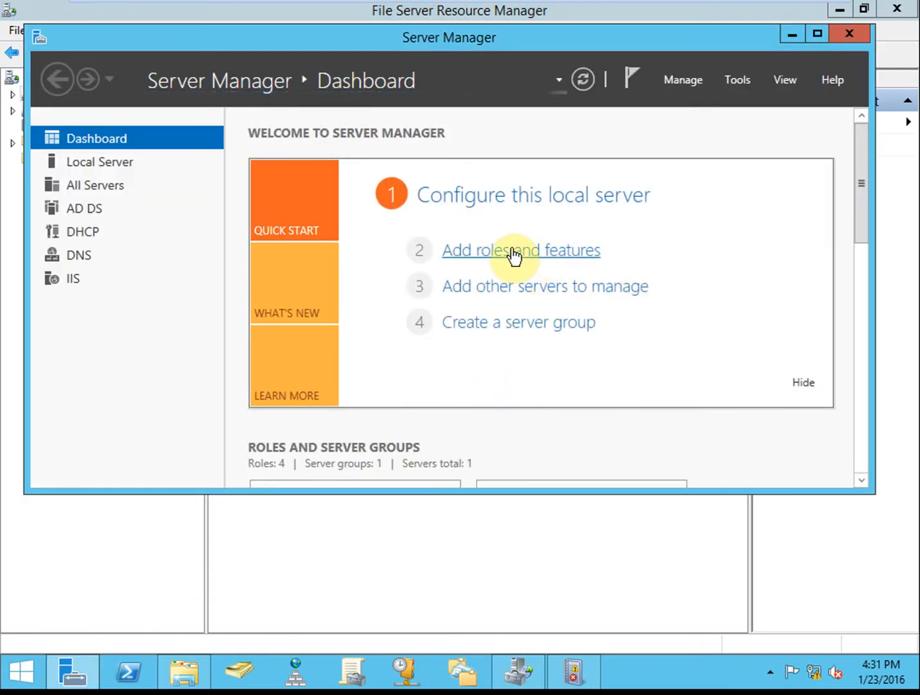
left_click(521, 249)
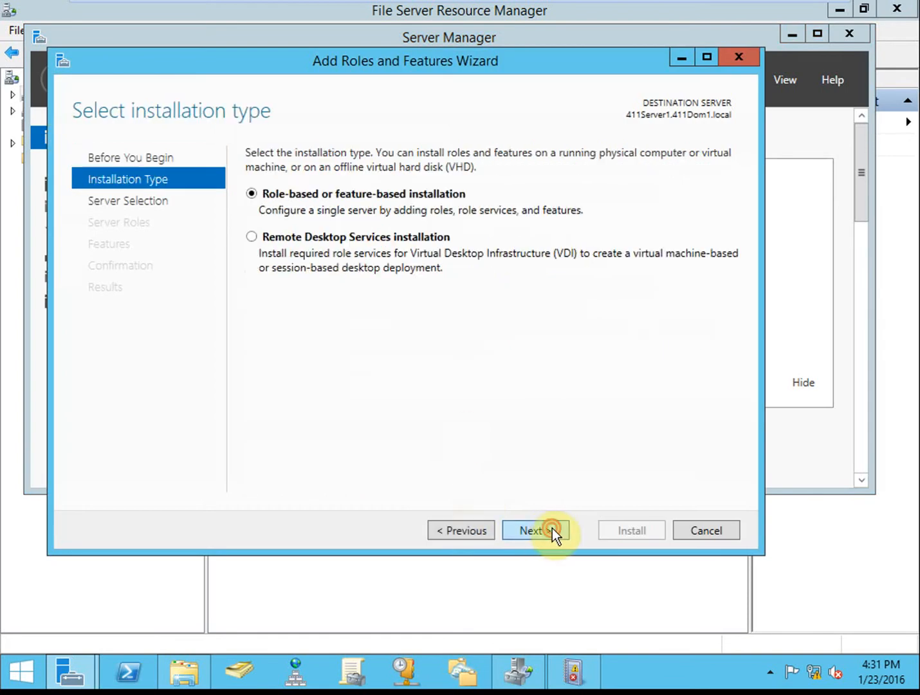
left_click(535, 531)
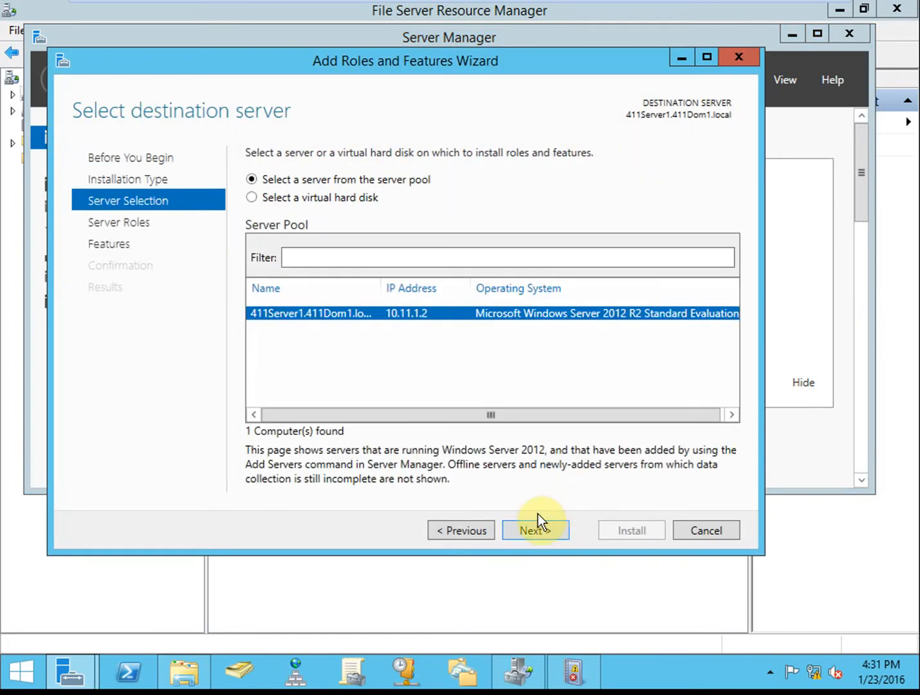
left_click(534, 530)
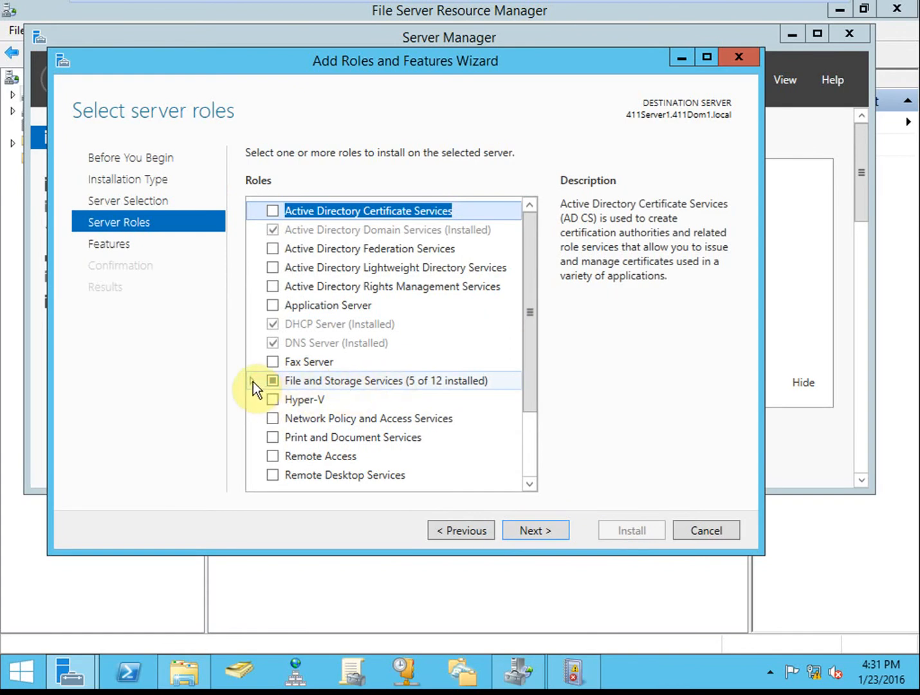
left_click(252, 380)
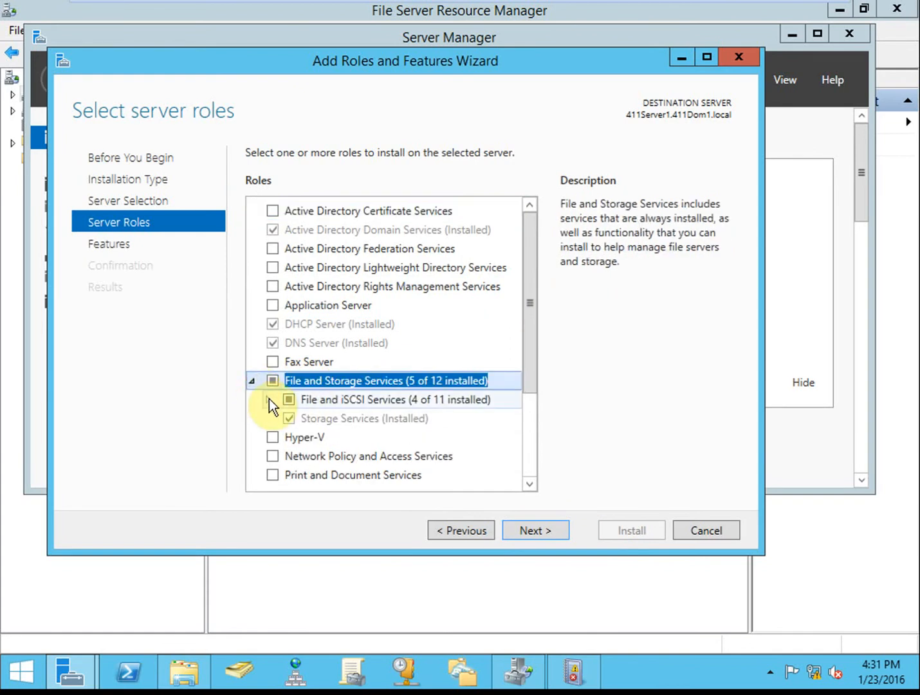
left_click(271, 399)
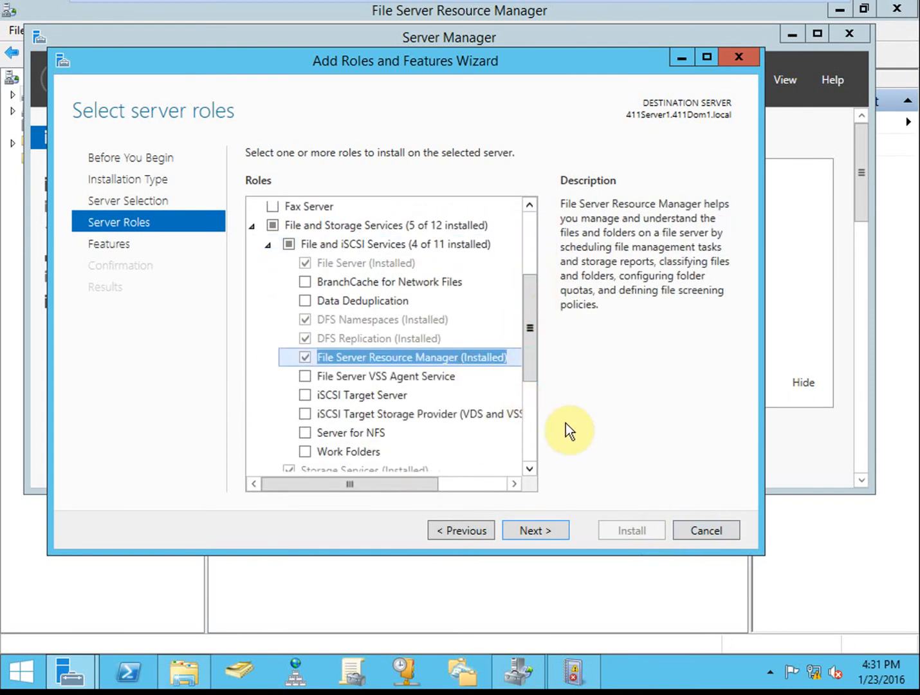
mouse_move(616, 464)
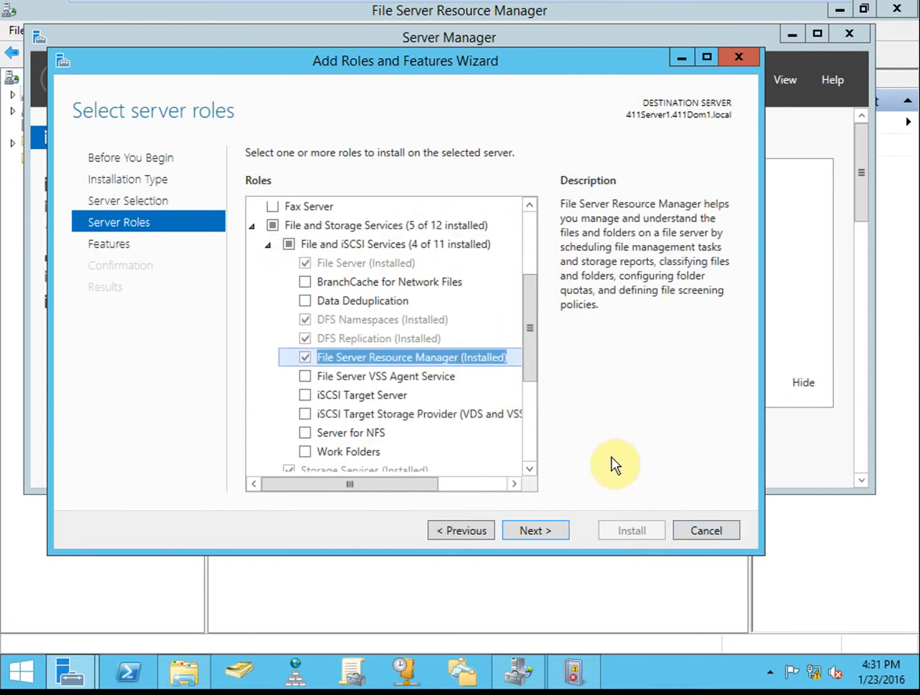
mouse_move(595, 459)
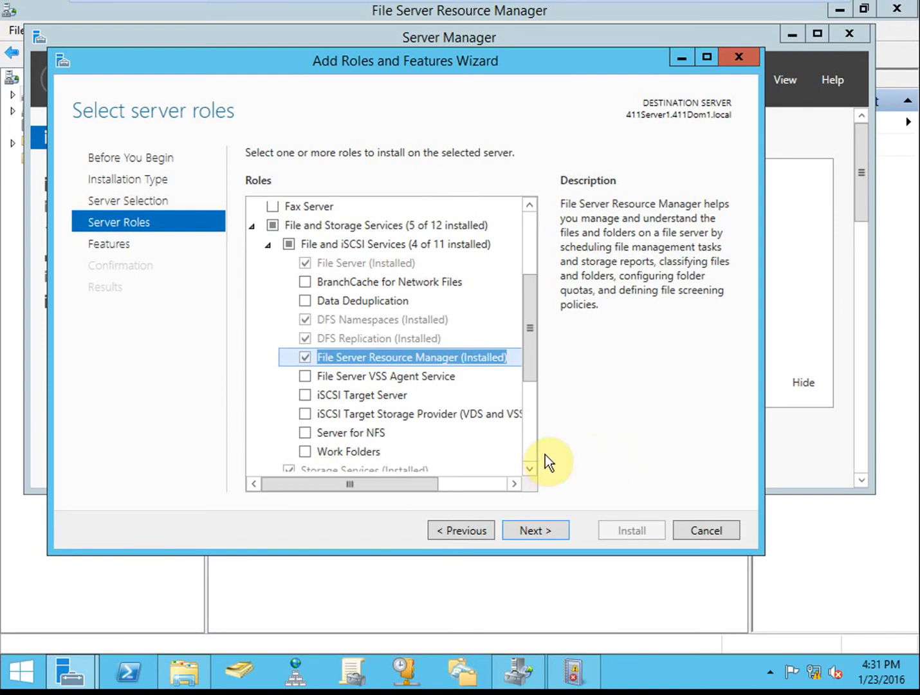
mouse_move(624, 350)
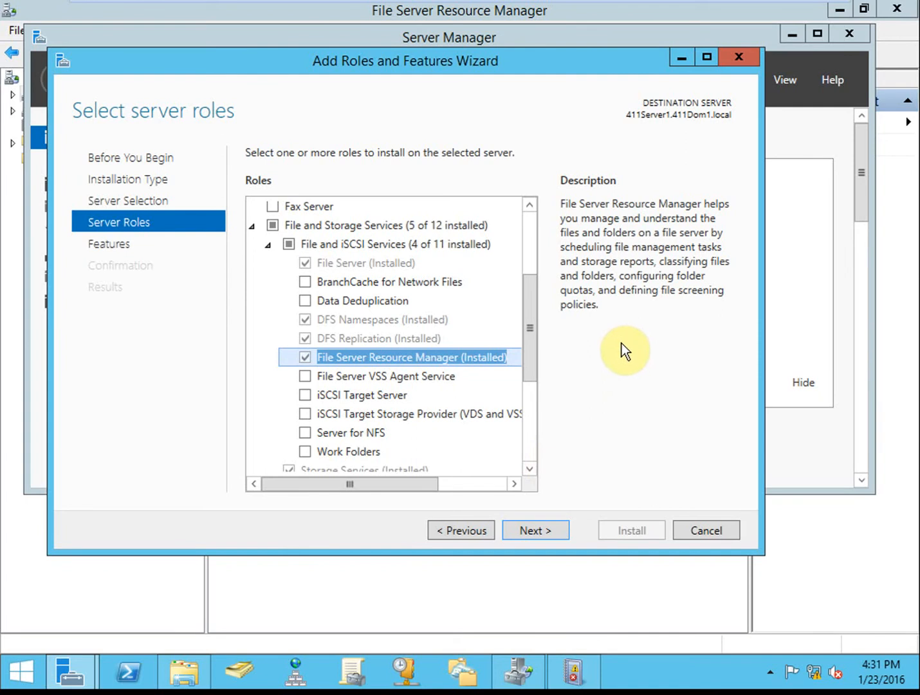
mouse_move(706, 530)
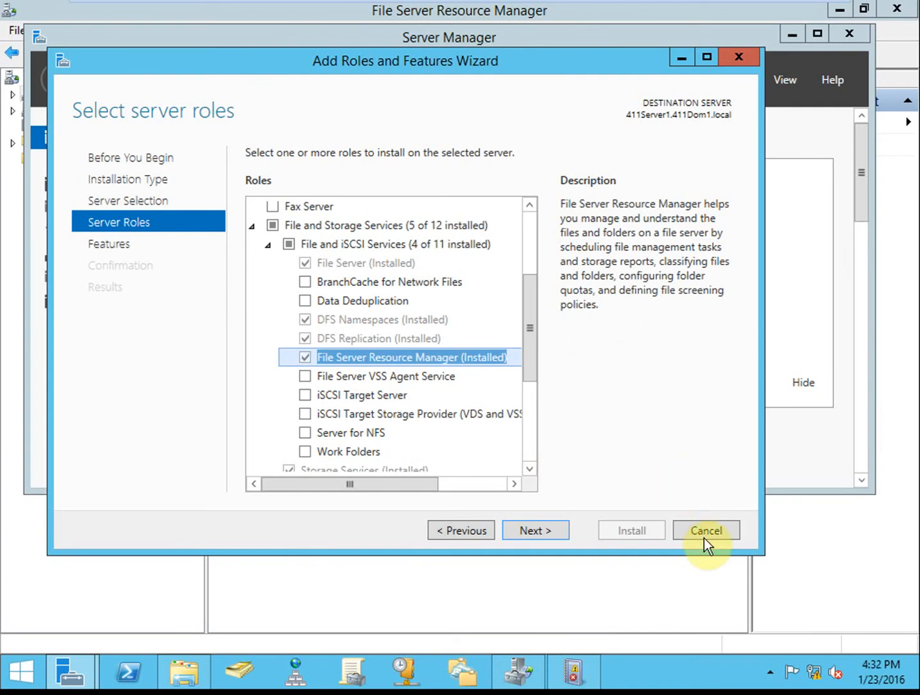
Step: Cancel the roles wizard and show the File Screening Management overview
left_click(705, 530)
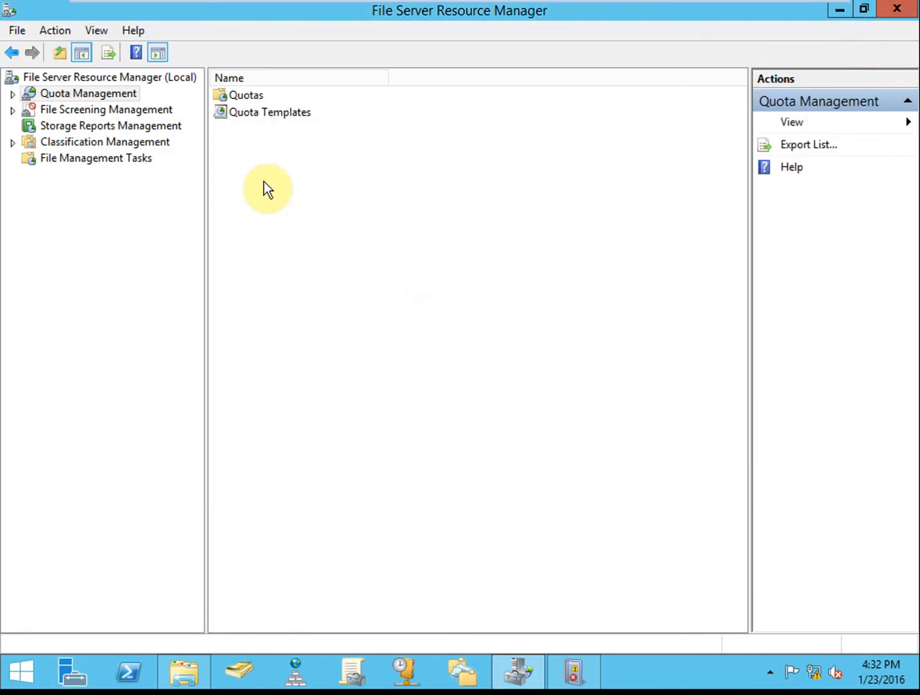
mouse_move(270, 203)
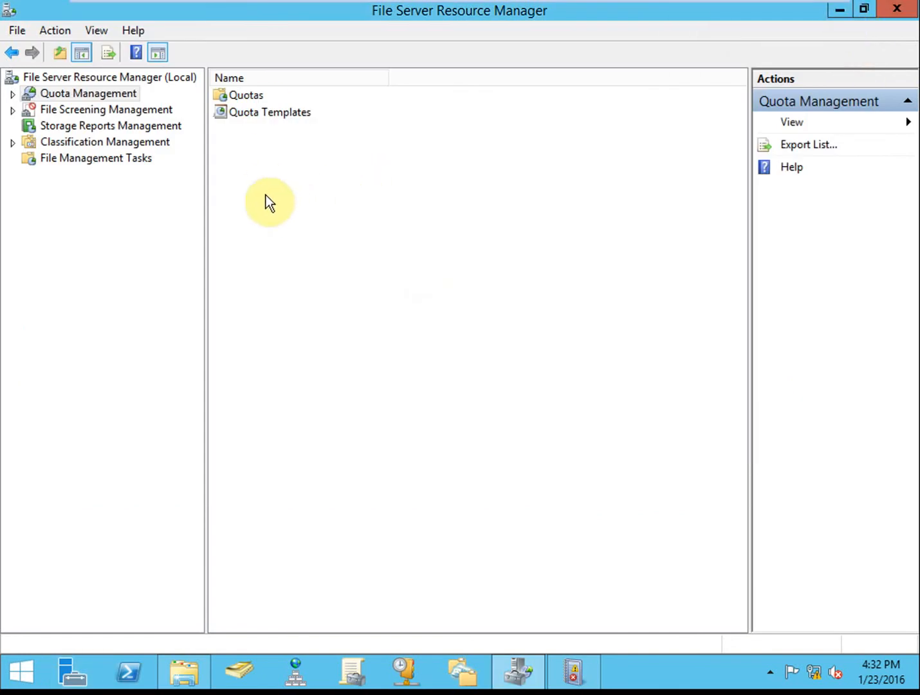
mouse_move(205, 226)
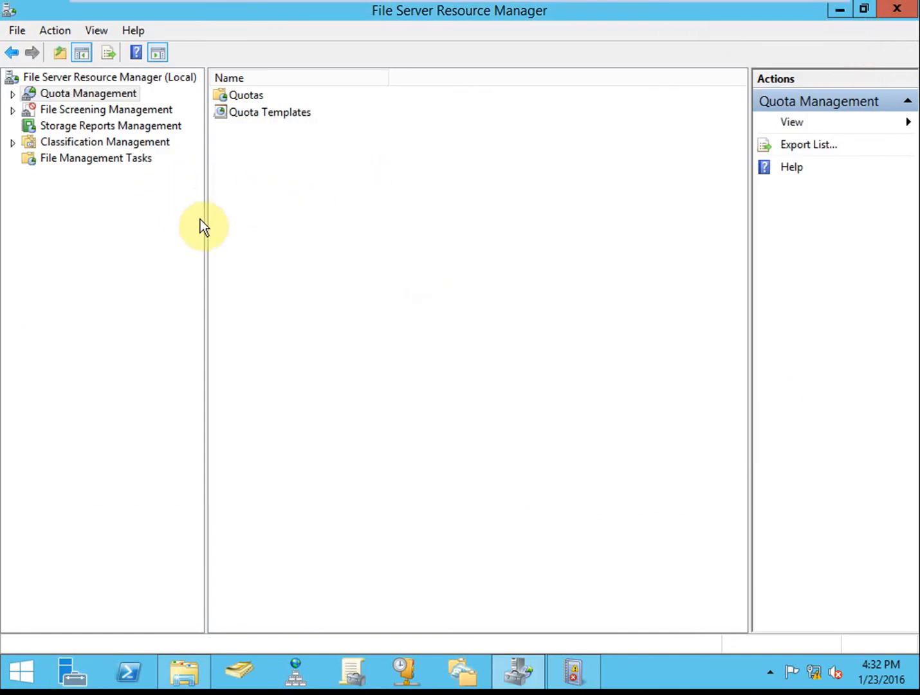
mouse_move(154, 99)
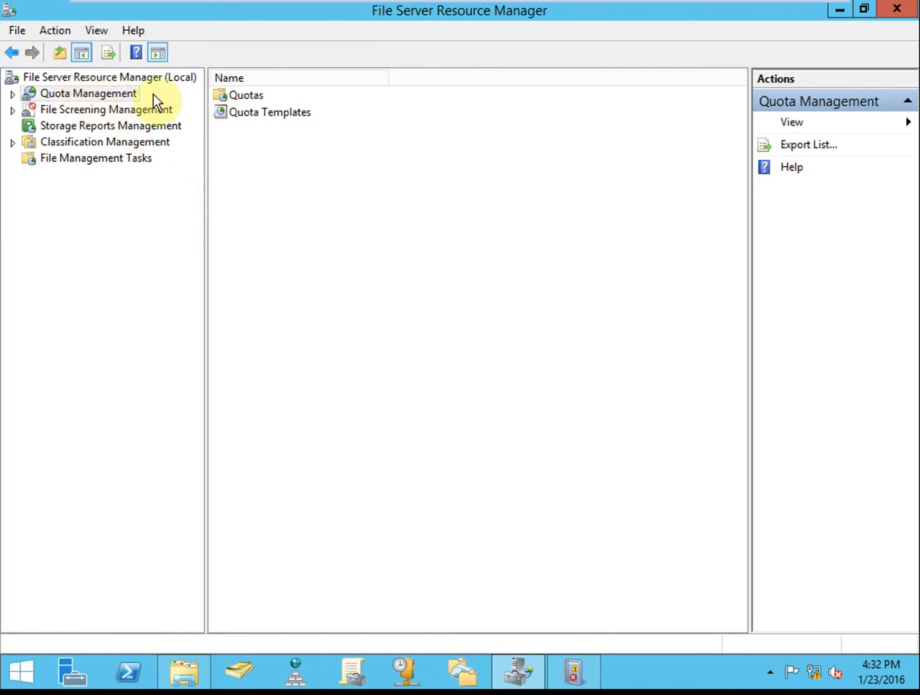
mouse_move(132, 114)
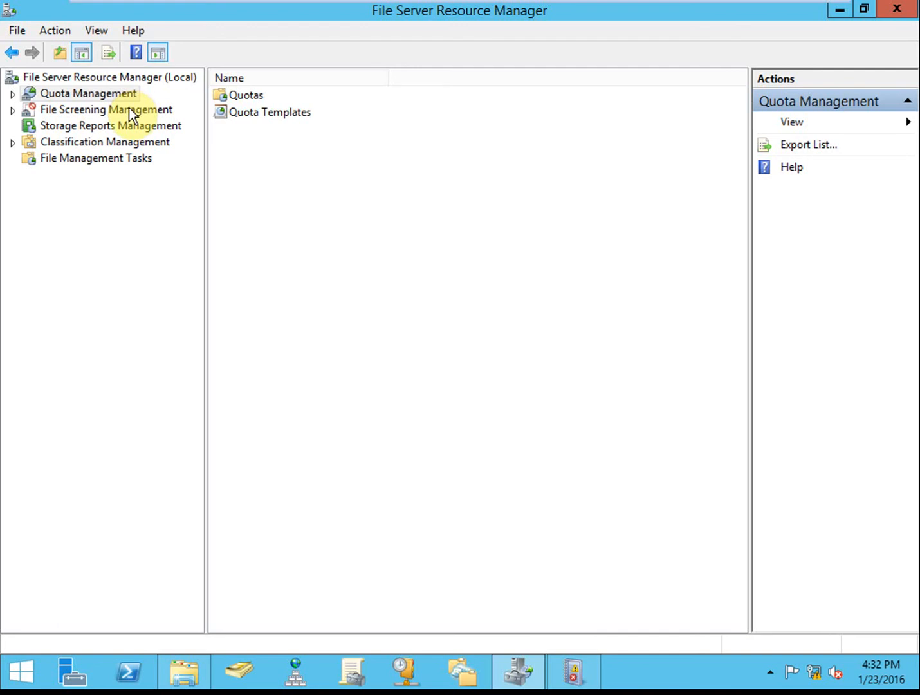
left_click(105, 109)
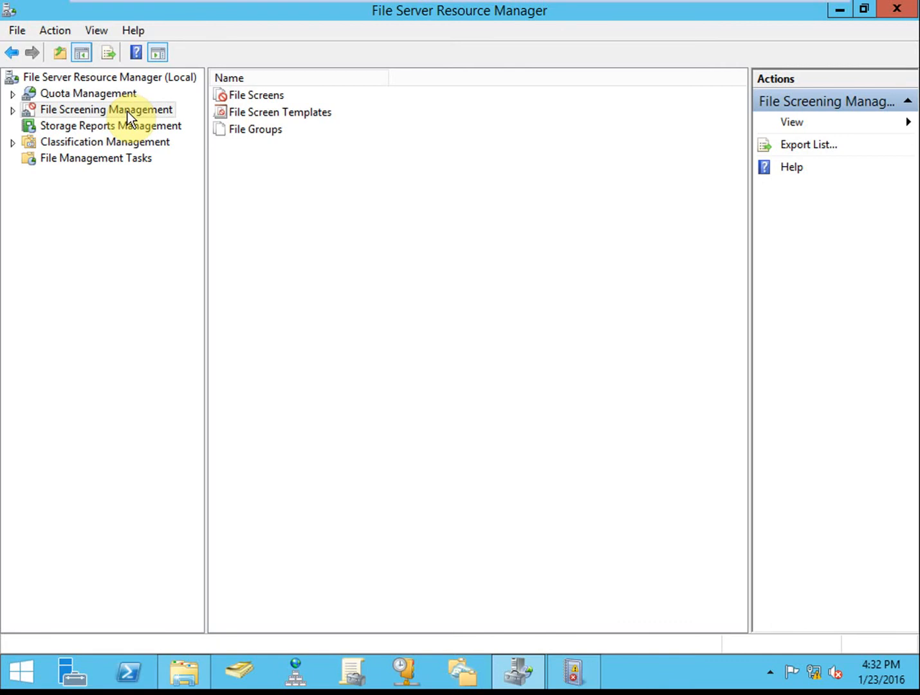
left_click(12, 108)
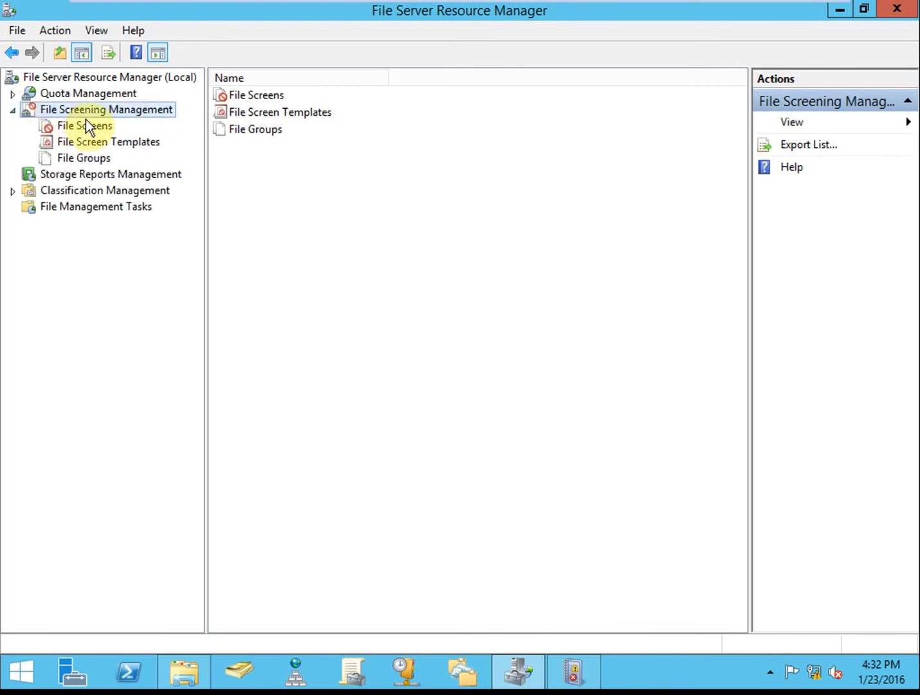
left_click(108, 142)
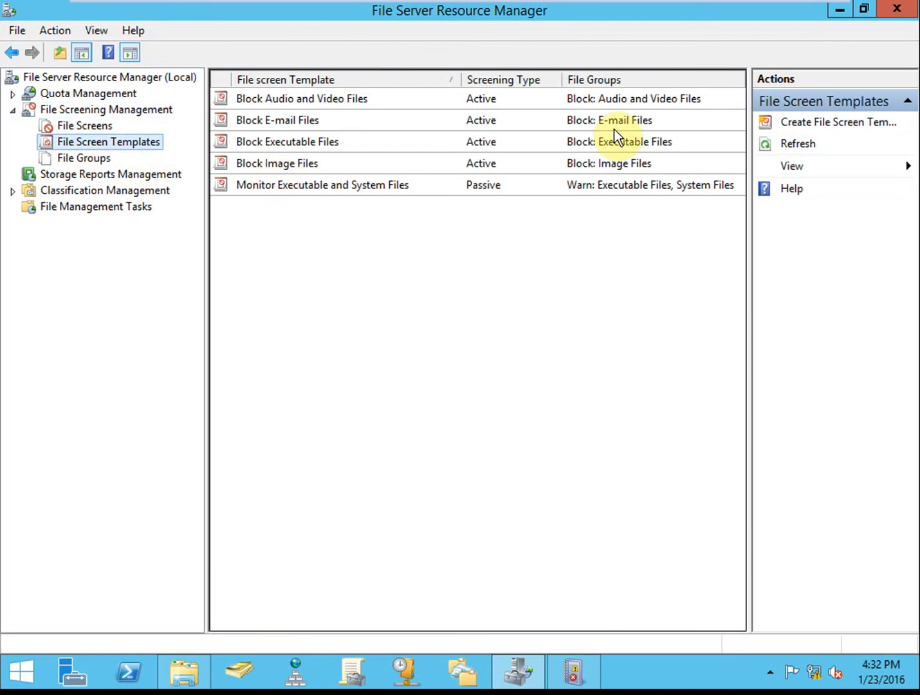
left_click(302, 98)
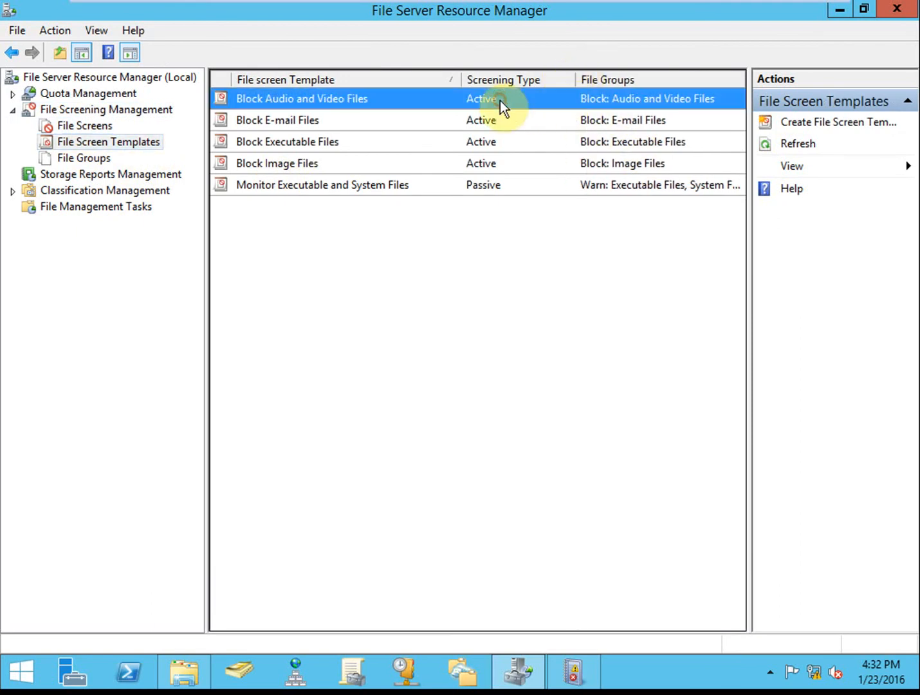
left_click(301, 98)
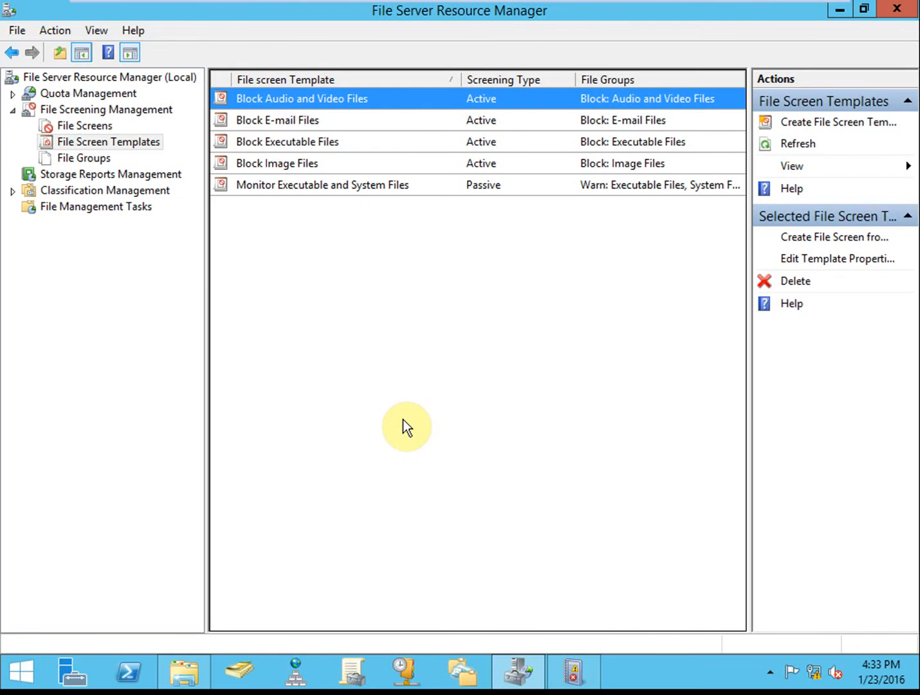
left_click(322, 184)
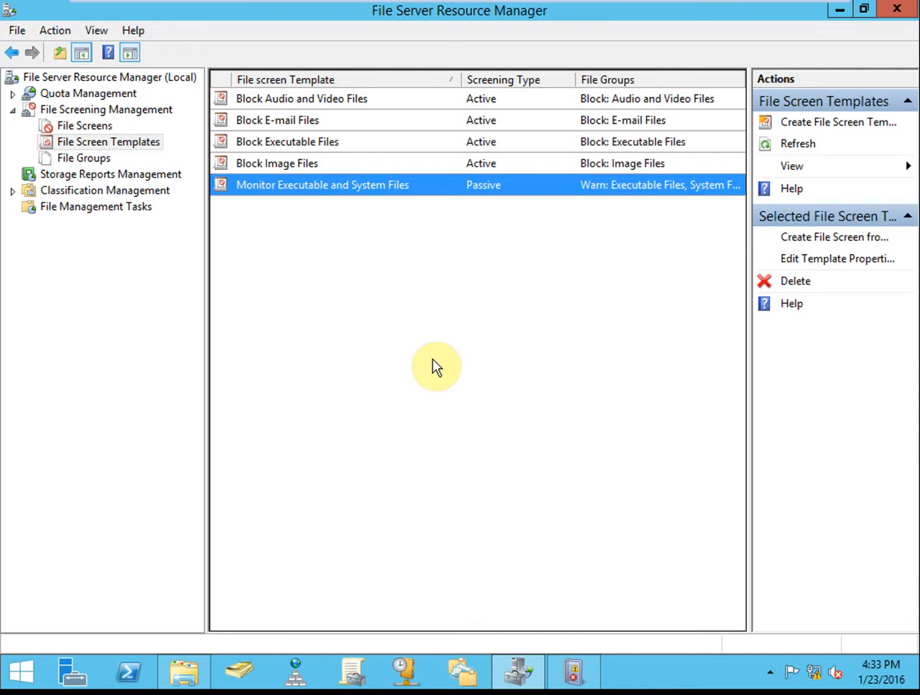
mouse_move(473, 304)
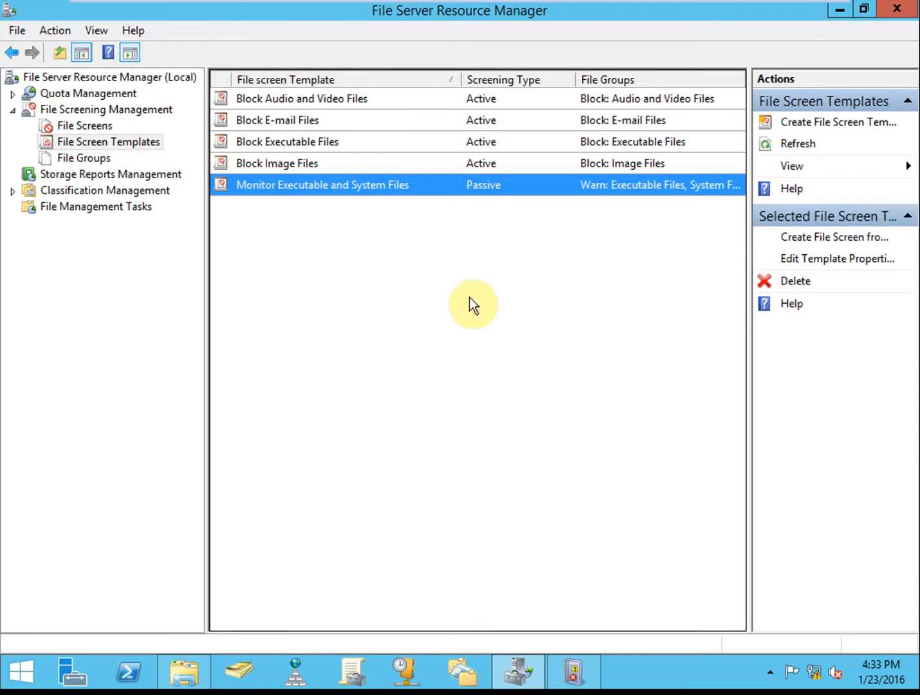
mouse_move(16, 116)
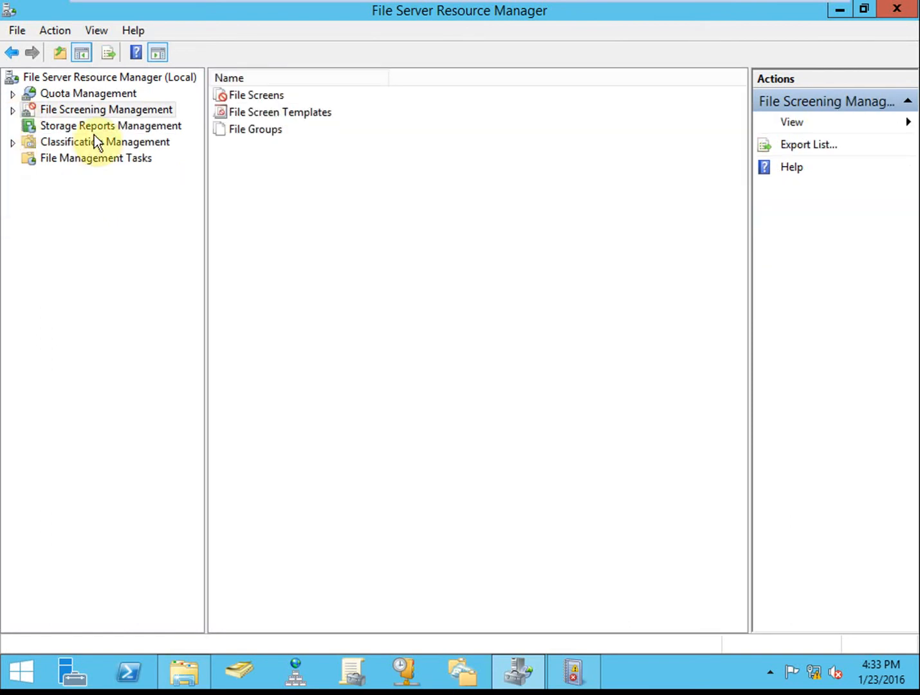
mouse_move(165, 132)
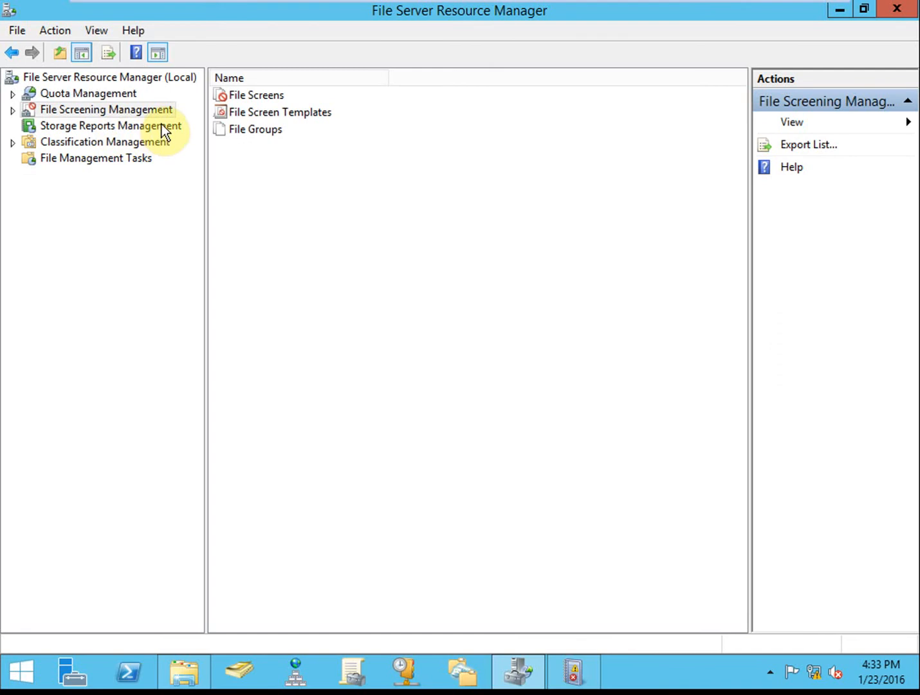
Step: Switch between the empty Storage Reports view and the Classification Management overview
left_click(111, 125)
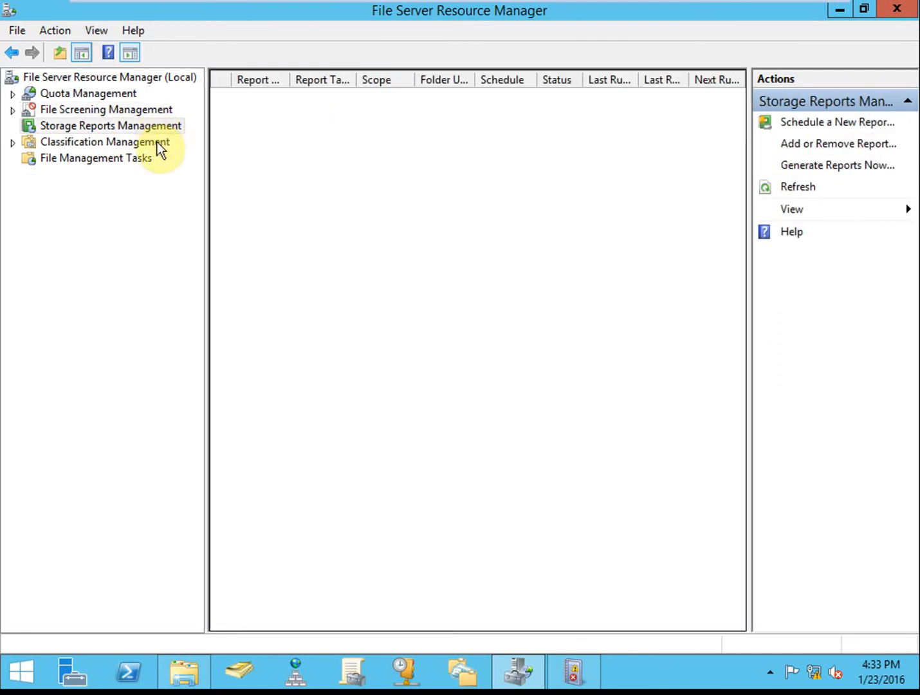
left_click(104, 142)
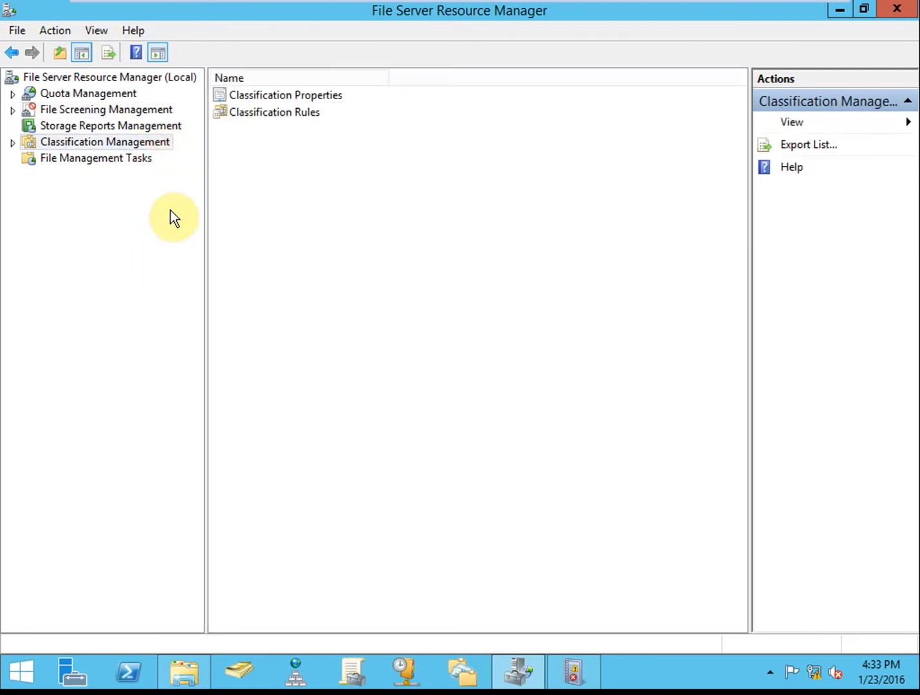
mouse_move(78, 149)
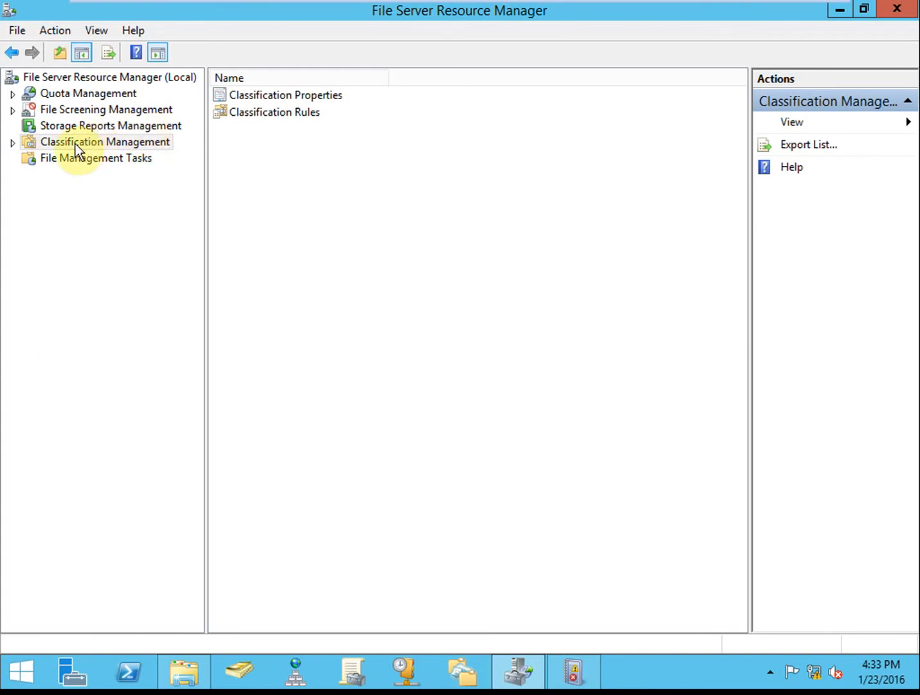
left_click(110, 125)
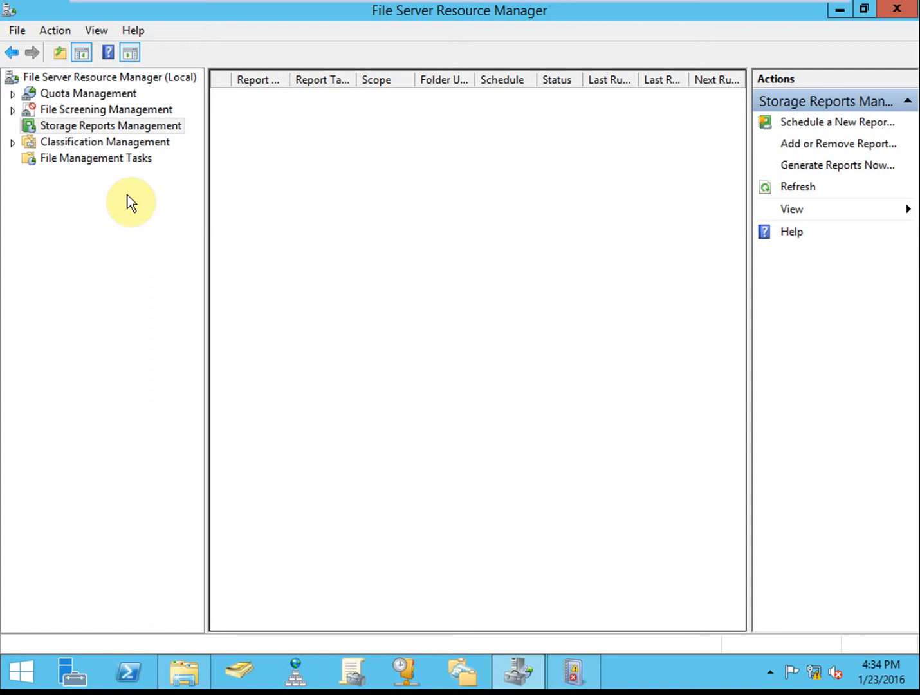
left_click(105, 142)
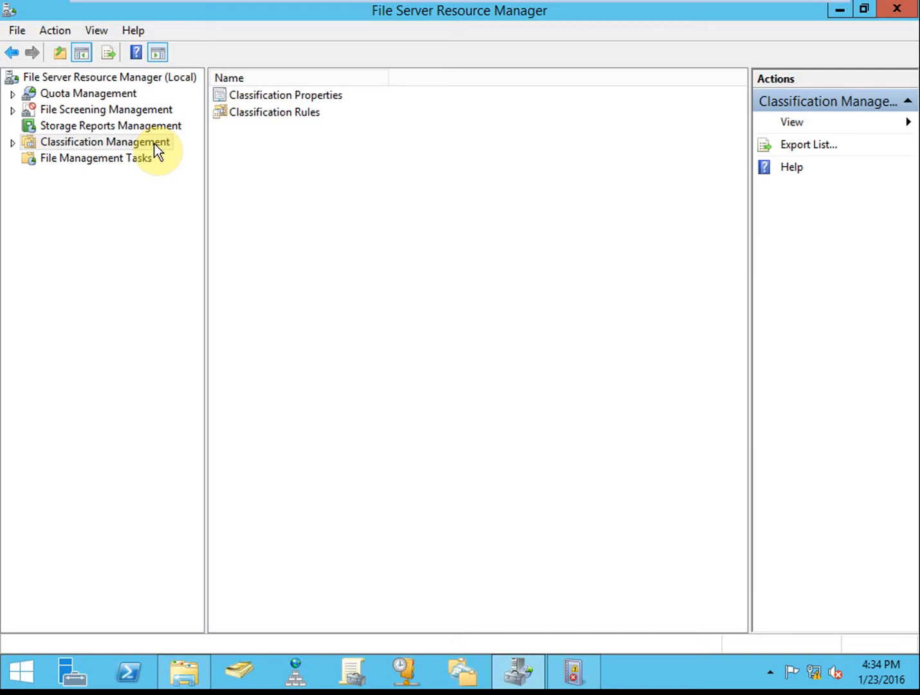
mouse_move(61, 146)
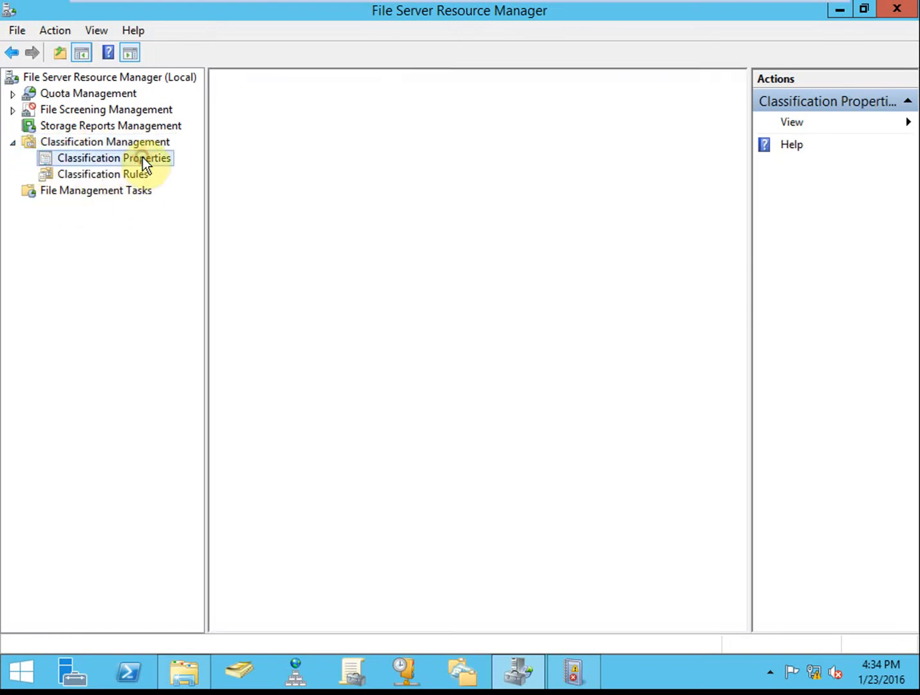
Step: List classification properties, select Folder Usage and Access-Denied Assistance Message, and widen the Name column
left_click(113, 158)
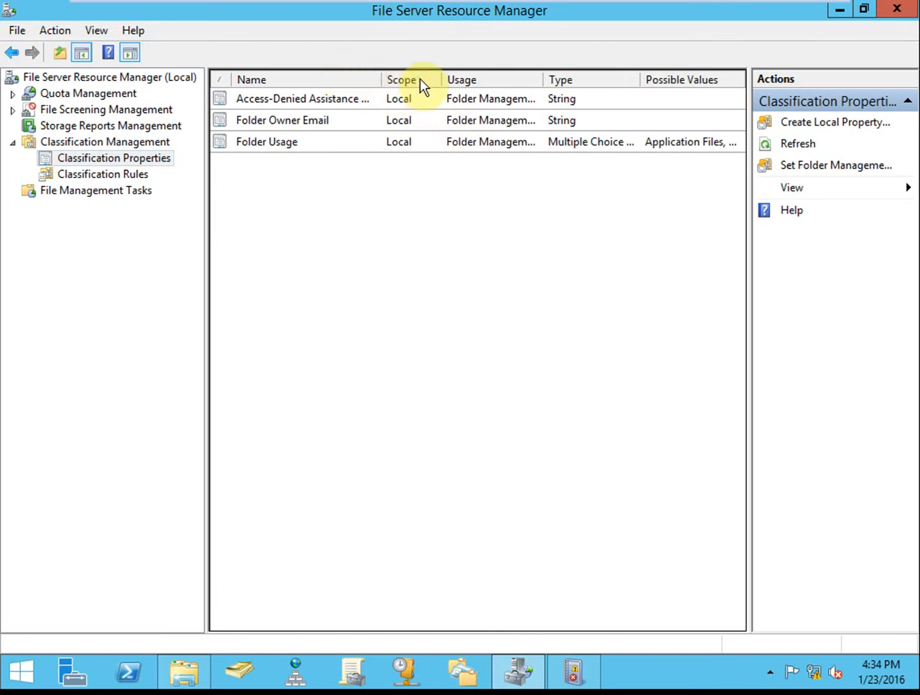
left_click(266, 142)
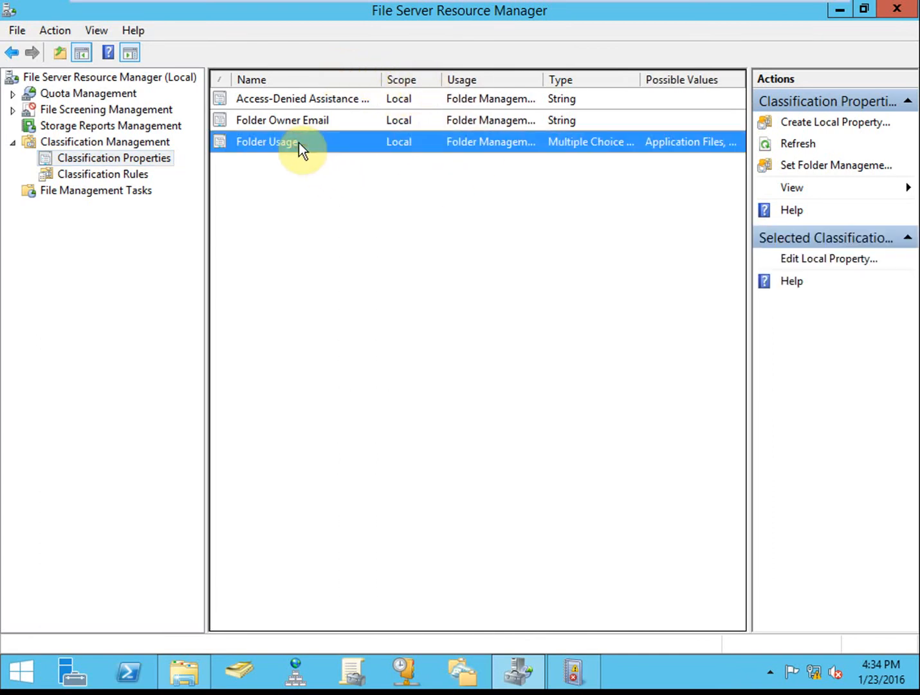
mouse_move(558, 156)
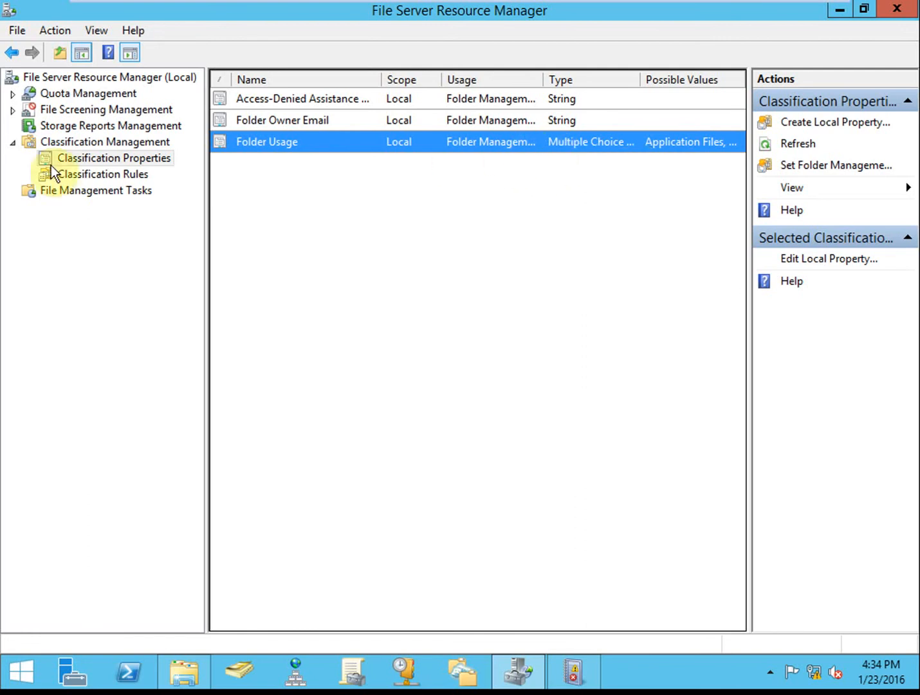
left_click(301, 98)
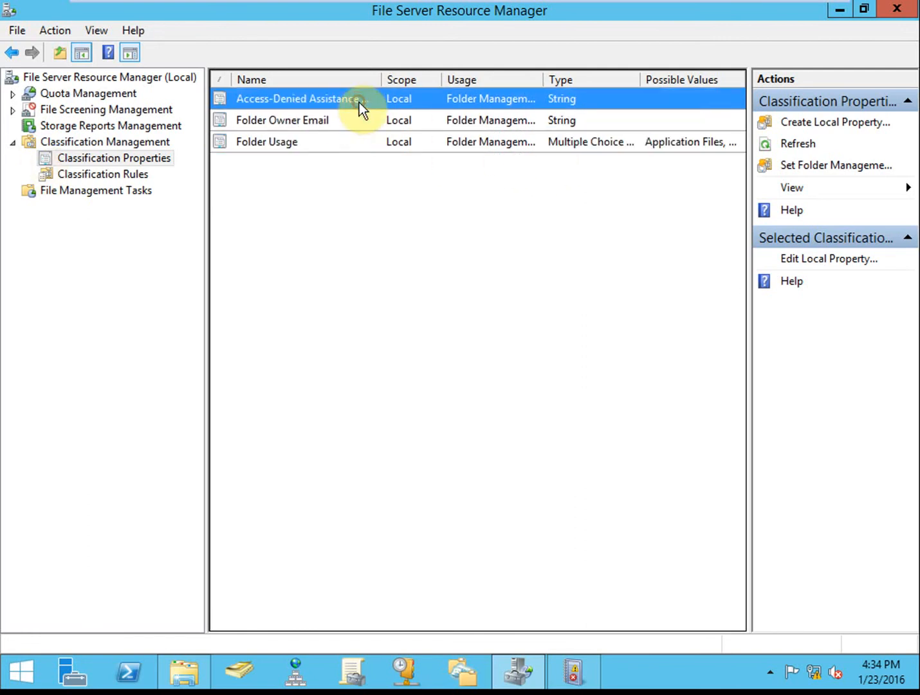
left_click(319, 99)
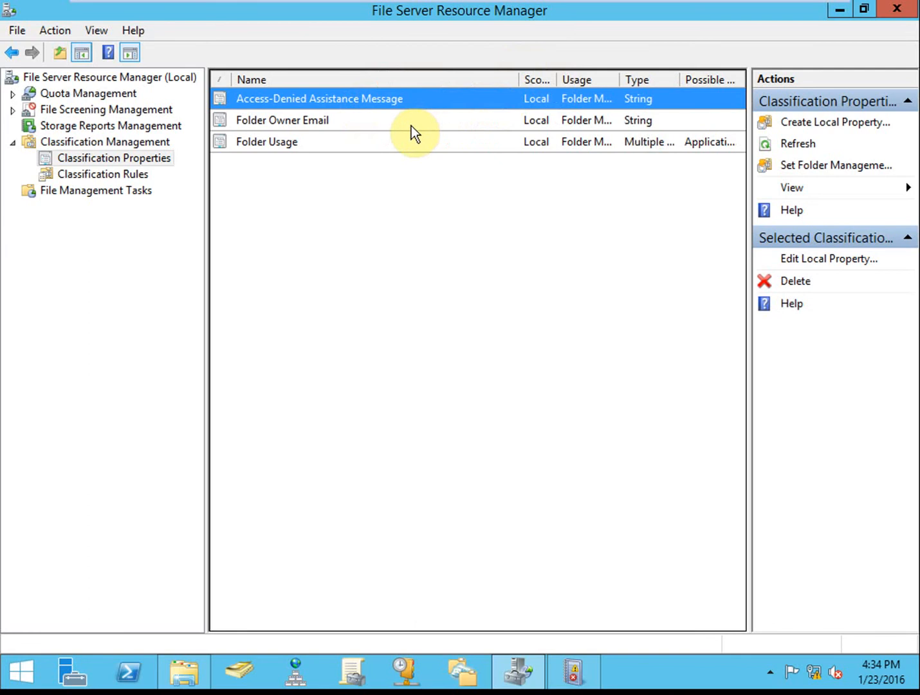
mouse_move(409, 135)
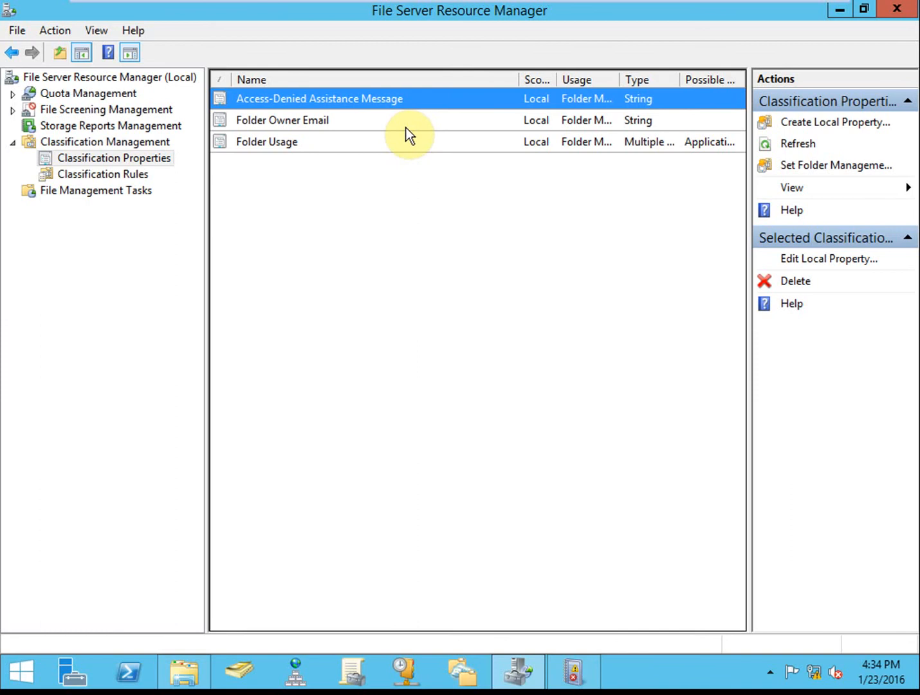
mouse_move(370, 121)
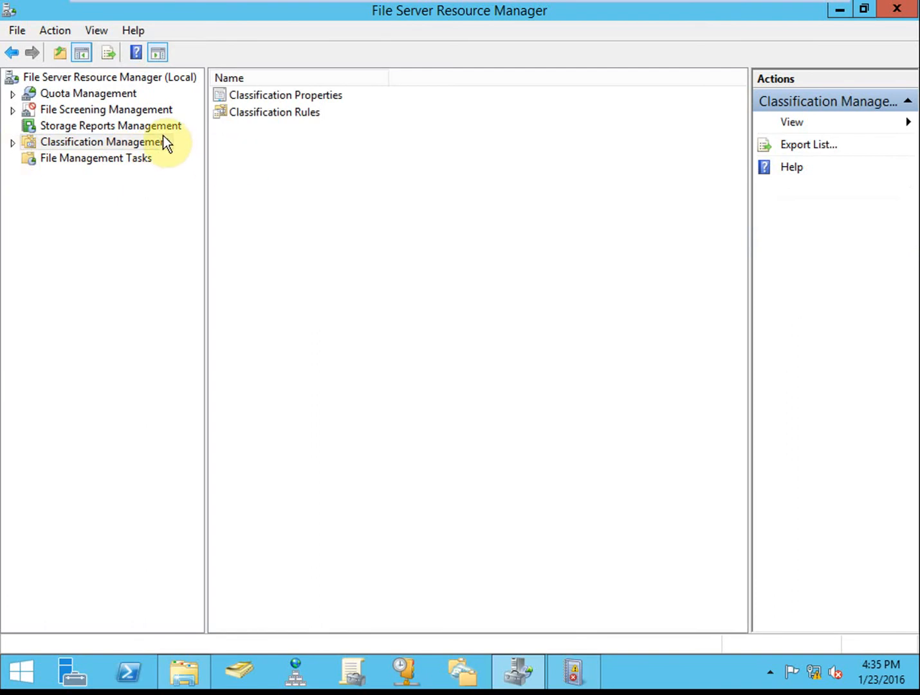
Step: View the empty File Management Tasks list, then select and expand Quota Management
left_click(95, 157)
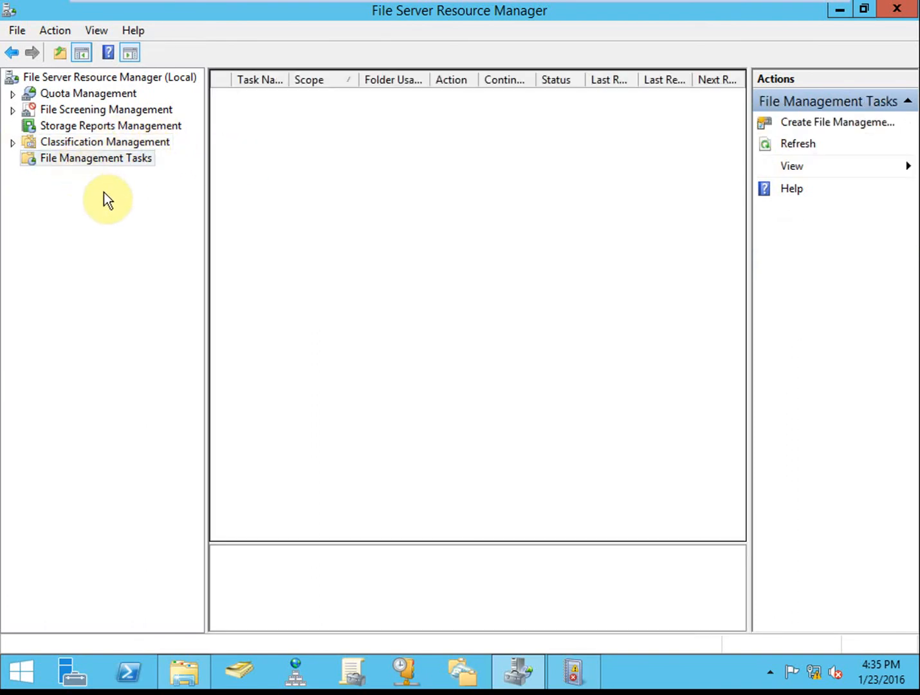
mouse_move(484, 223)
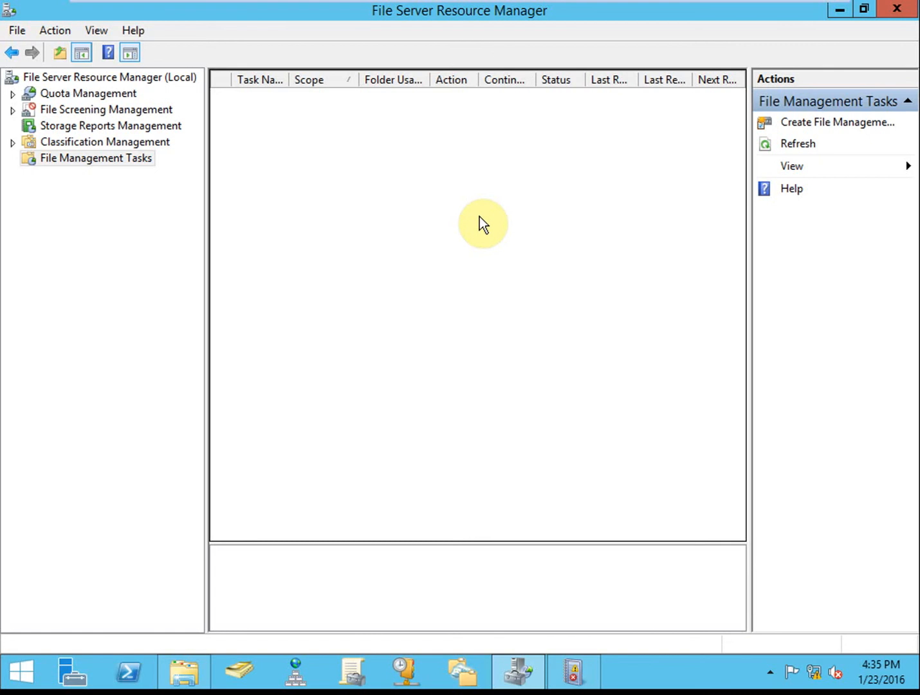
mouse_move(259, 237)
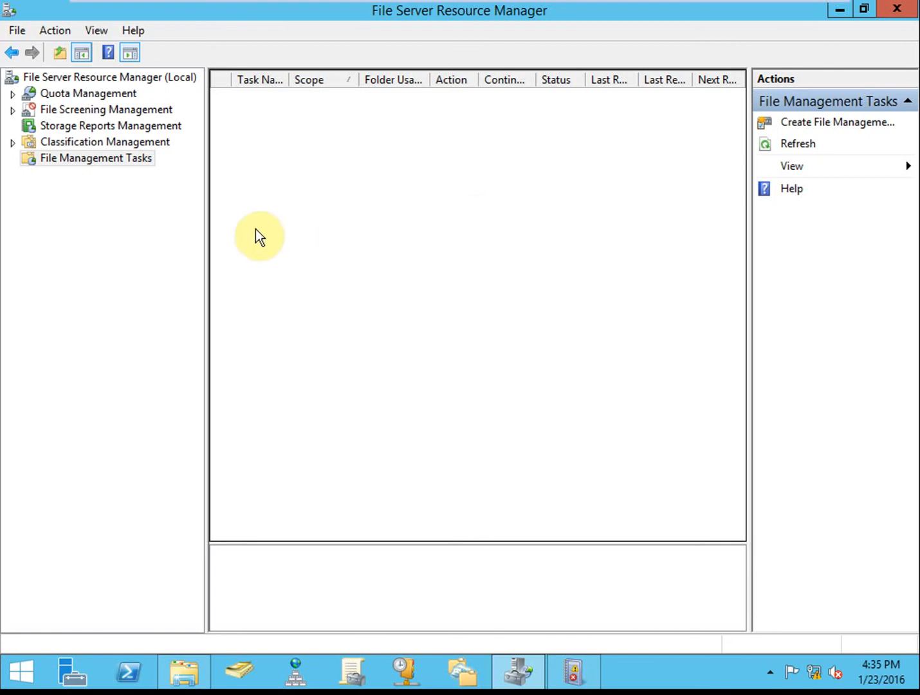
left_click(87, 93)
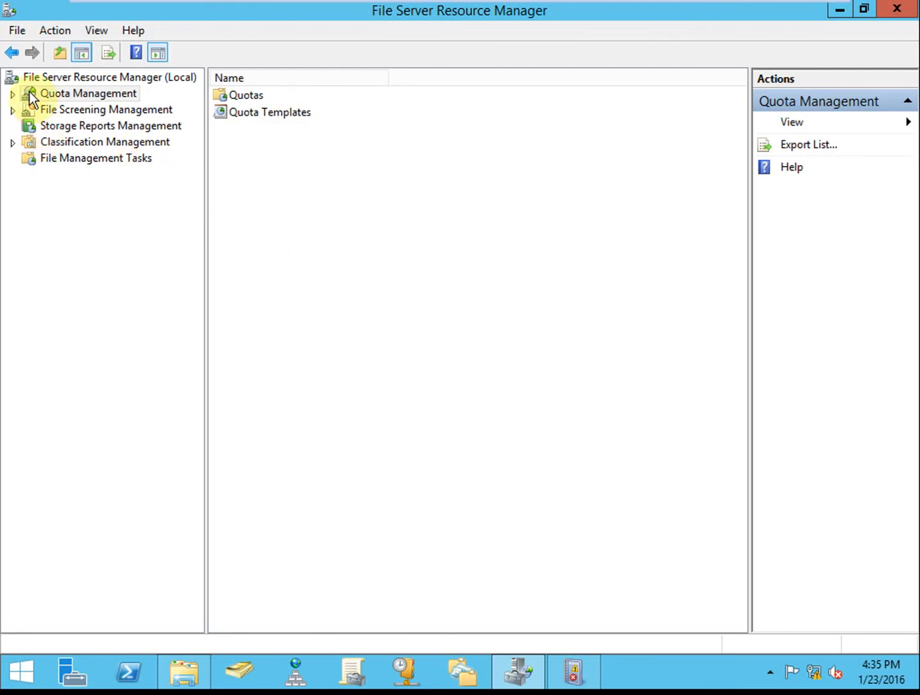
left_click(12, 93)
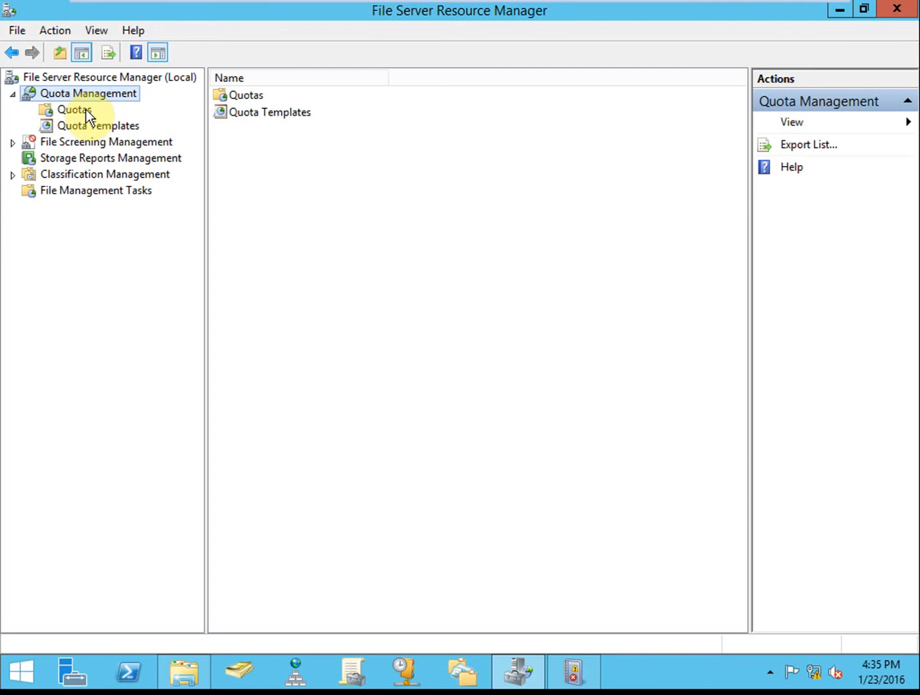
Step: Check the empty Quotas list, then view the six existing quota templates
left_click(74, 109)
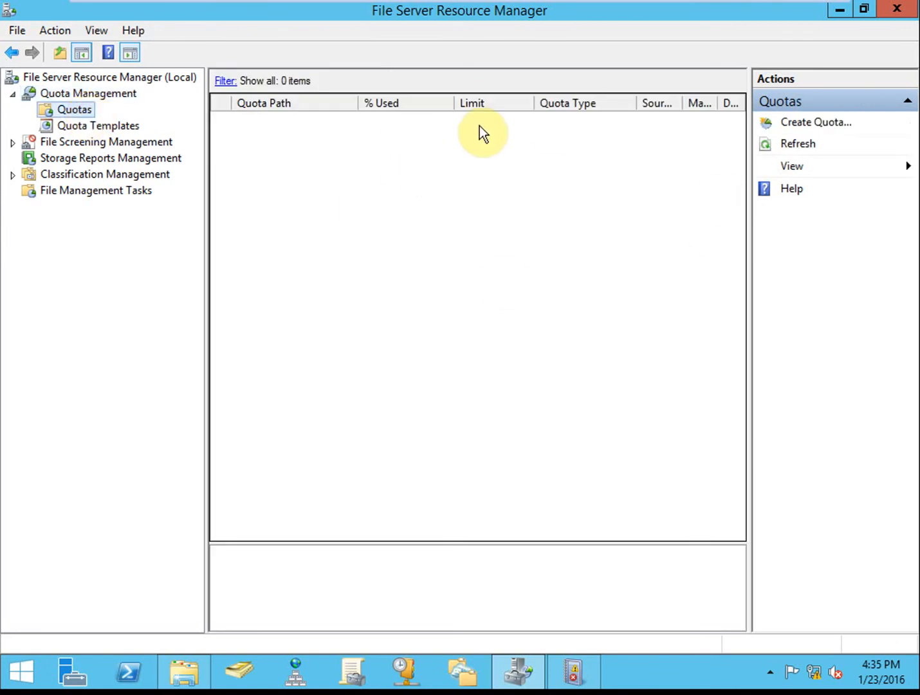
left_click(98, 126)
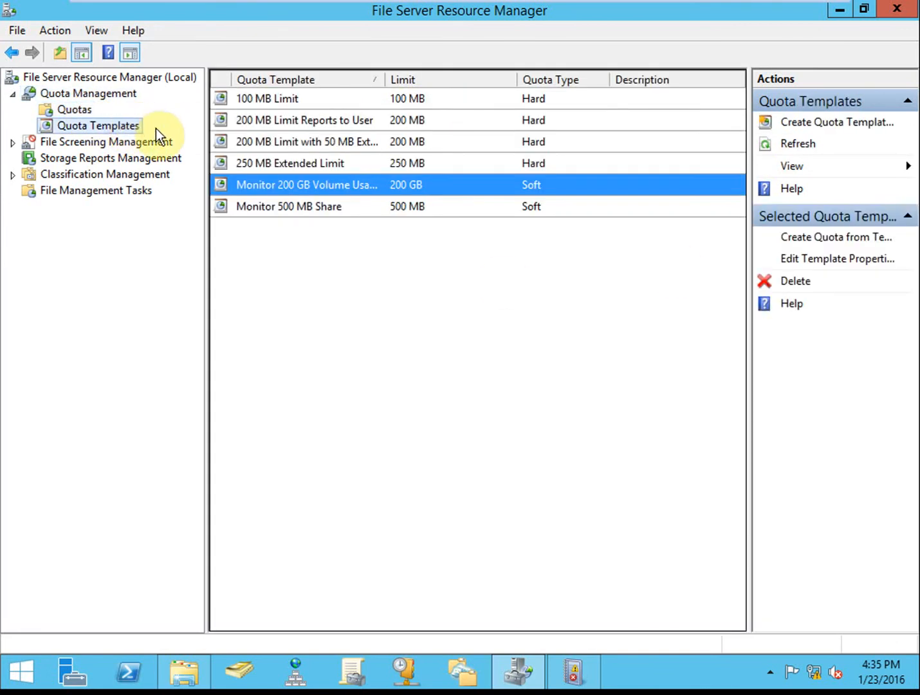
mouse_move(322, 109)
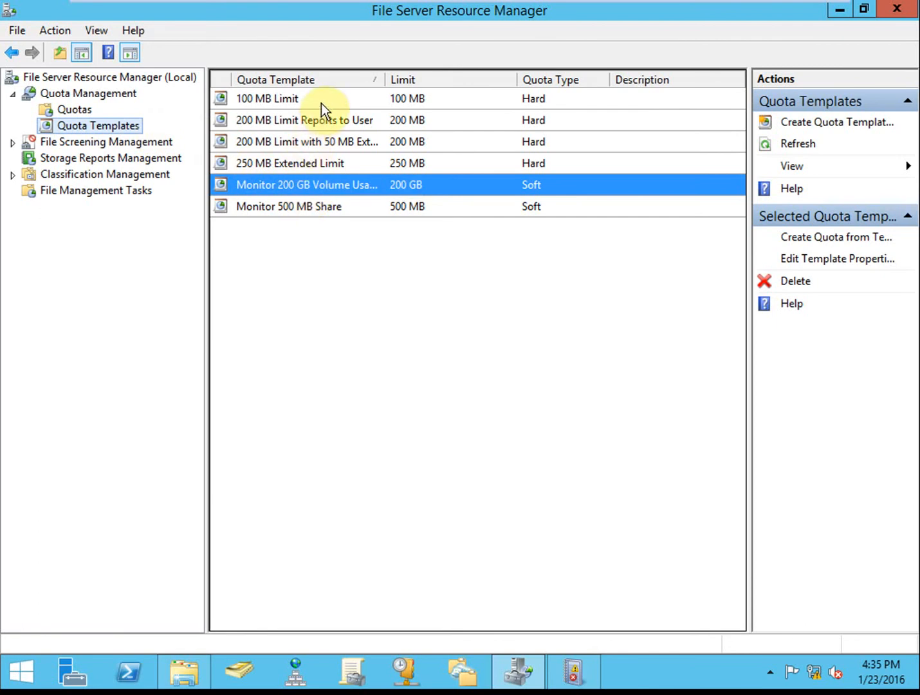
mouse_move(346, 127)
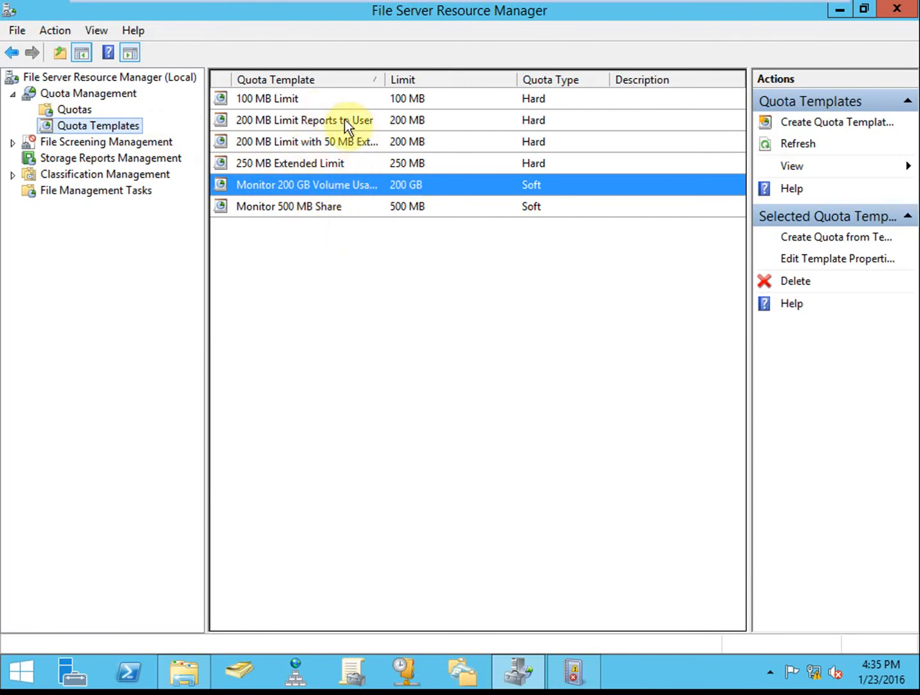
mouse_move(669, 217)
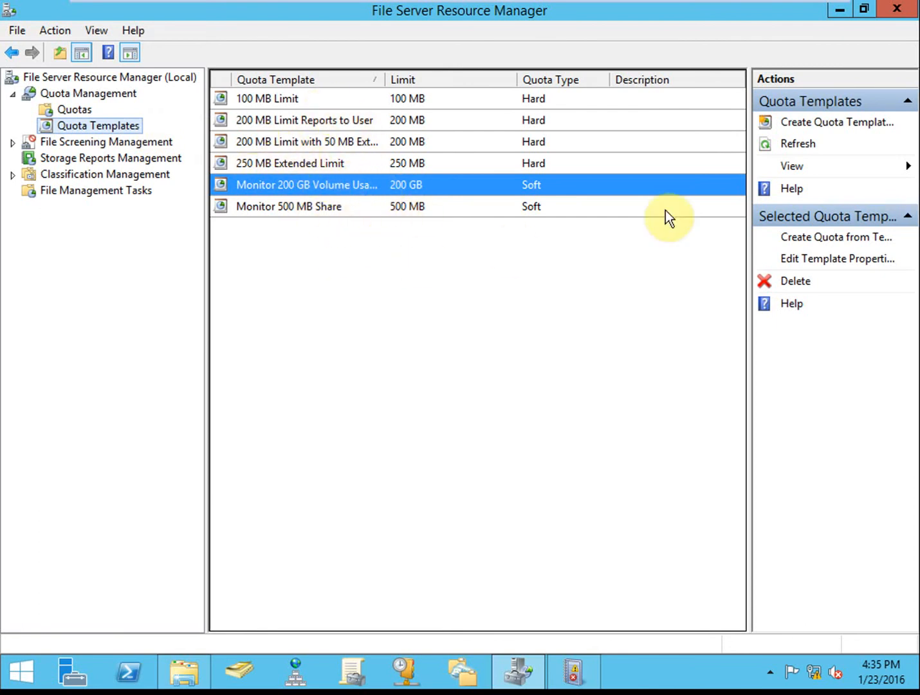
Step: Create template MktQuota, described '20 MB limit to Marketing Users', with a 20 MB limit
left_click(837, 122)
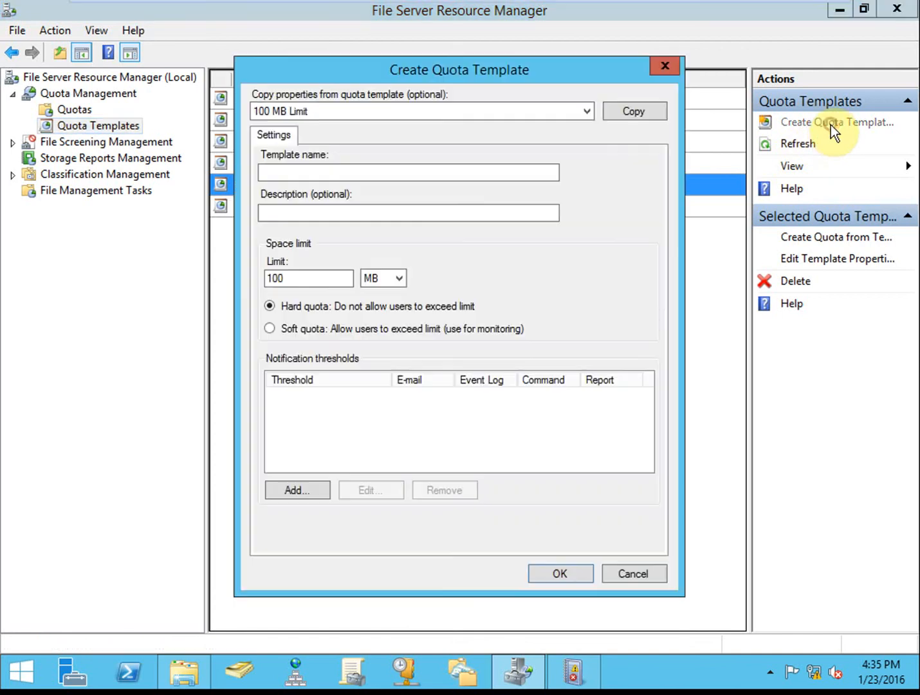
mouse_move(338, 122)
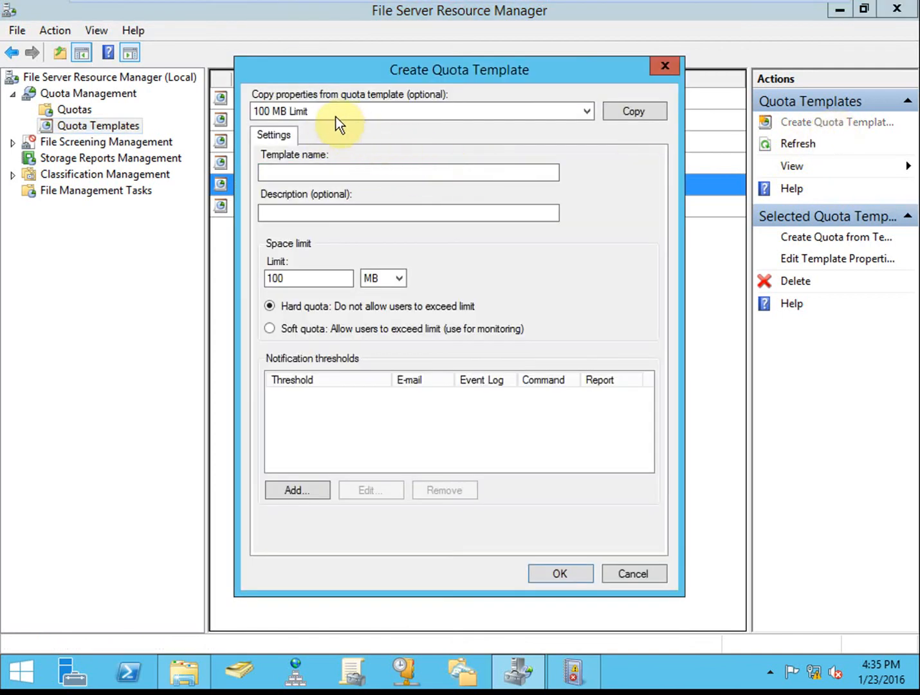
mouse_move(451, 125)
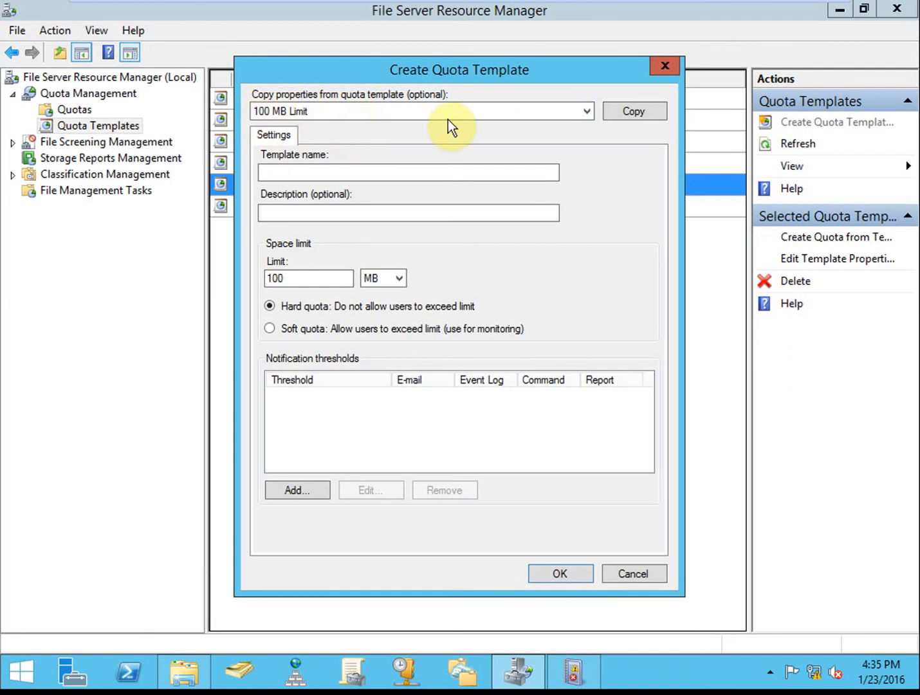
mouse_move(458, 98)
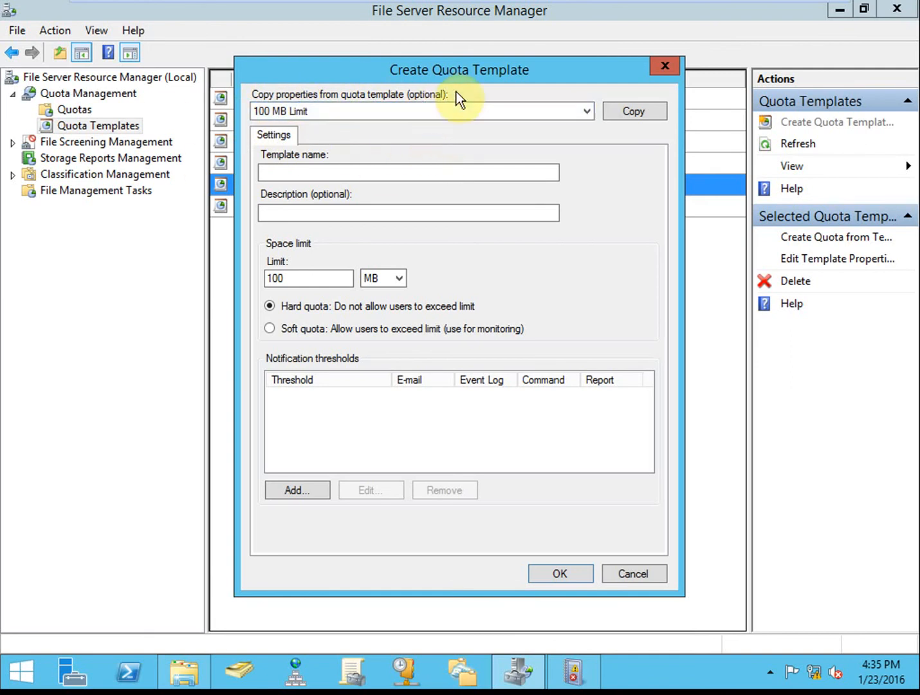
left_click(408, 172)
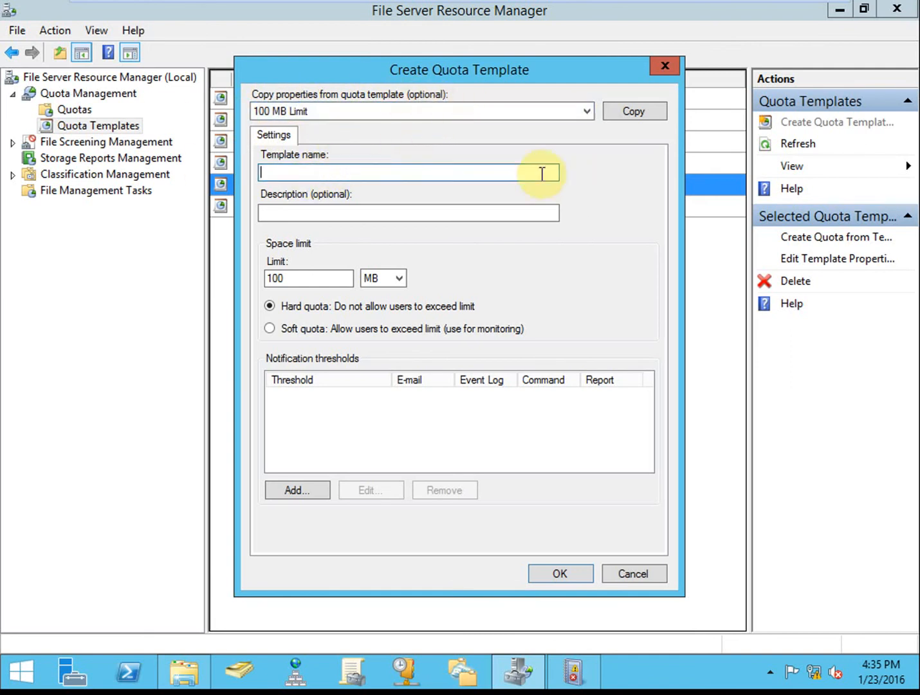
type("Mkt")
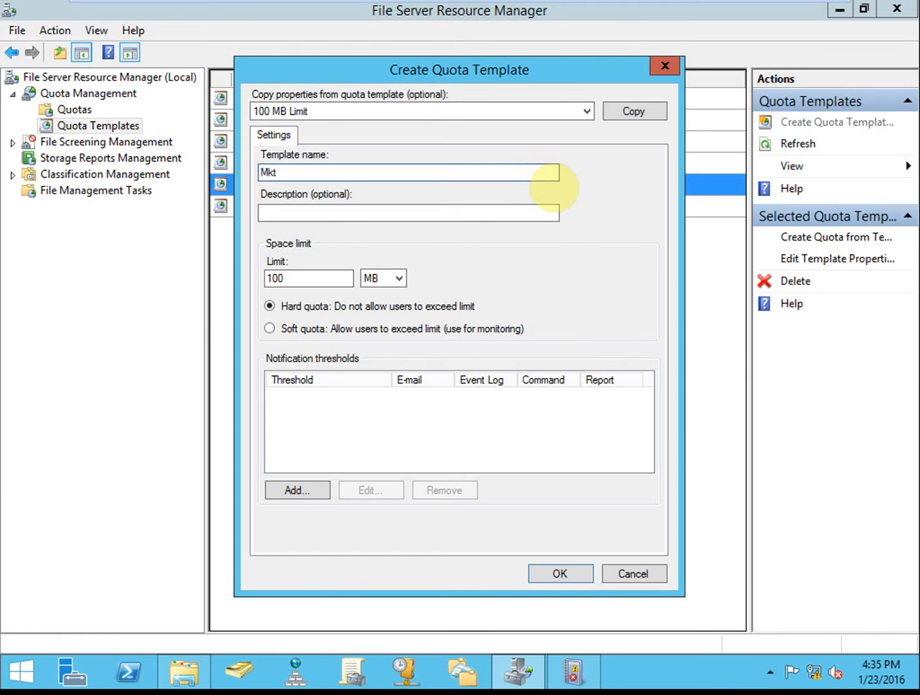
type("Quota")
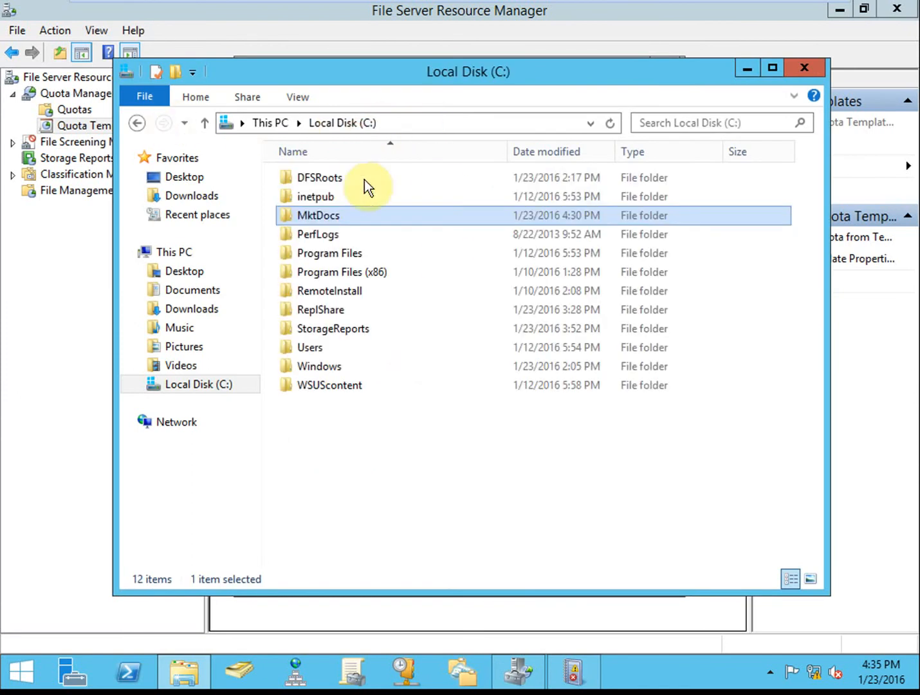
mouse_move(329, 269)
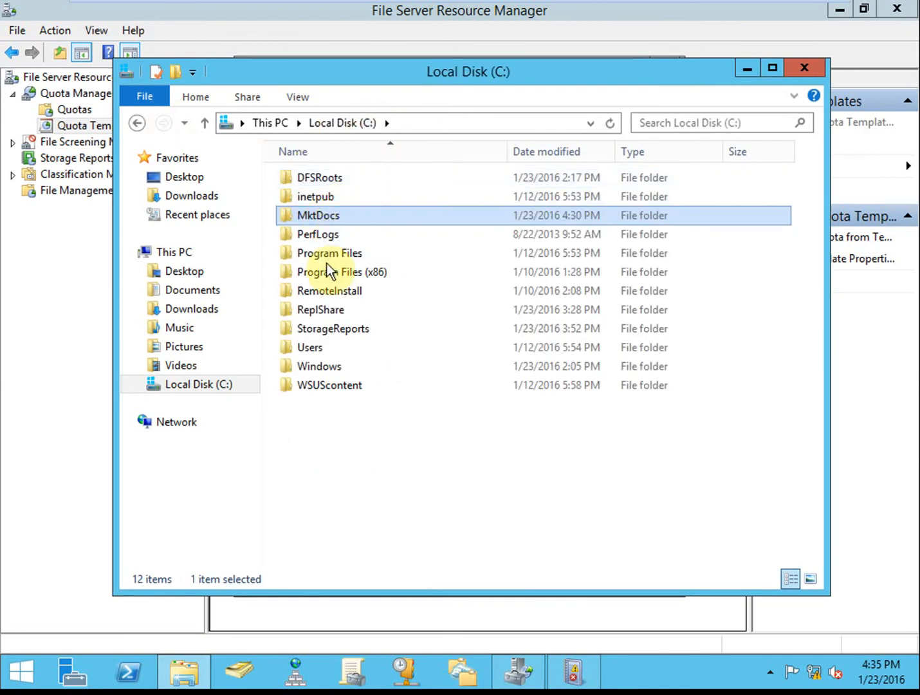
left_click(837, 122)
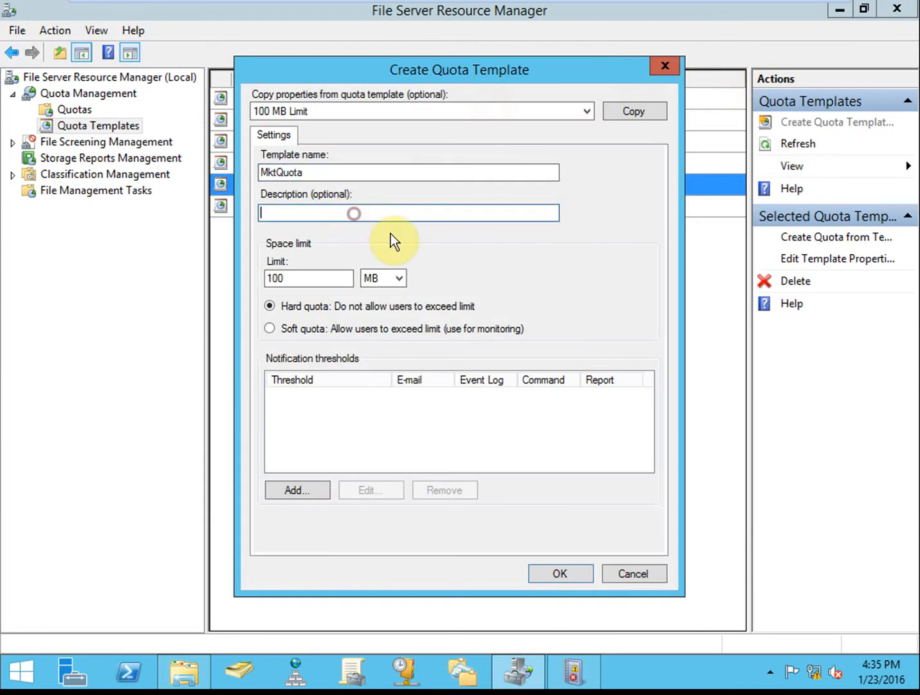
type("20 MB")
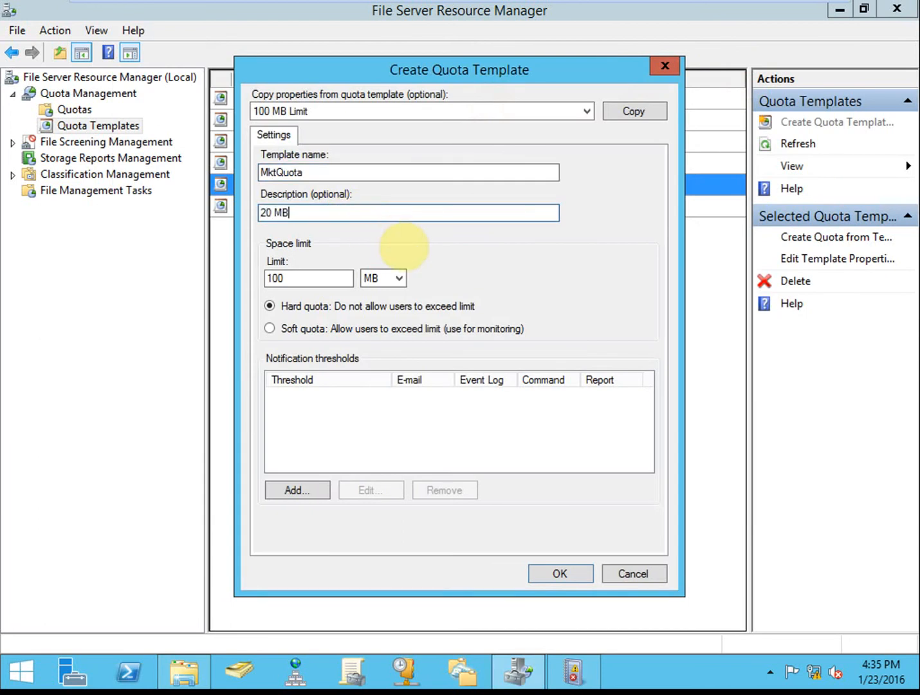
type("limit to")
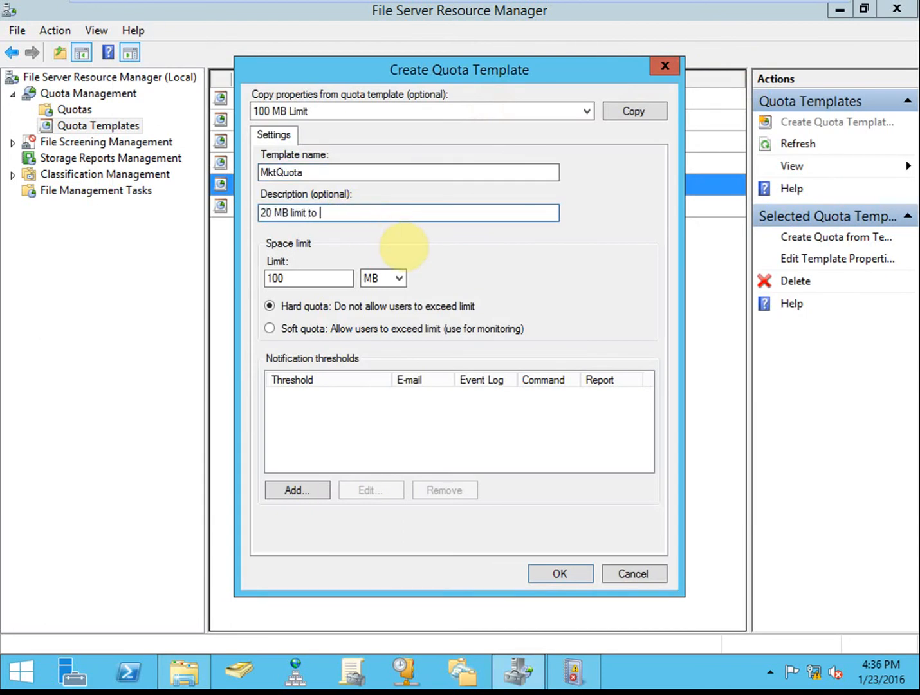
type("Marketing")
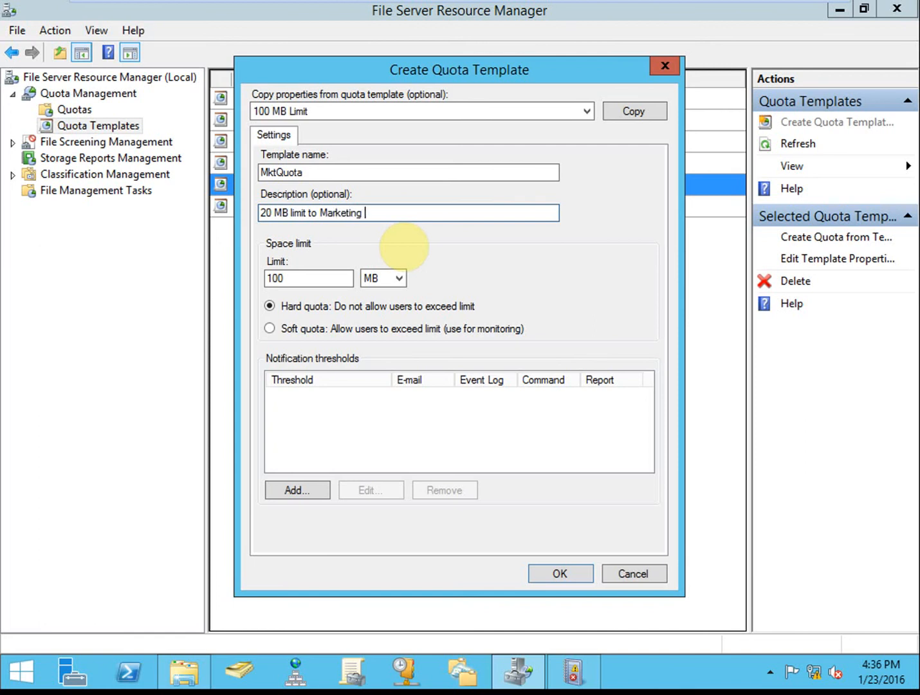
type("Users")
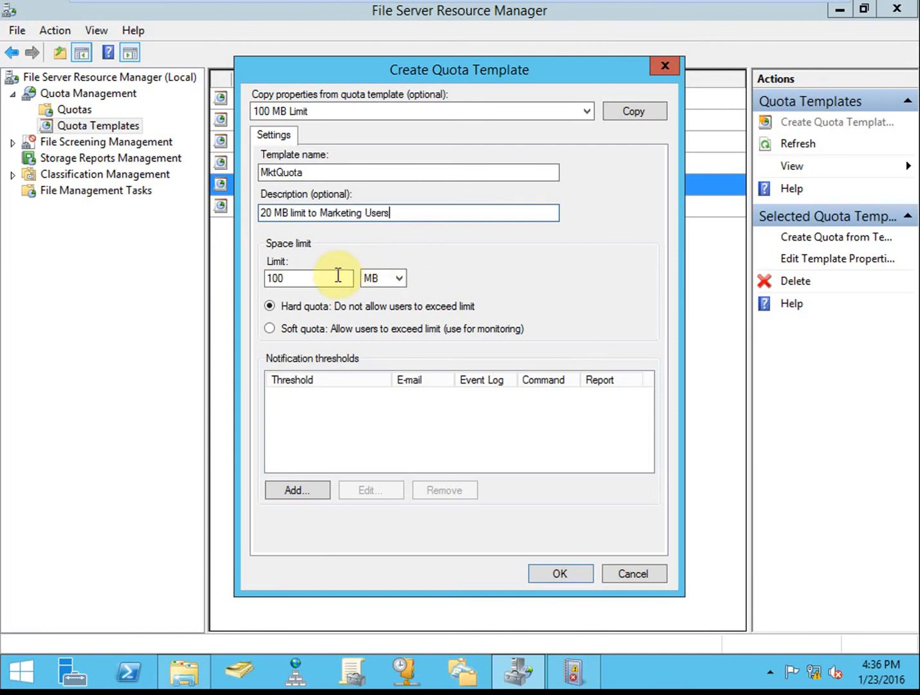
triple_click(308, 278)
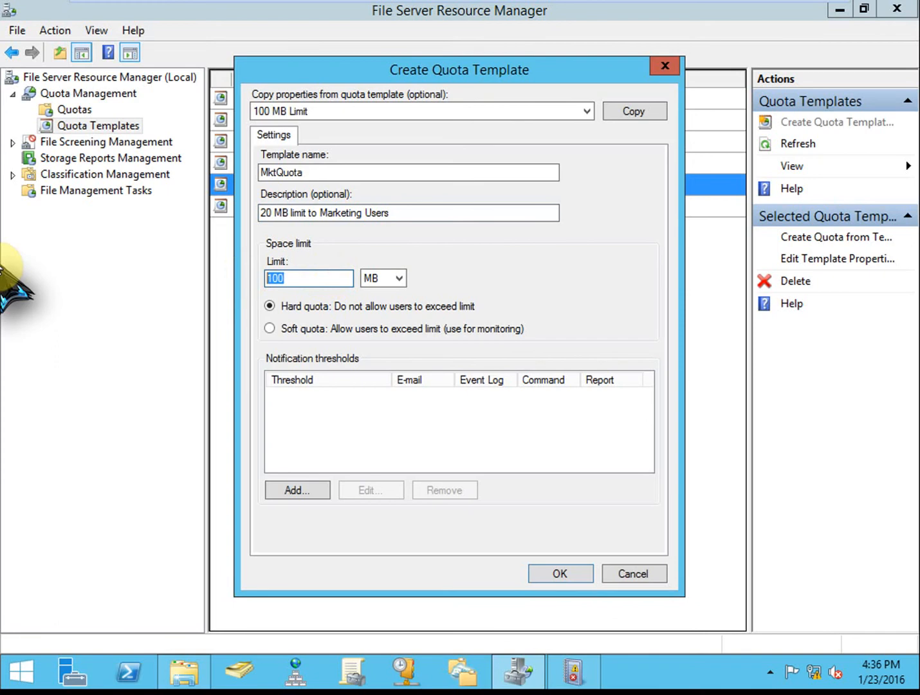
type("20")
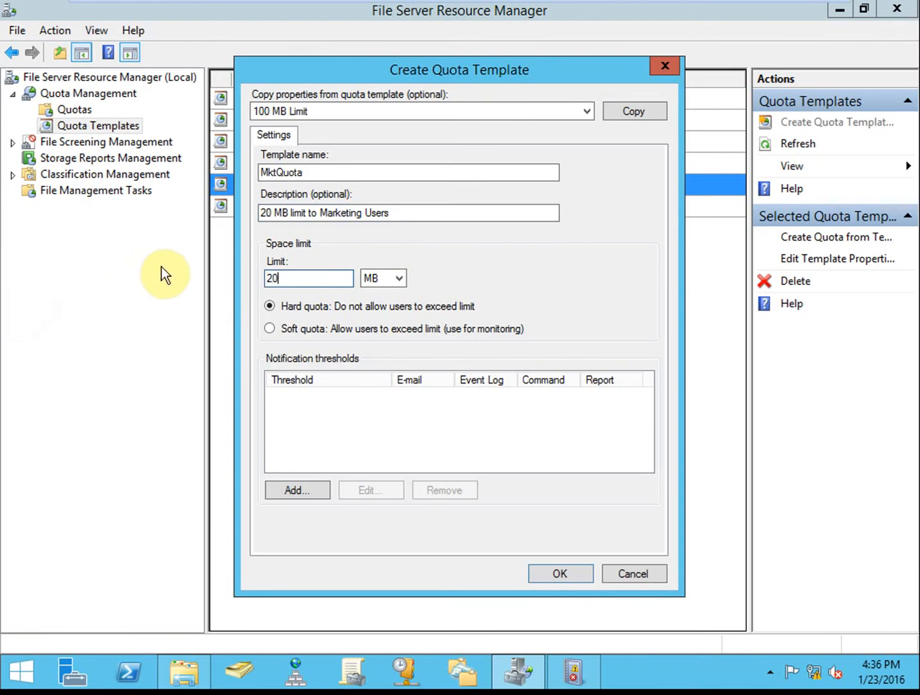
mouse_move(482, 302)
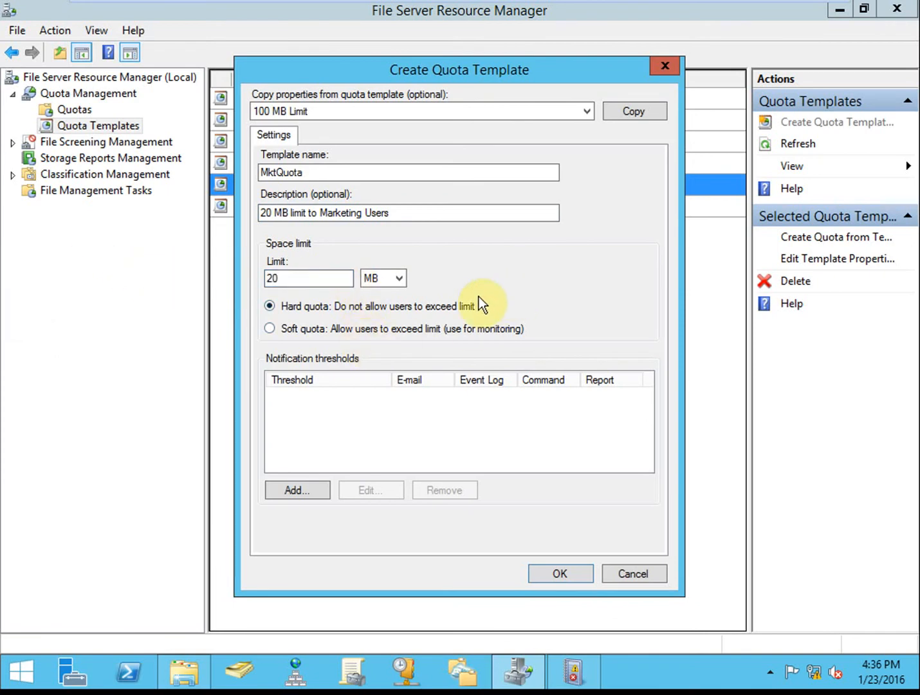
mouse_move(320, 335)
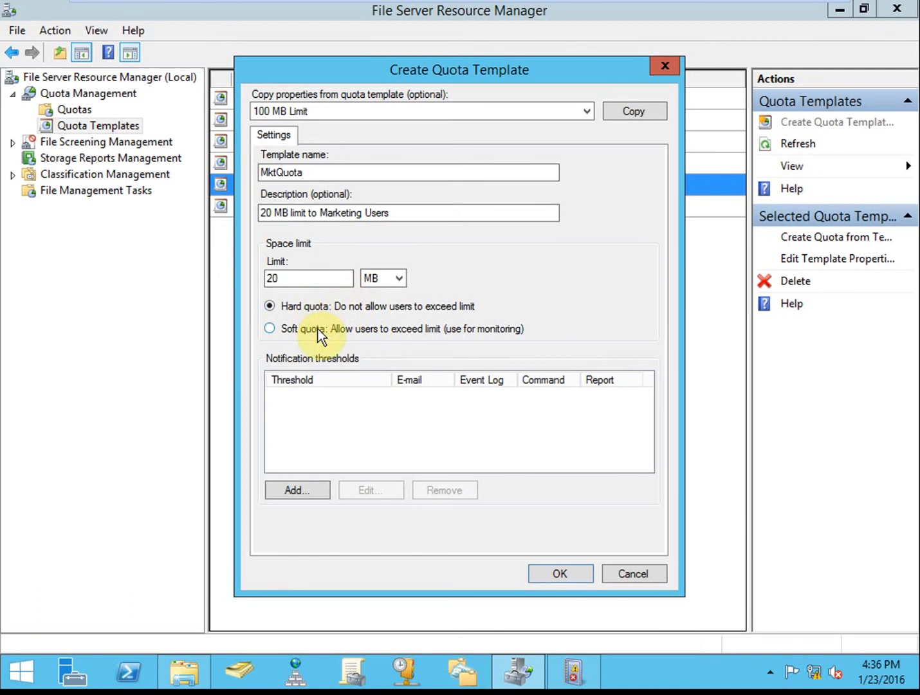
mouse_move(309, 315)
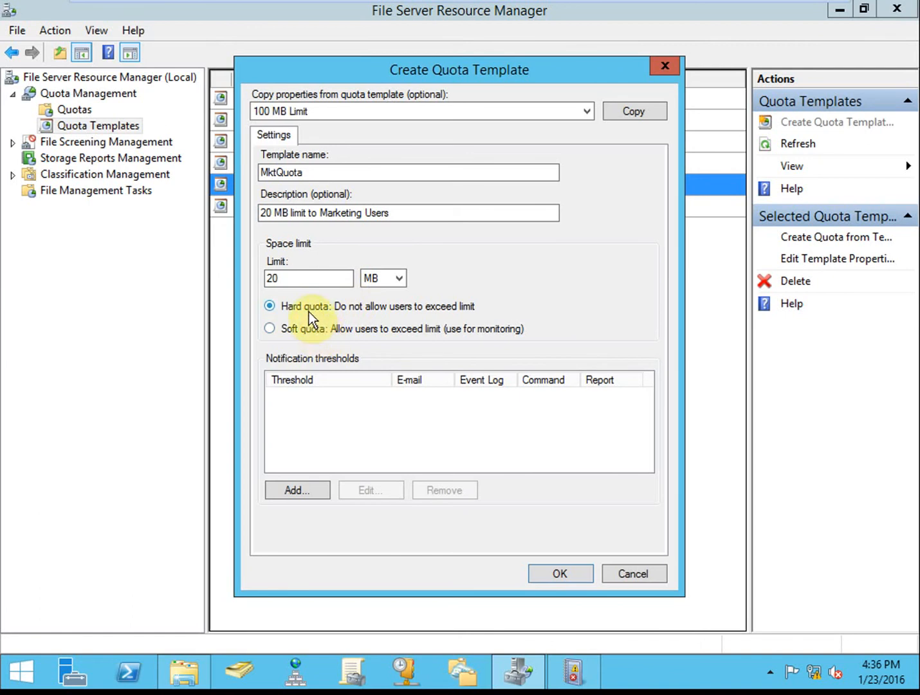
mouse_move(488, 313)
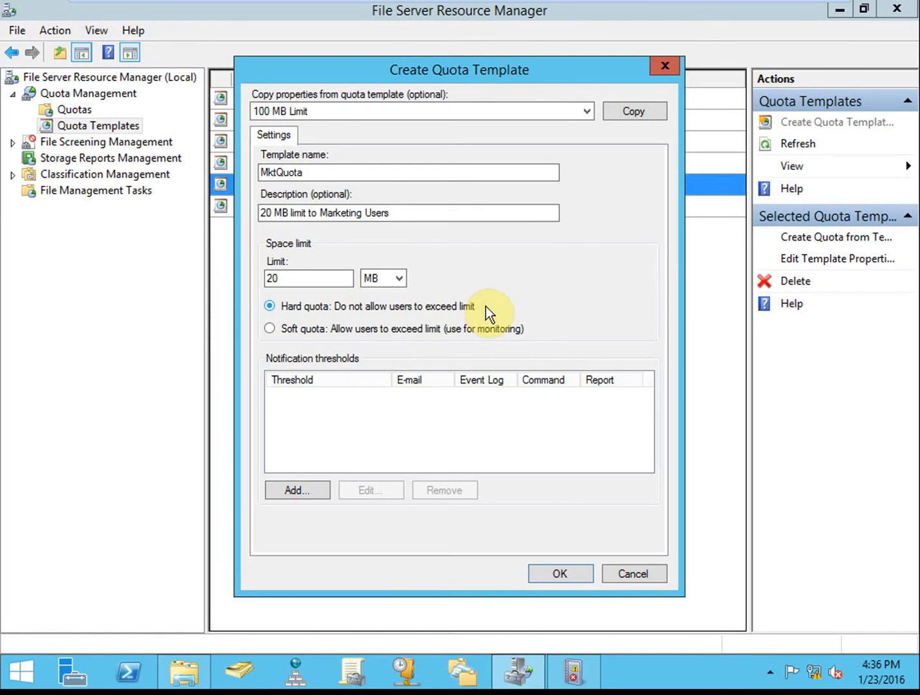
mouse_move(412, 272)
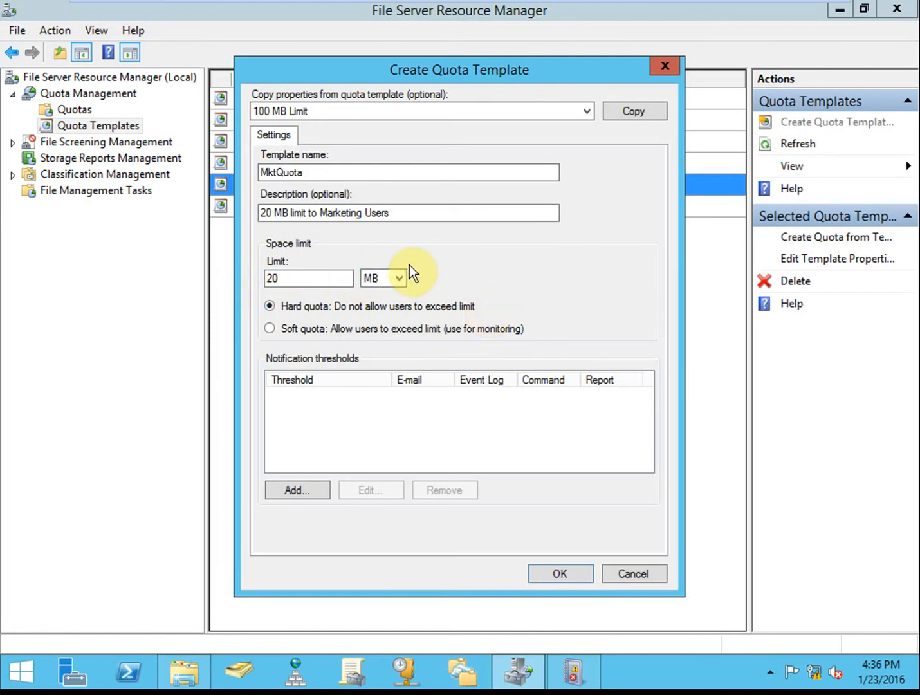
mouse_move(344, 339)
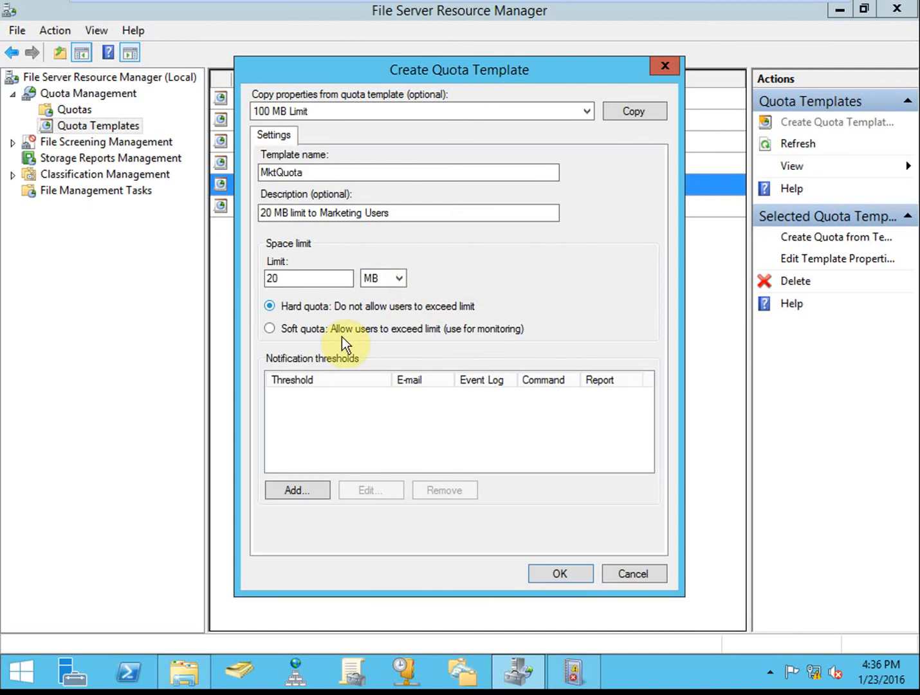
mouse_move(328, 267)
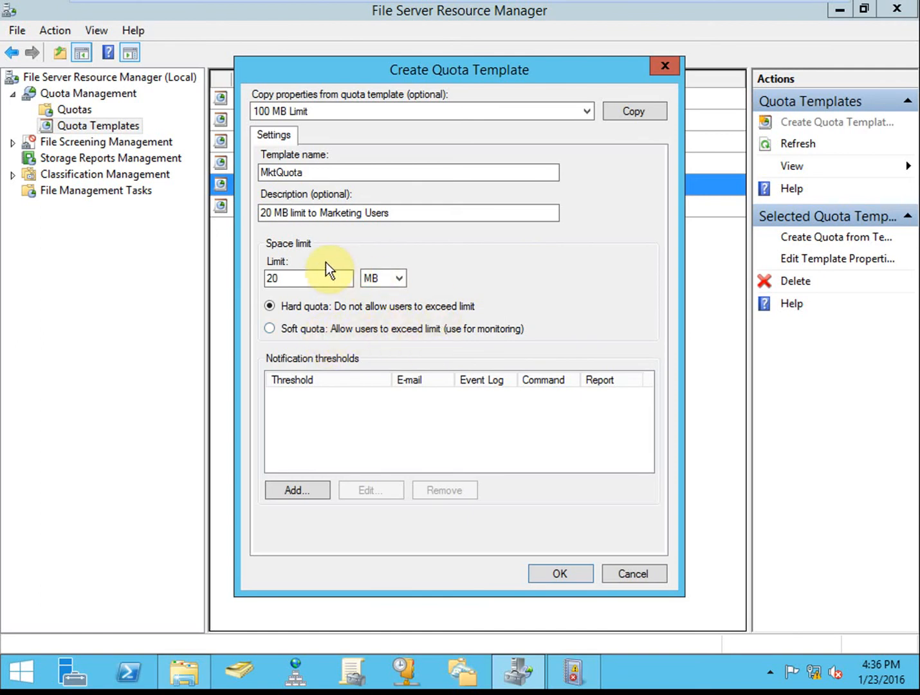
mouse_move(468, 273)
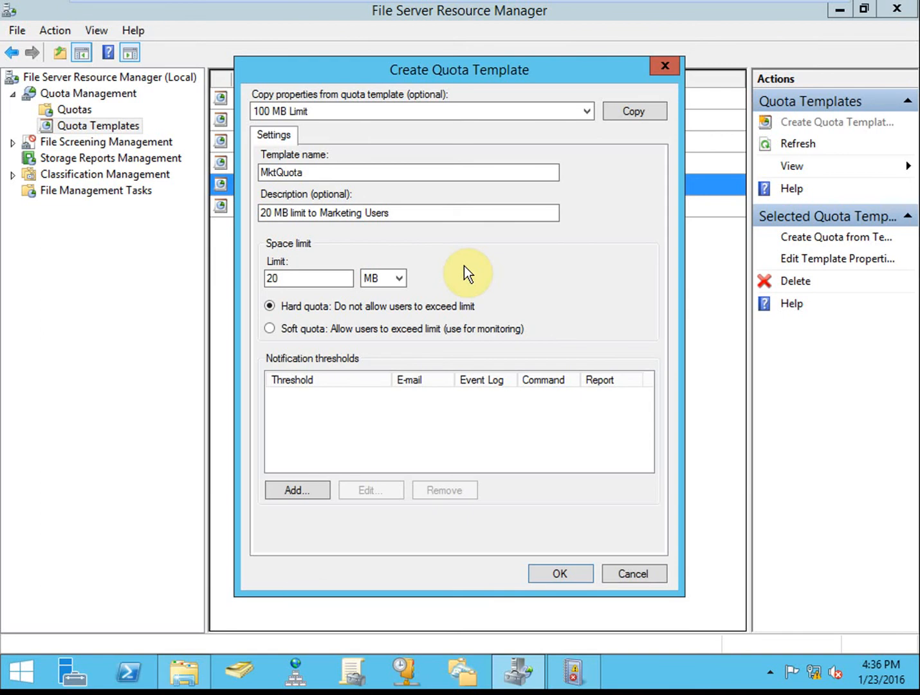
mouse_move(491, 251)
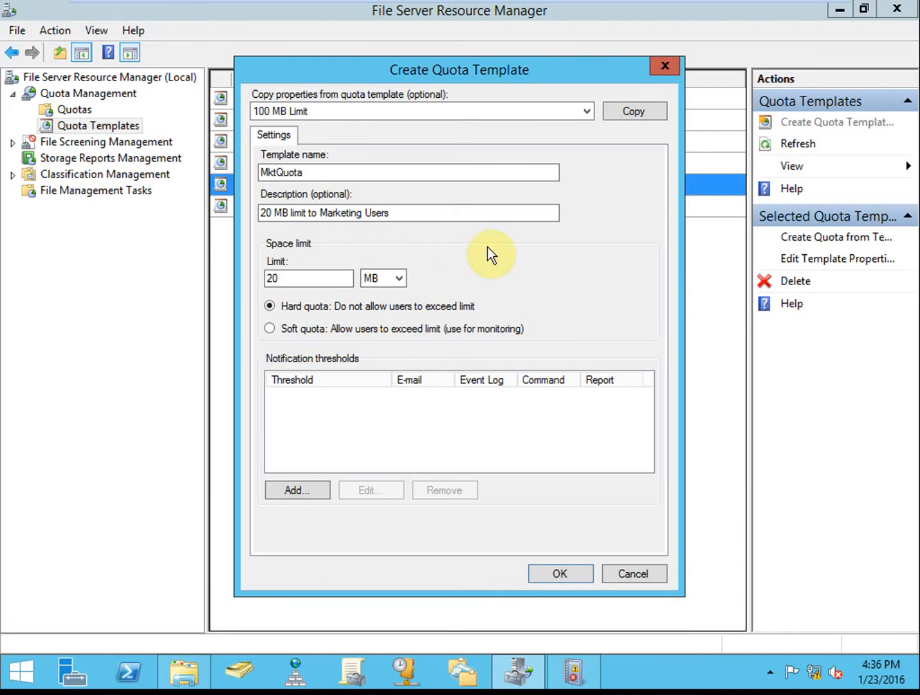
mouse_move(287, 360)
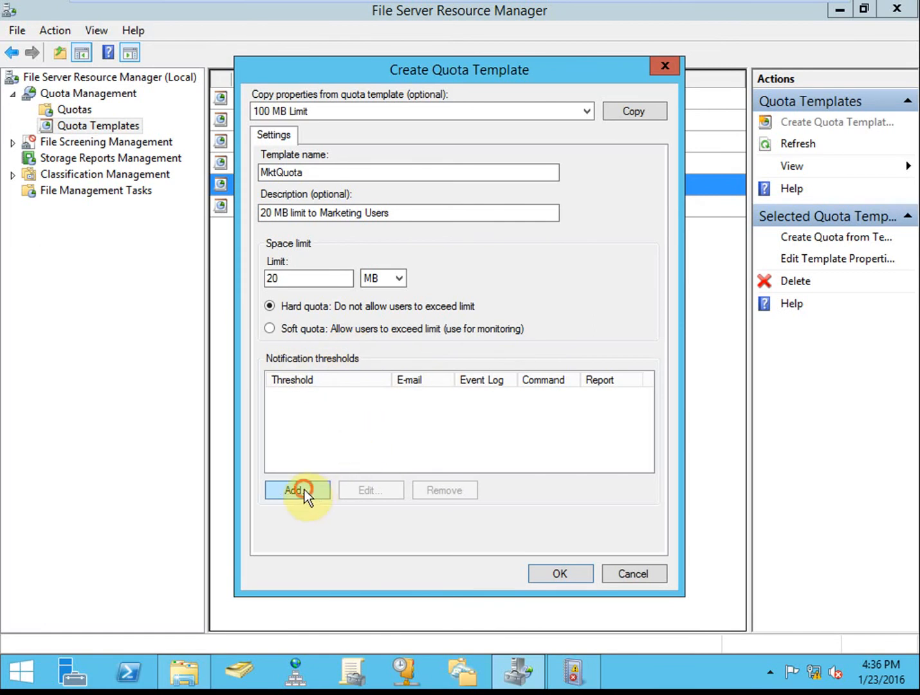
Step: Add a new notification threshold to the MktQuota template
left_click(297, 489)
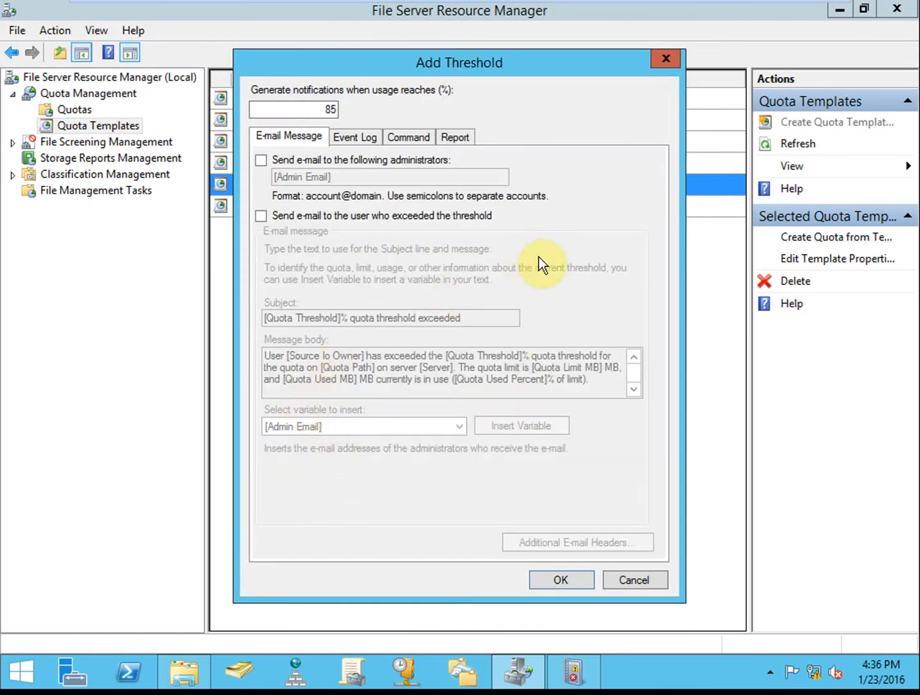
mouse_move(325, 140)
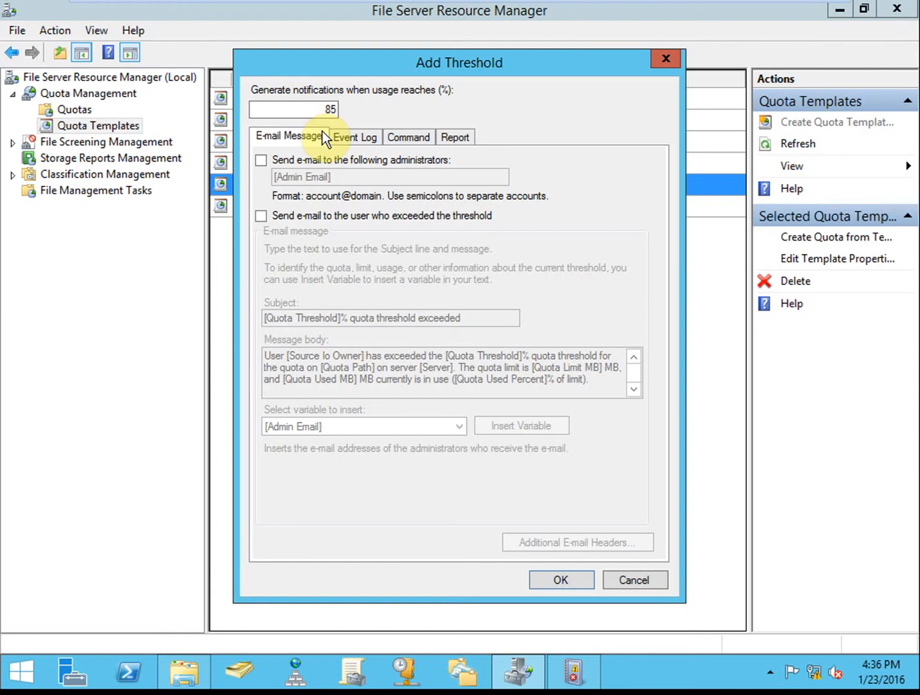
mouse_move(521, 198)
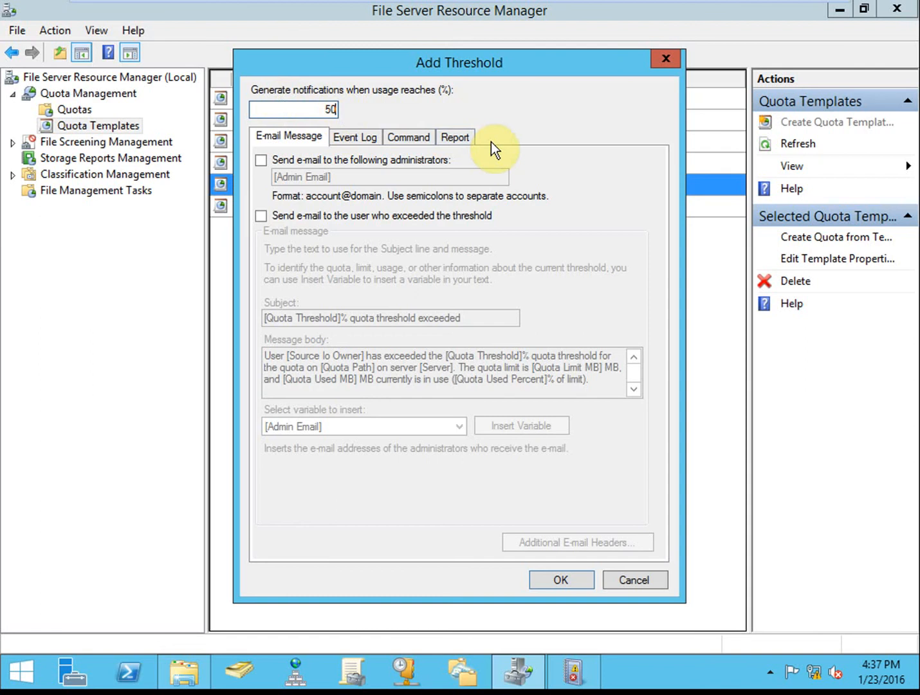
mouse_move(567, 95)
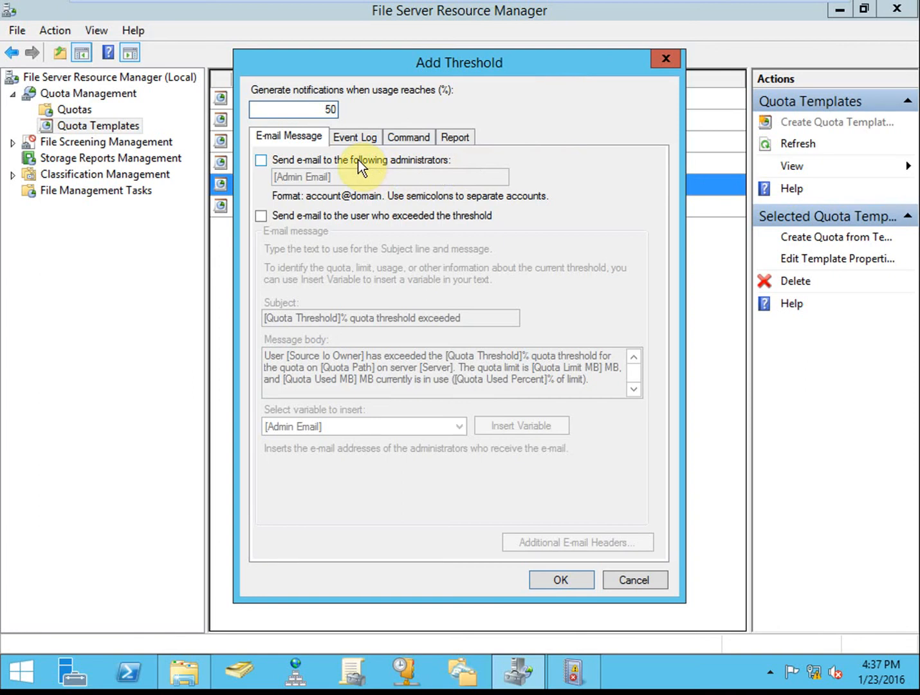
Step: Enable administrator e-mail alerts to 'admin1@domain;admin2@dominl;'
left_click(261, 160)
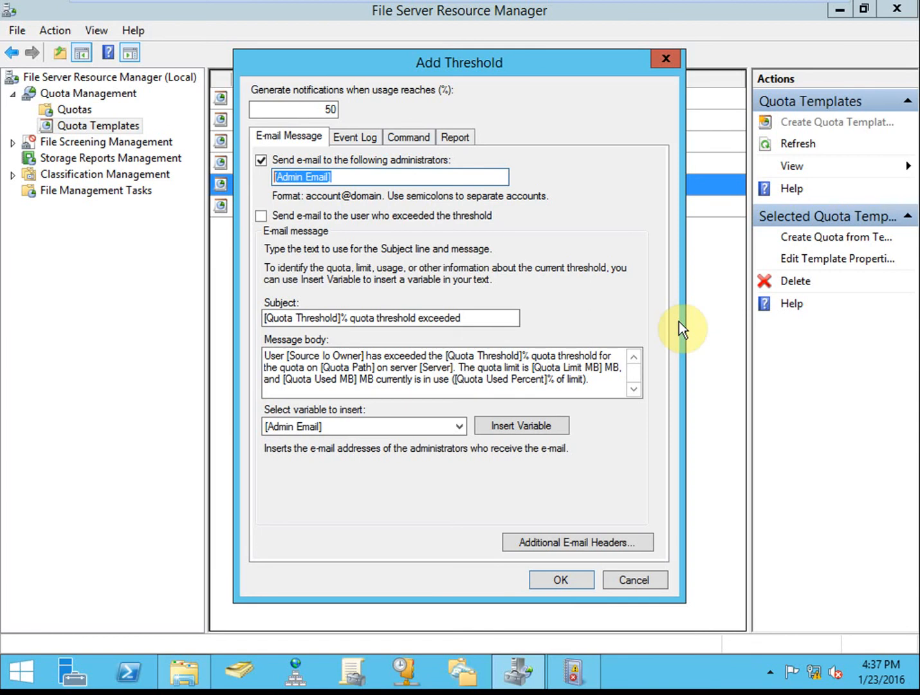
type("admin1@dom")
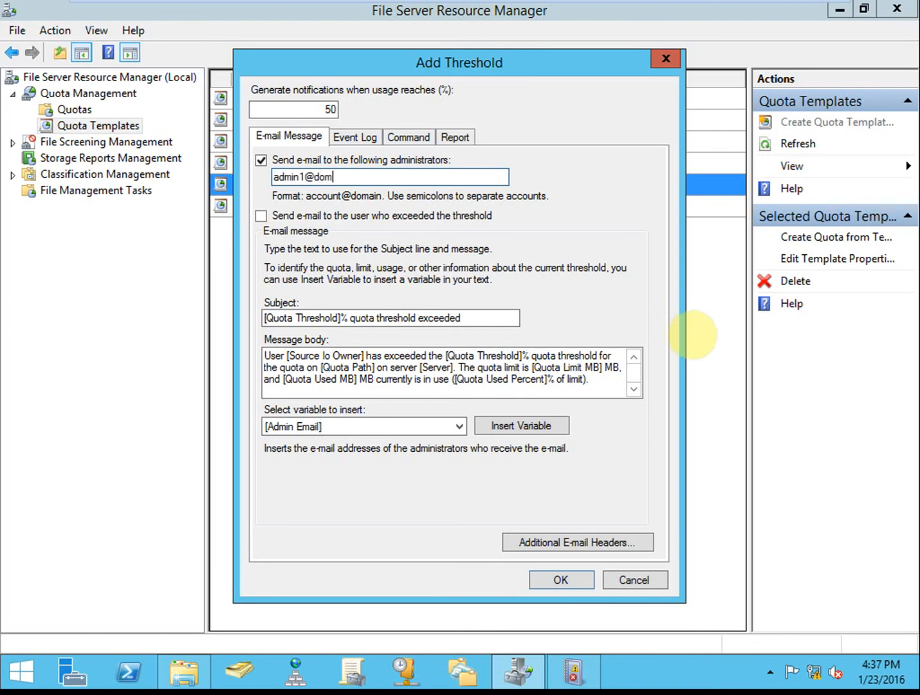
type("ain.loacl")
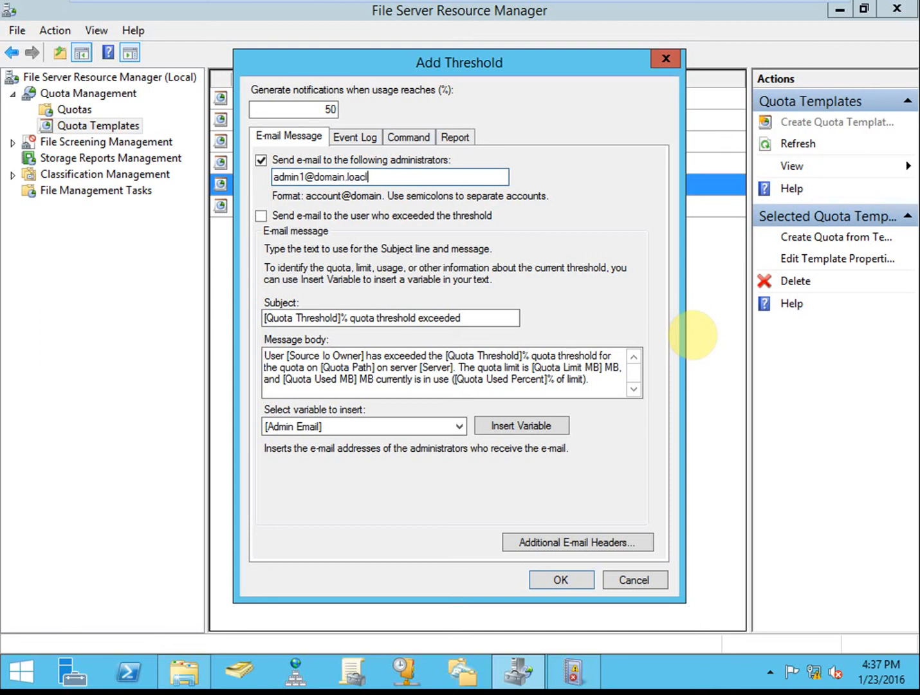
type(";")
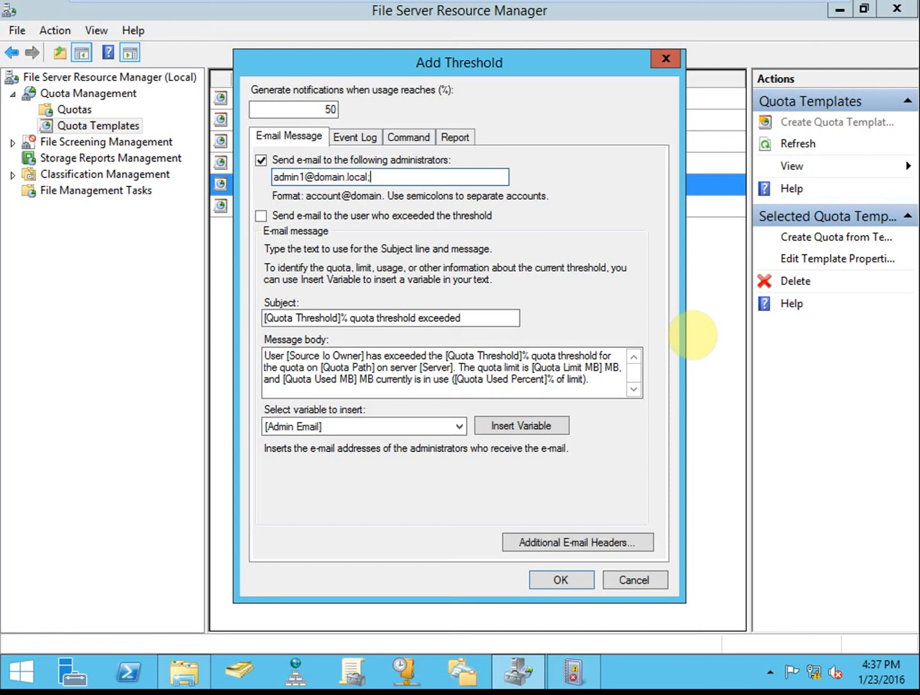
type("admi")
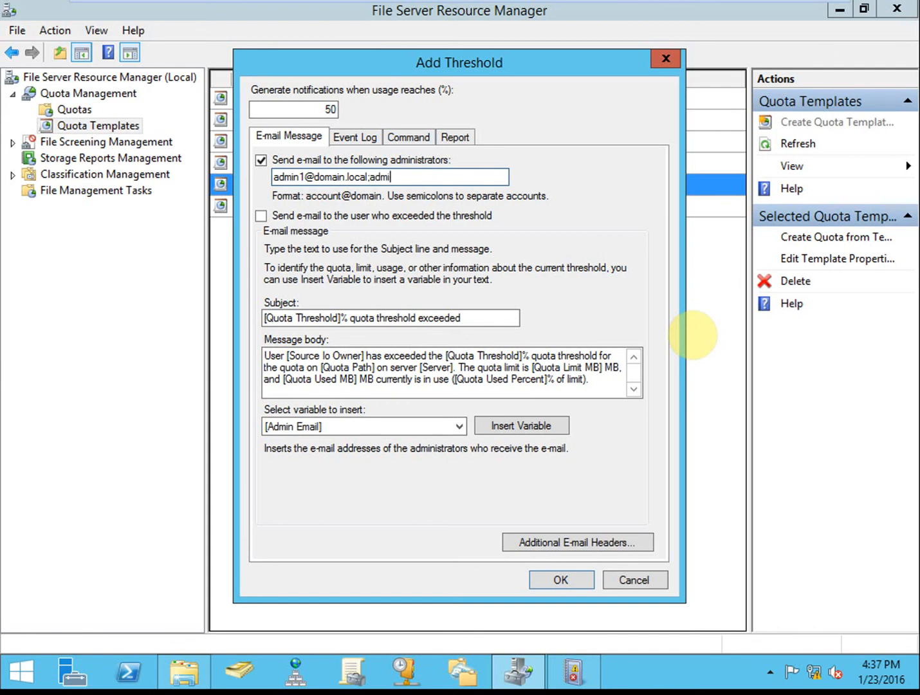
type("n2@domin.loc")
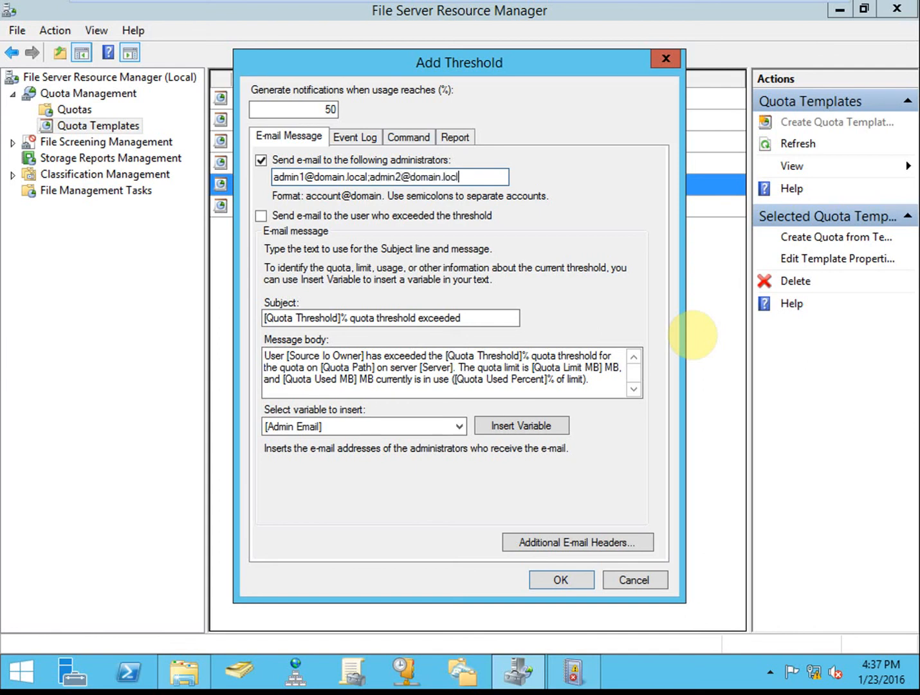
type("l;")
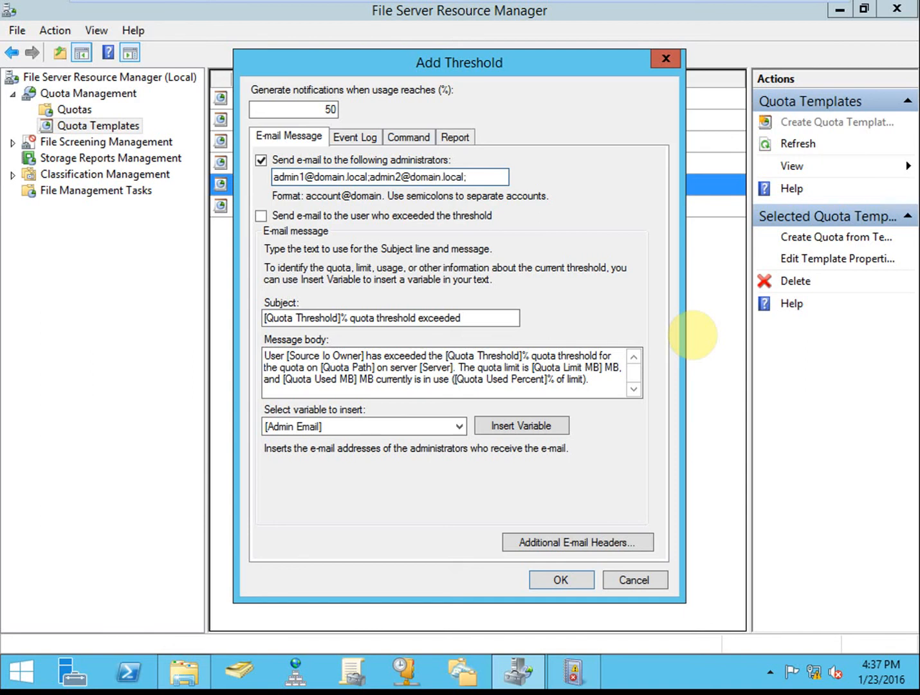
mouse_move(448, 225)
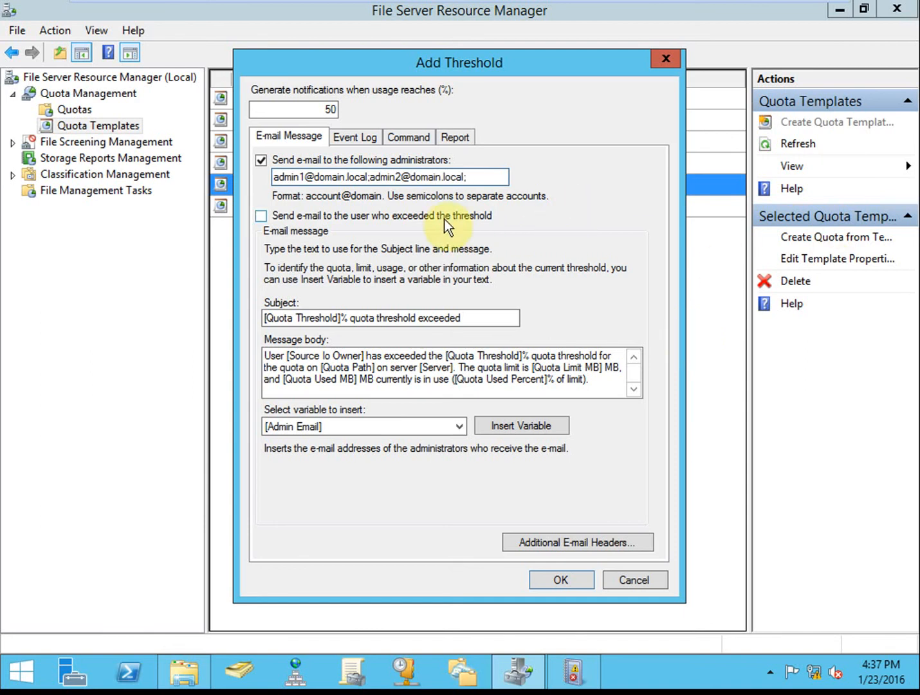
Step: Also e-mail the exceeding user, review the message body, then switch e-mail alerts off
left_click(261, 216)
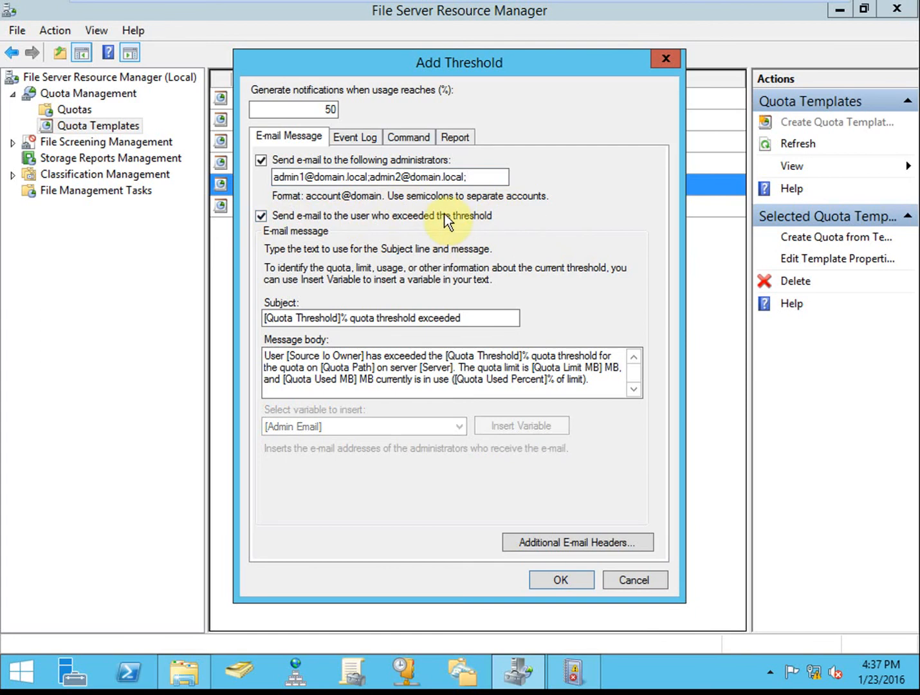
mouse_move(586, 235)
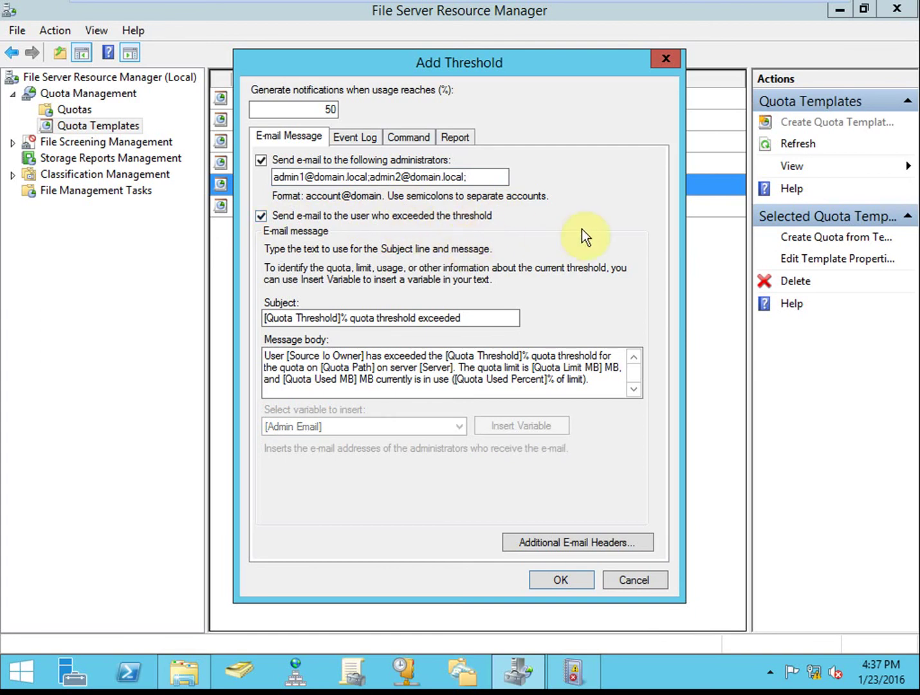
mouse_move(486, 319)
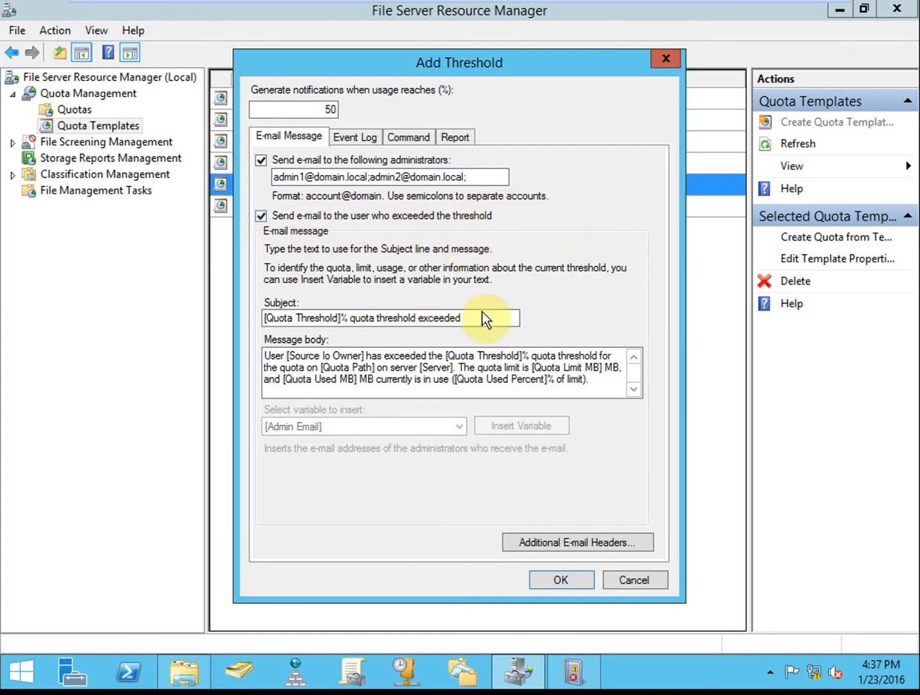
left_click(450, 379)
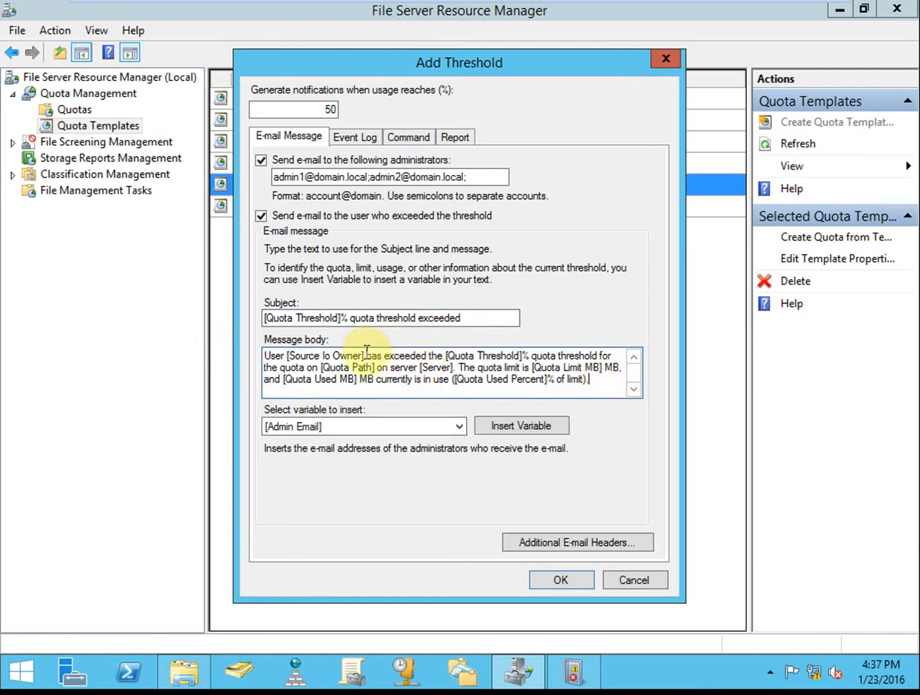
double_click(324, 355)
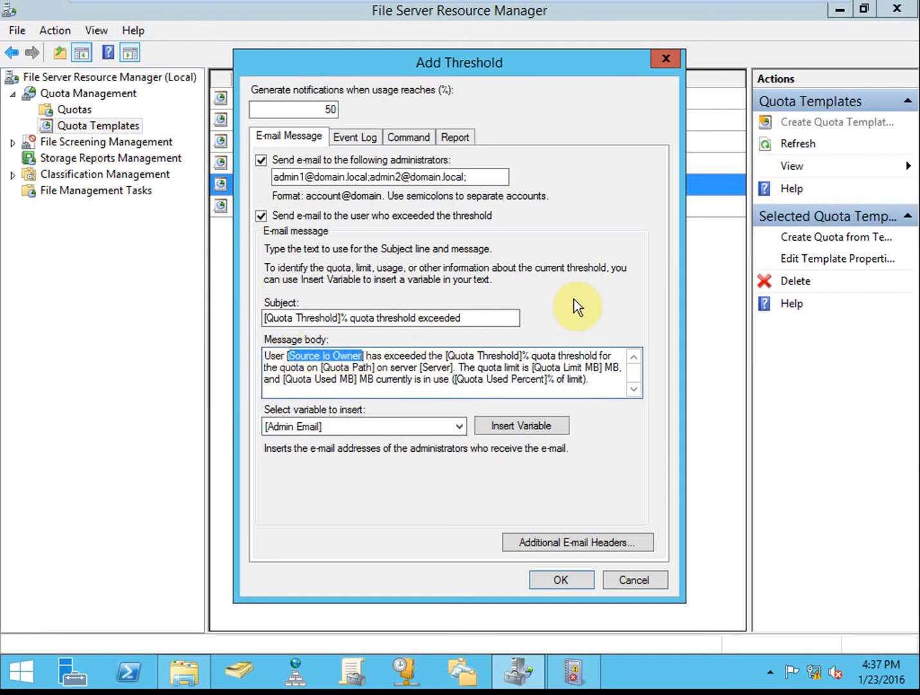
mouse_move(515, 353)
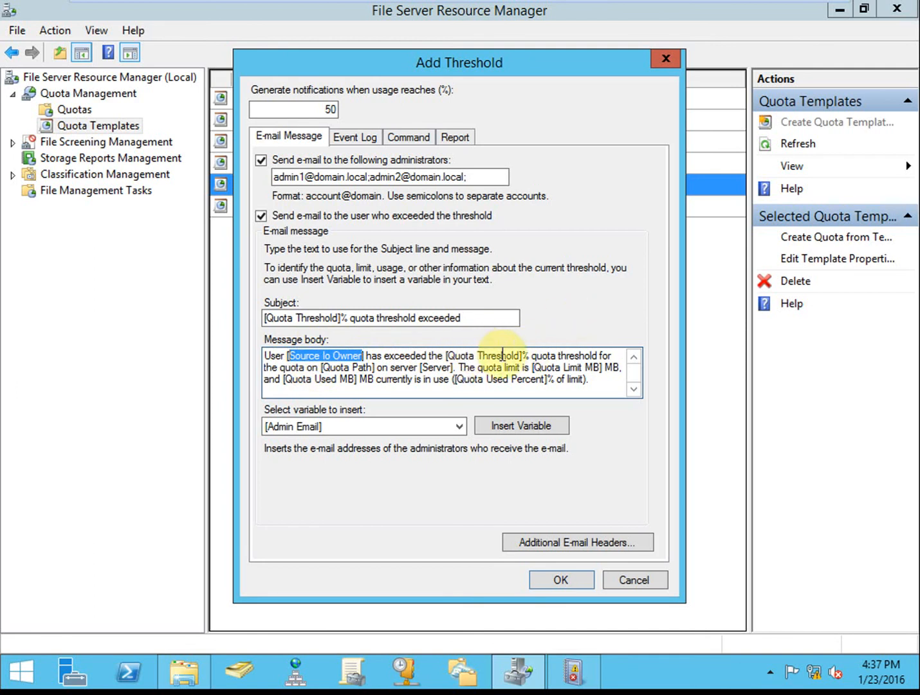
mouse_move(332, 252)
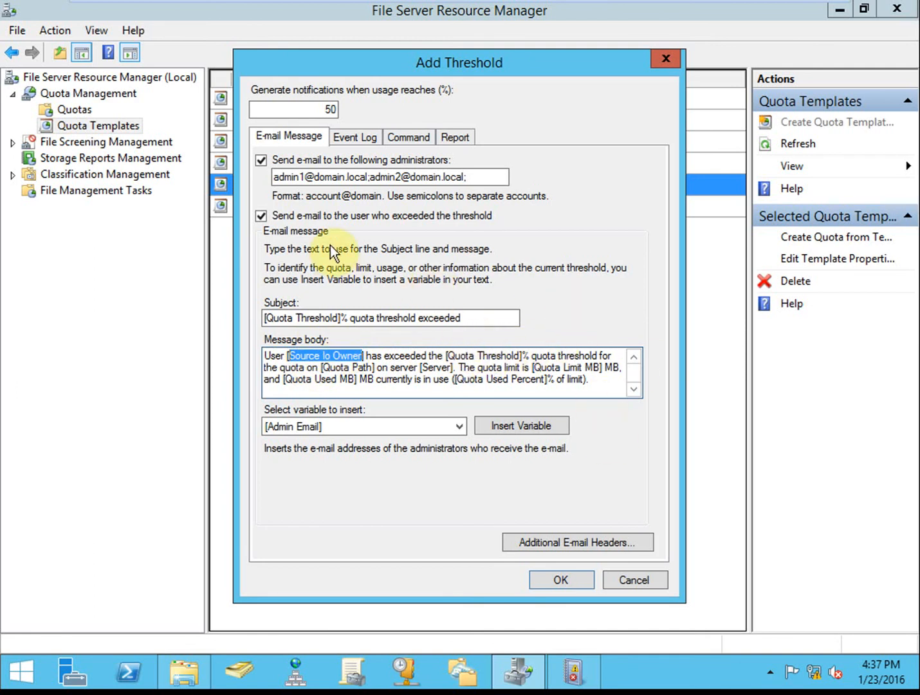
left_click(262, 159)
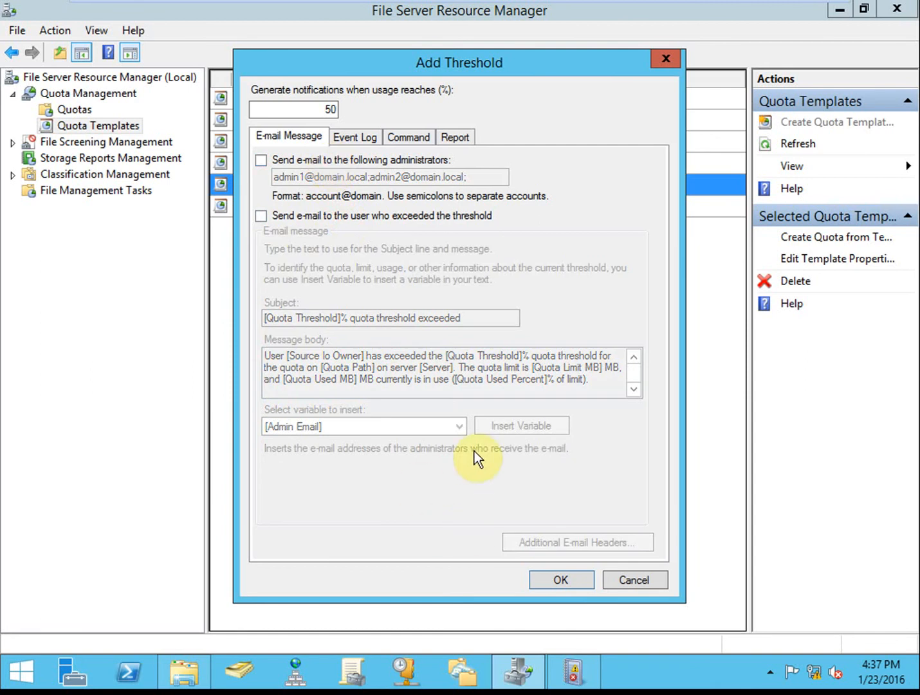
mouse_move(365, 144)
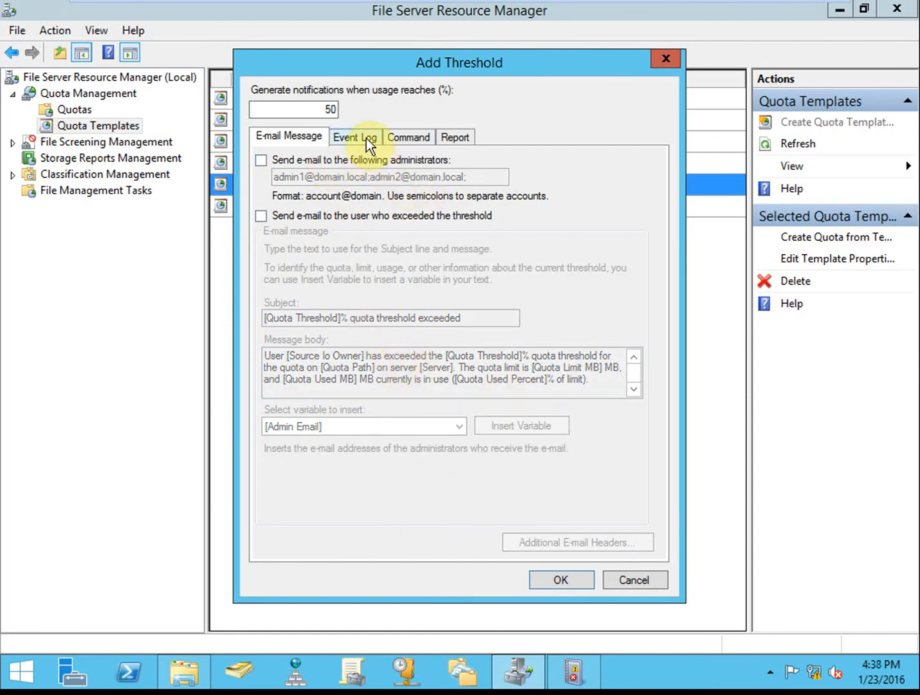
Step: Turn on the event-log warning for the 50% threshold
left_click(355, 137)
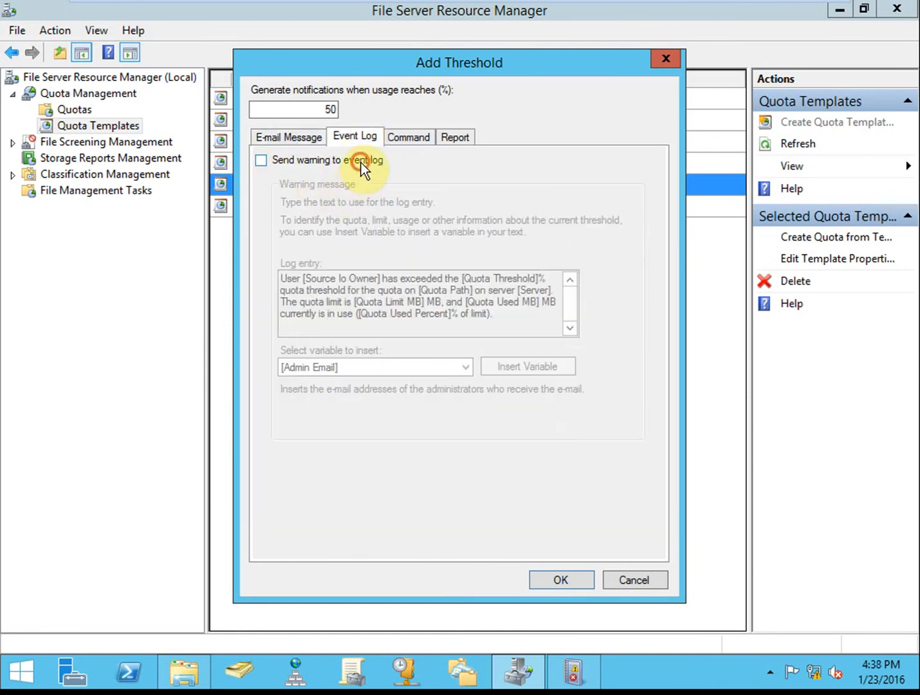
left_click(261, 159)
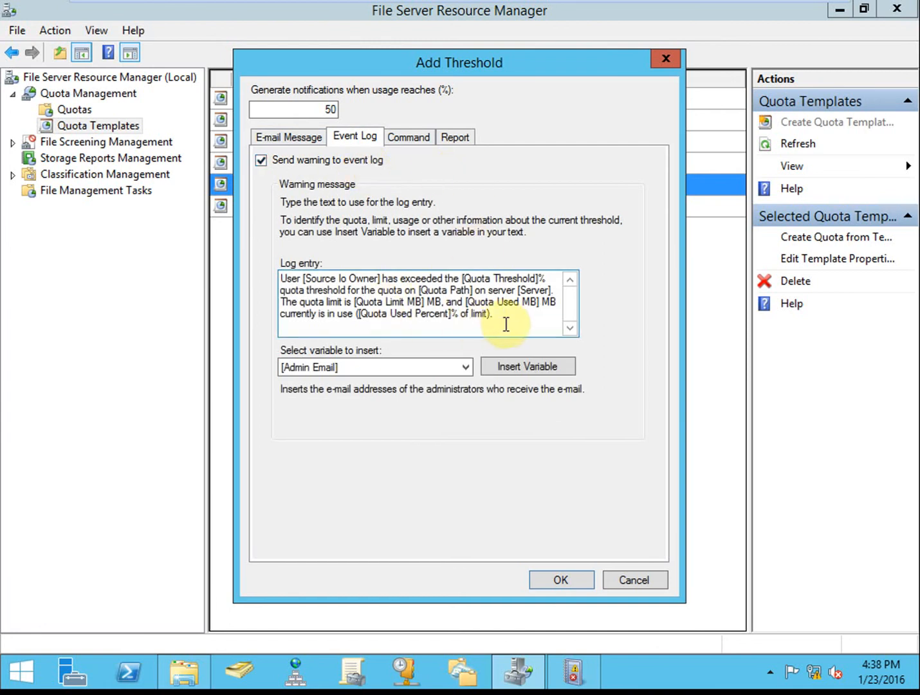
mouse_move(408, 137)
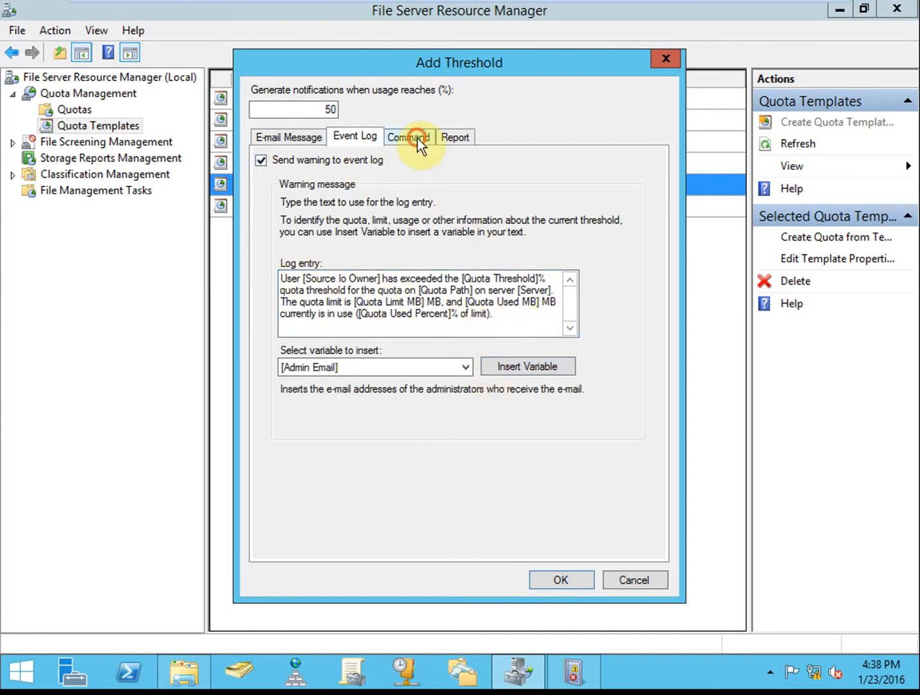
left_click(408, 137)
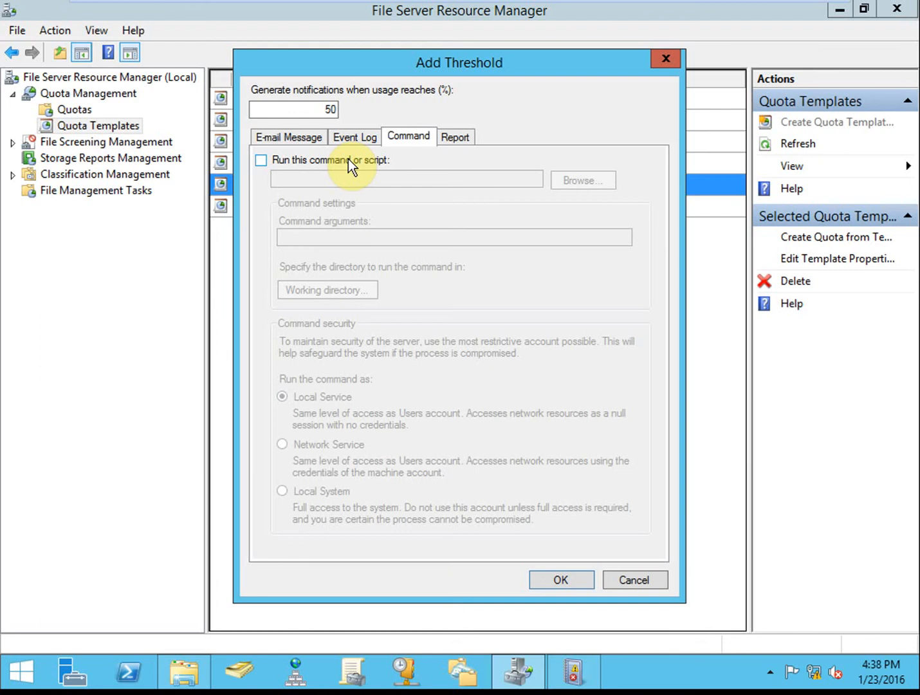
Step: Leave command running off and view the threshold's Report settings
left_click(455, 136)
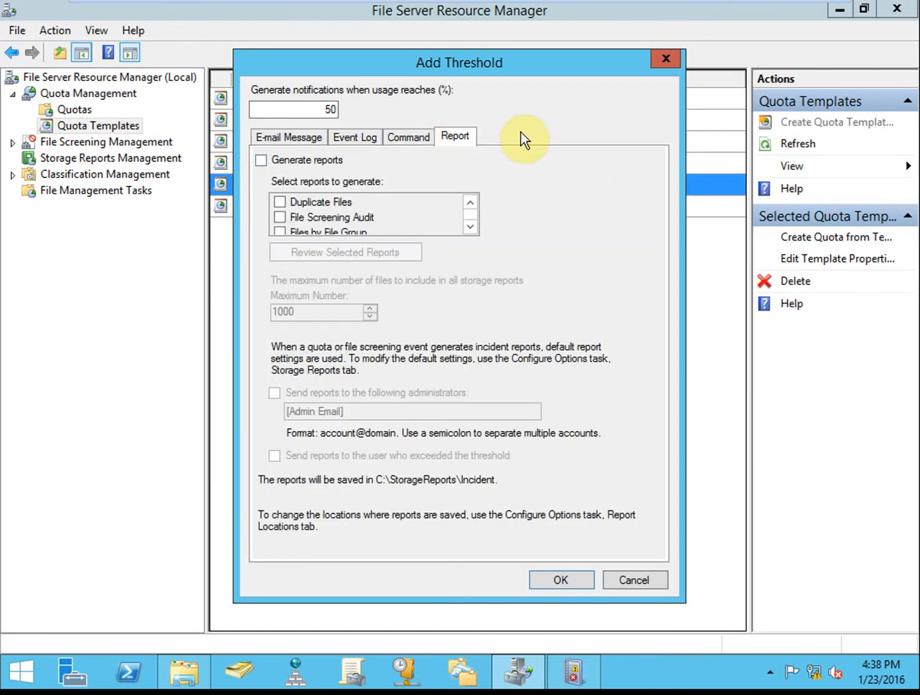
mouse_move(350, 177)
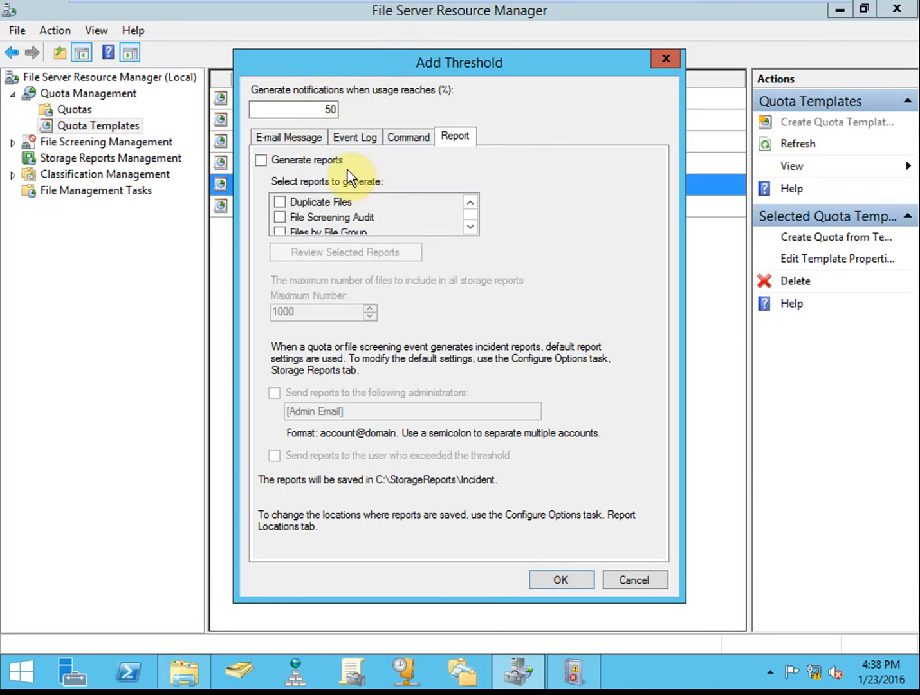
left_click(261, 159)
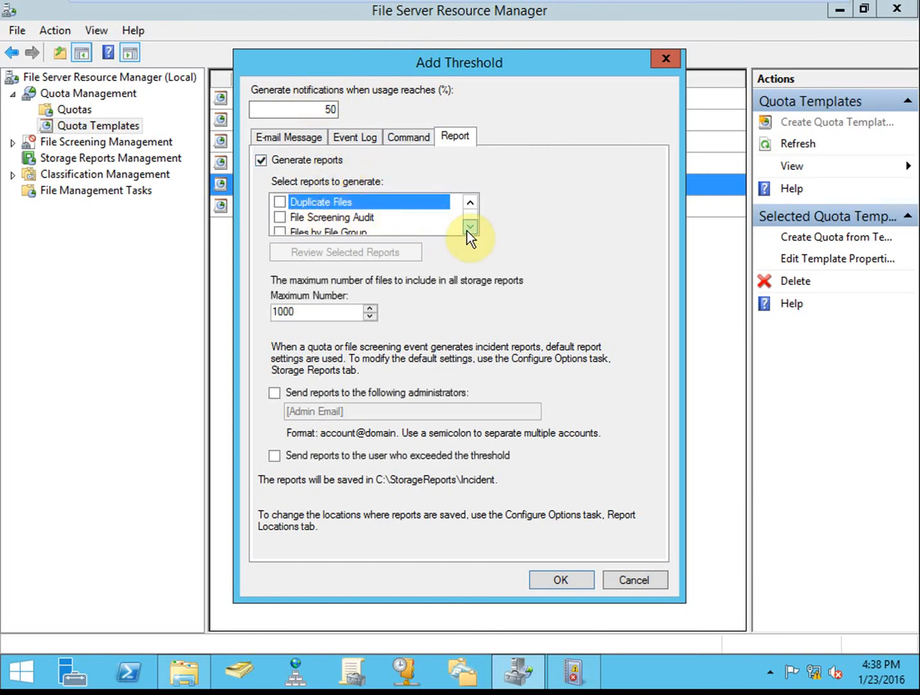
left_click(470, 227)
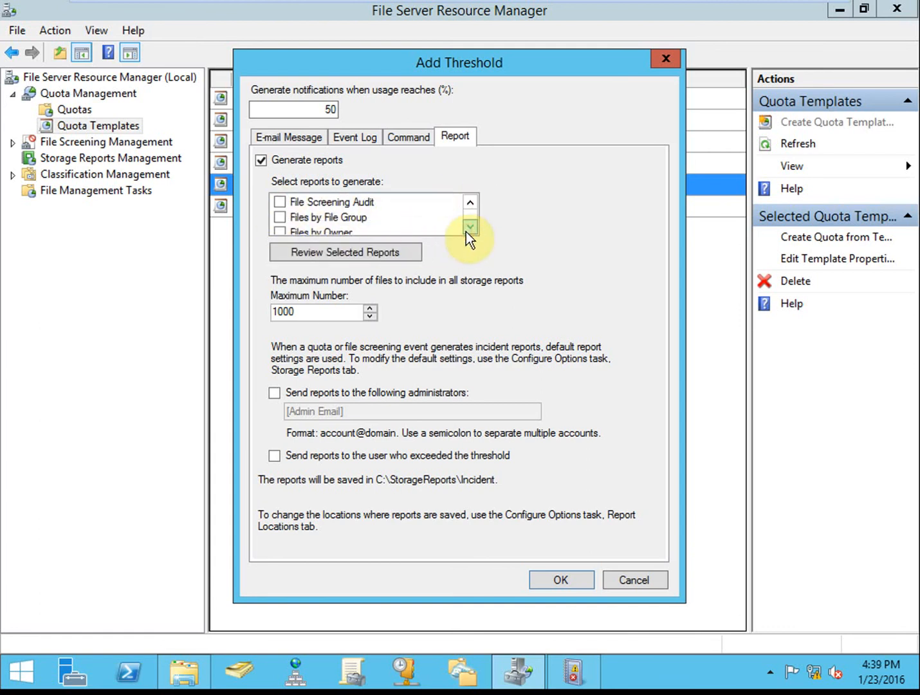
left_click(470, 227)
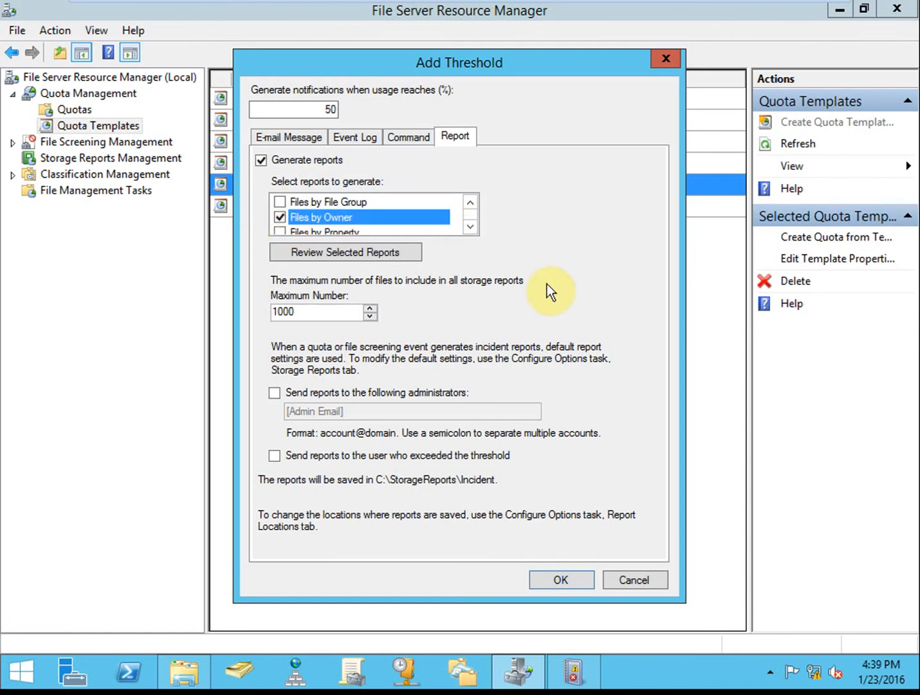
mouse_move(473, 227)
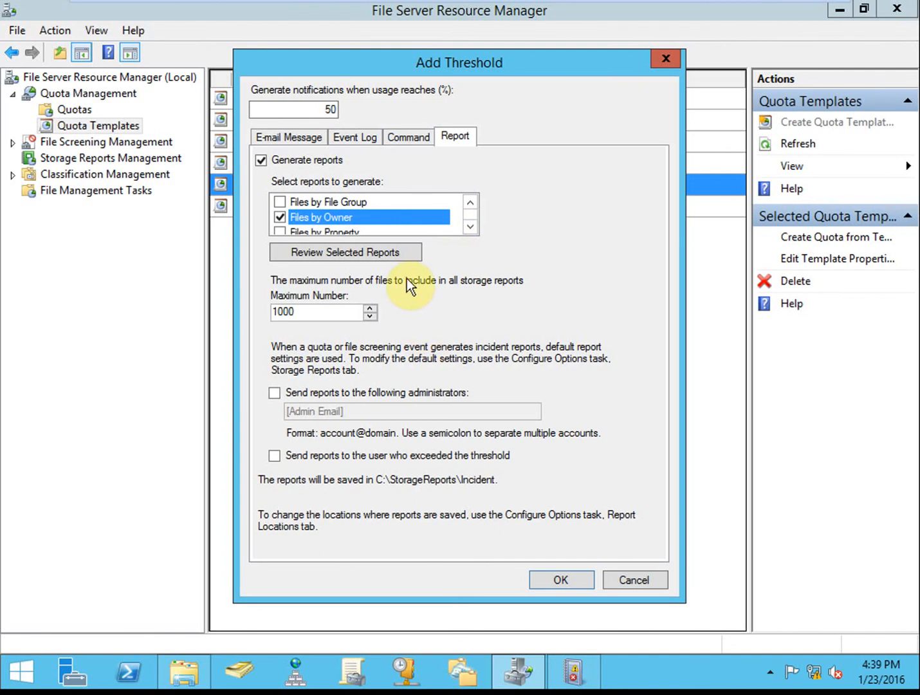
mouse_move(408, 296)
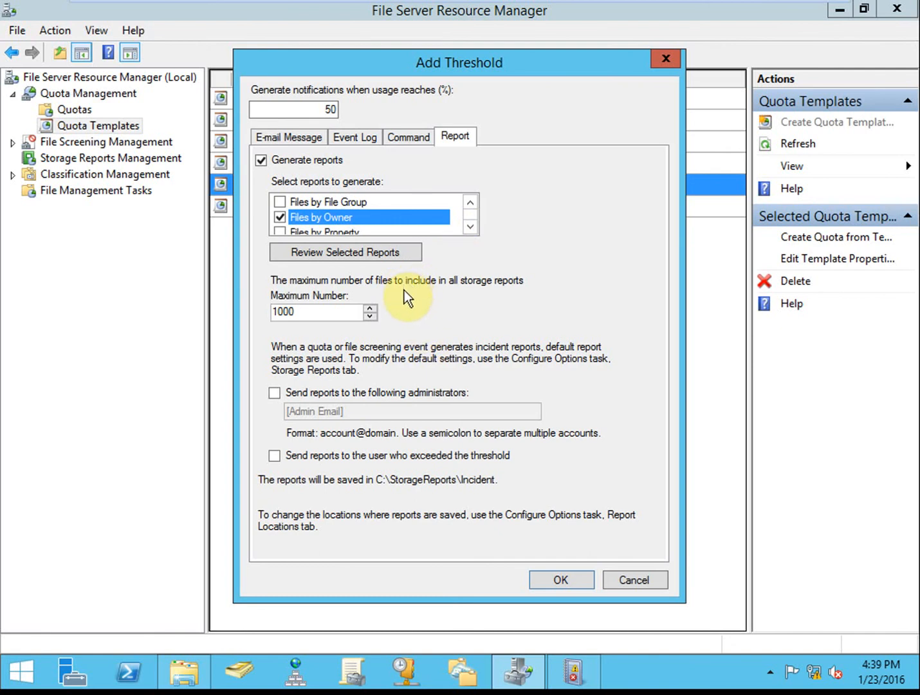
triple_click(314, 312)
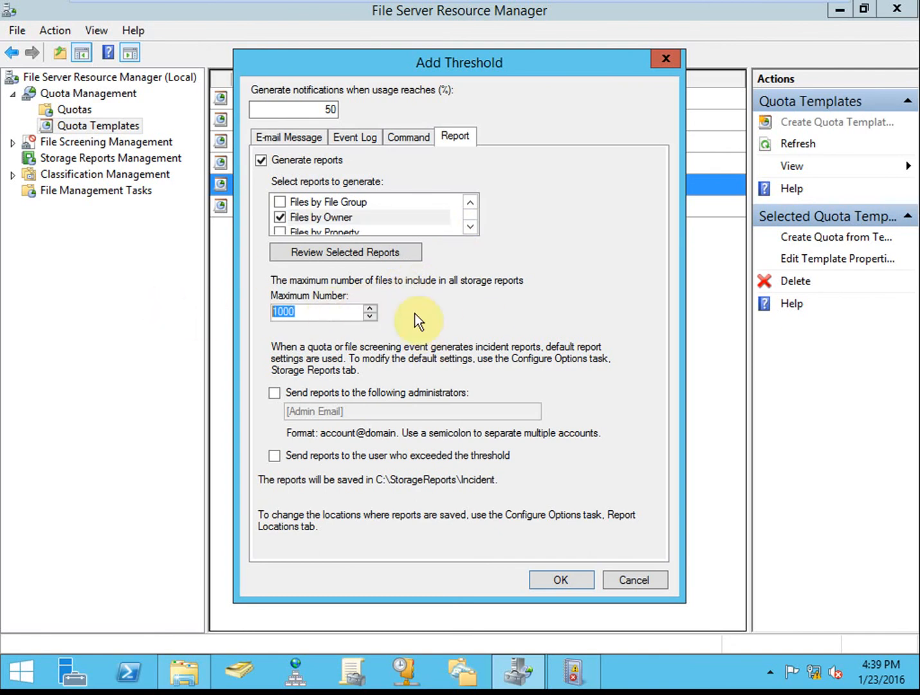
mouse_move(457, 315)
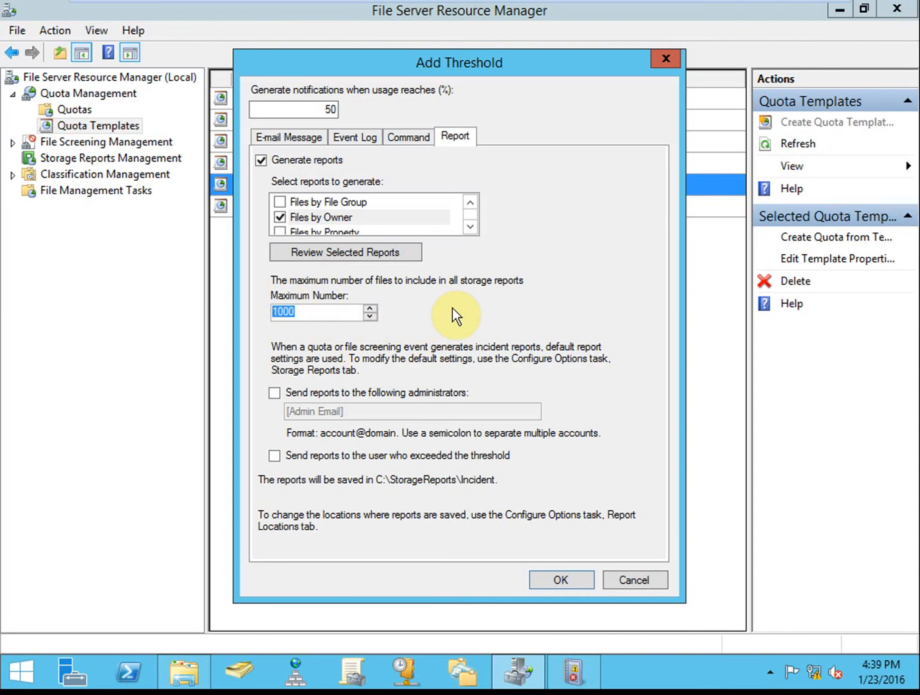
type("50")
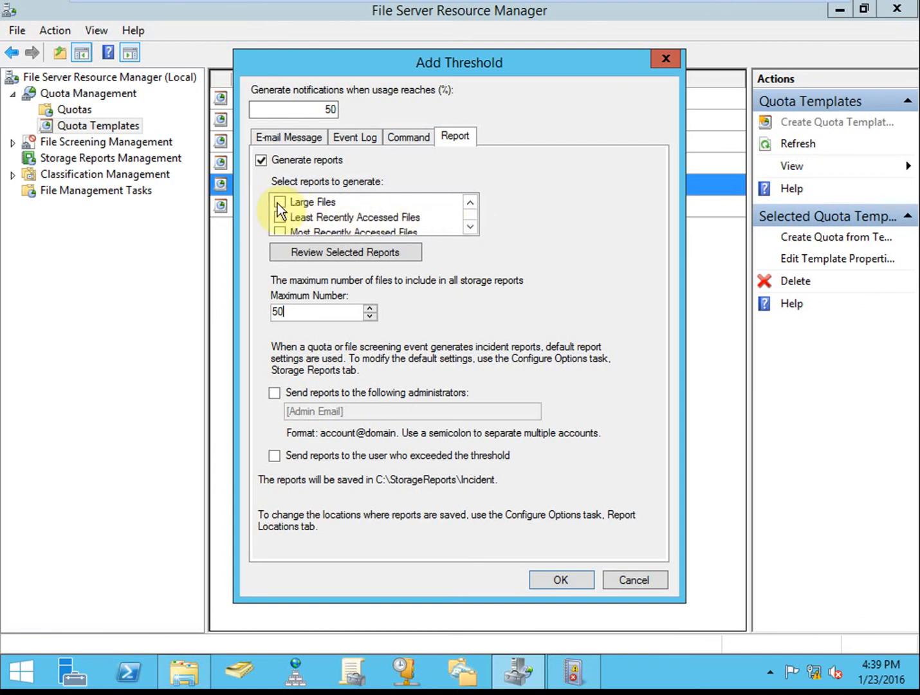
left_click(280, 201)
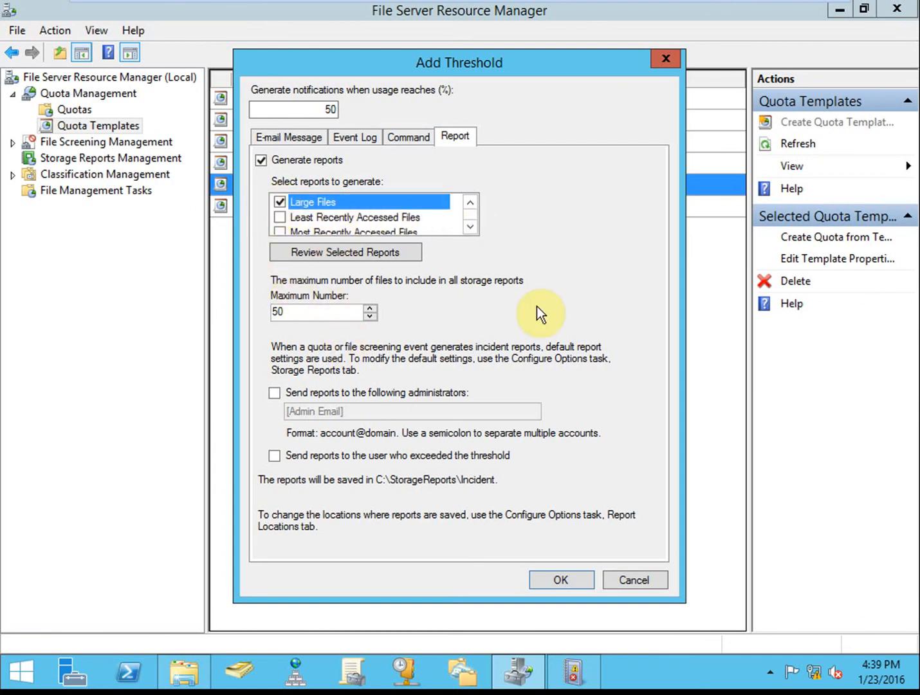
mouse_move(482, 302)
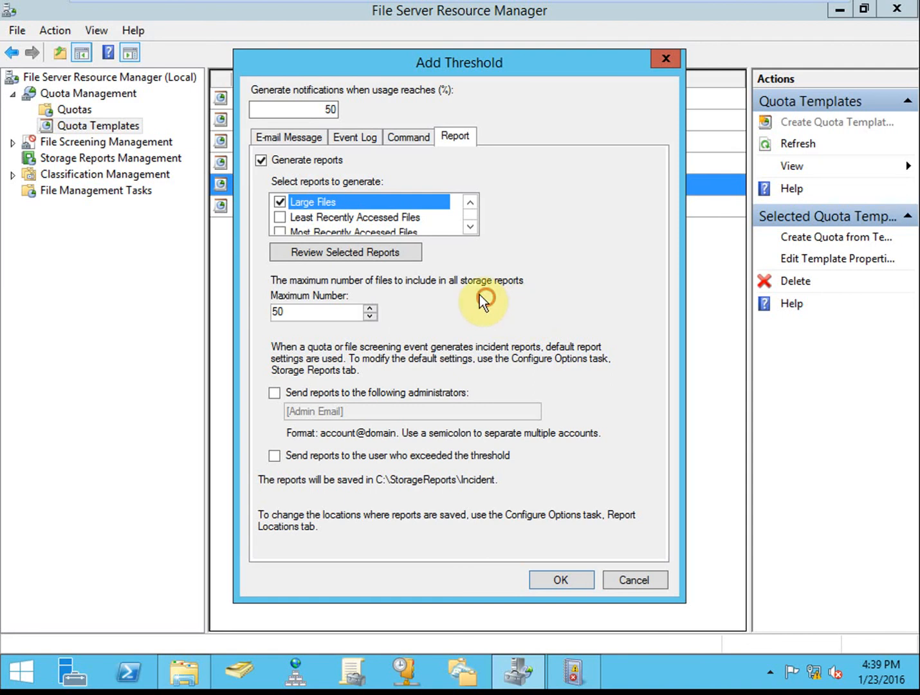
mouse_move(386, 394)
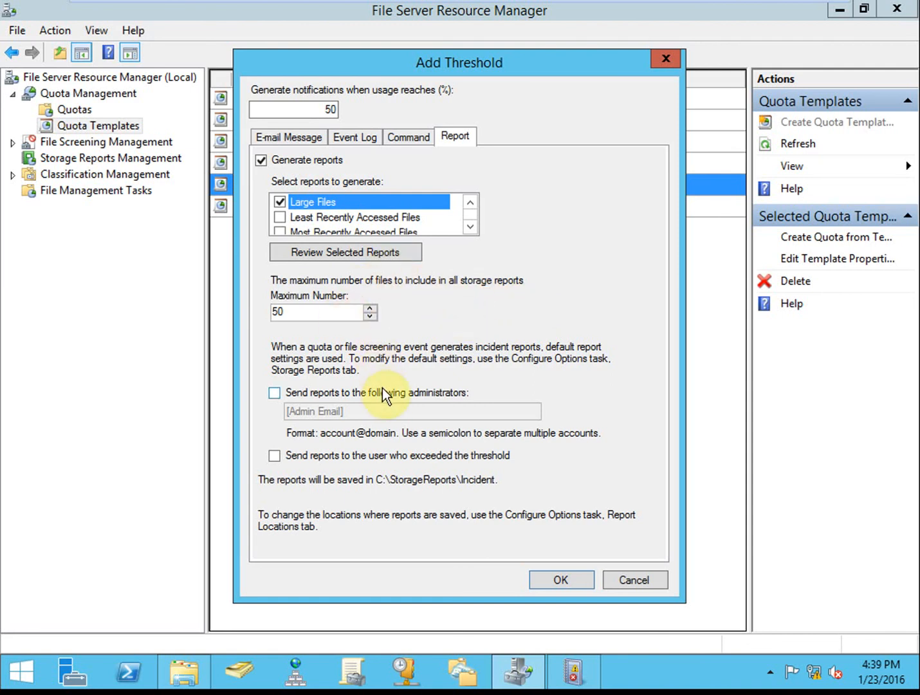
left_click(275, 392)
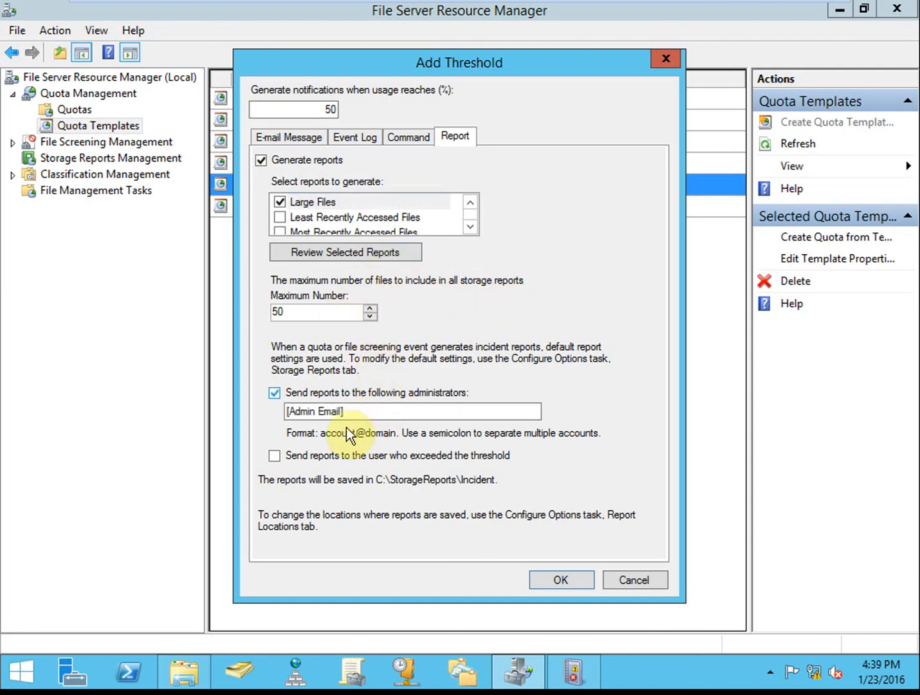
mouse_move(410, 463)
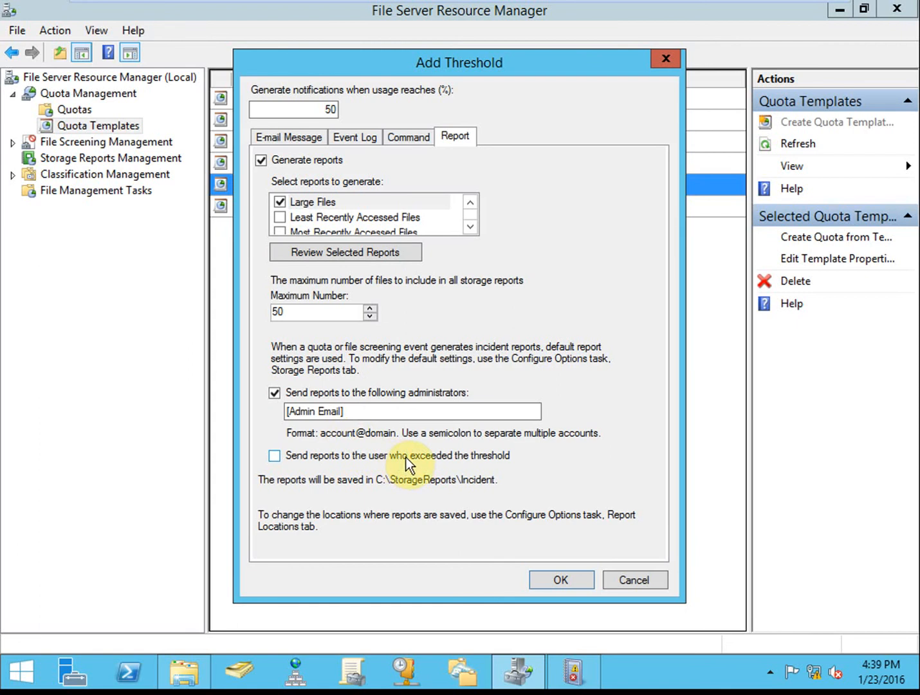
left_click(274, 455)
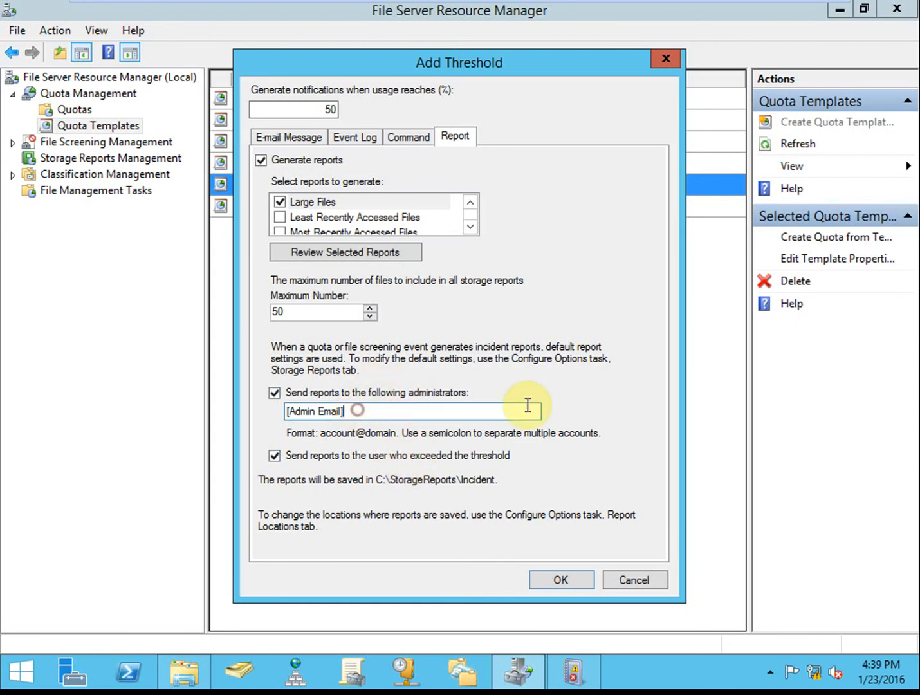
mouse_move(509, 463)
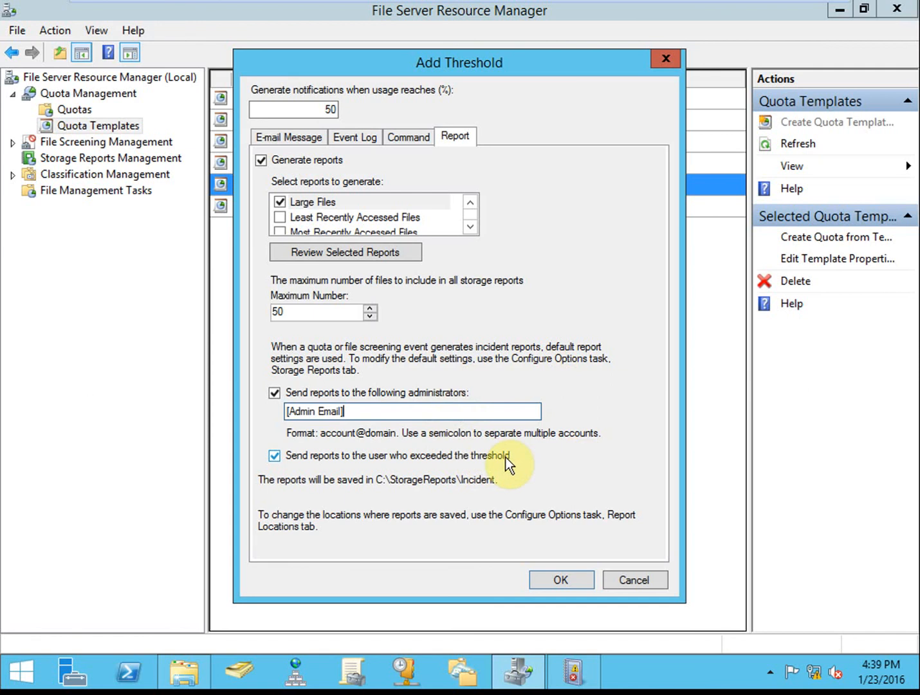
left_click(275, 392)
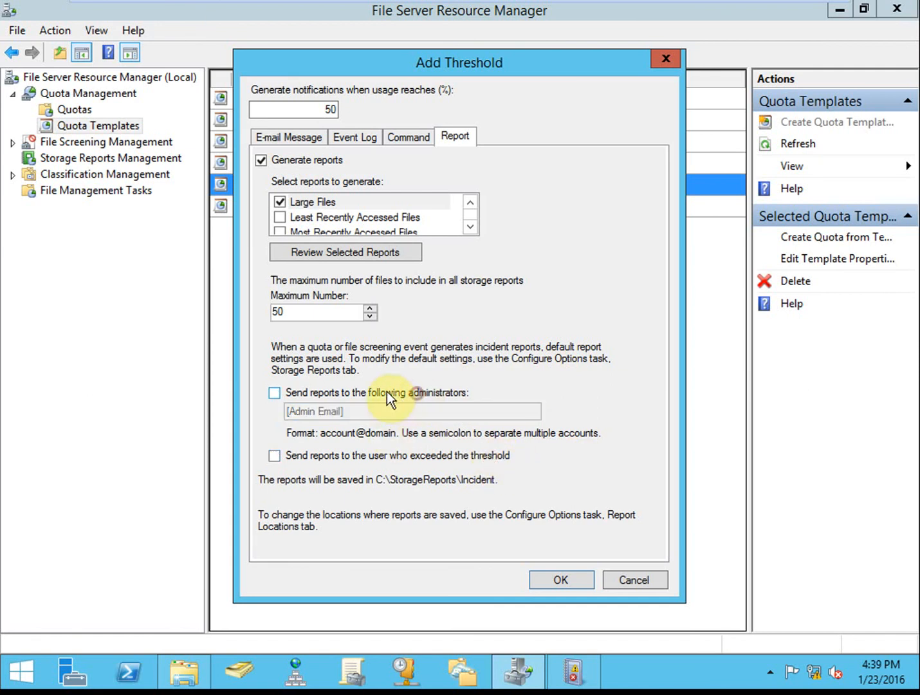
mouse_move(331, 81)
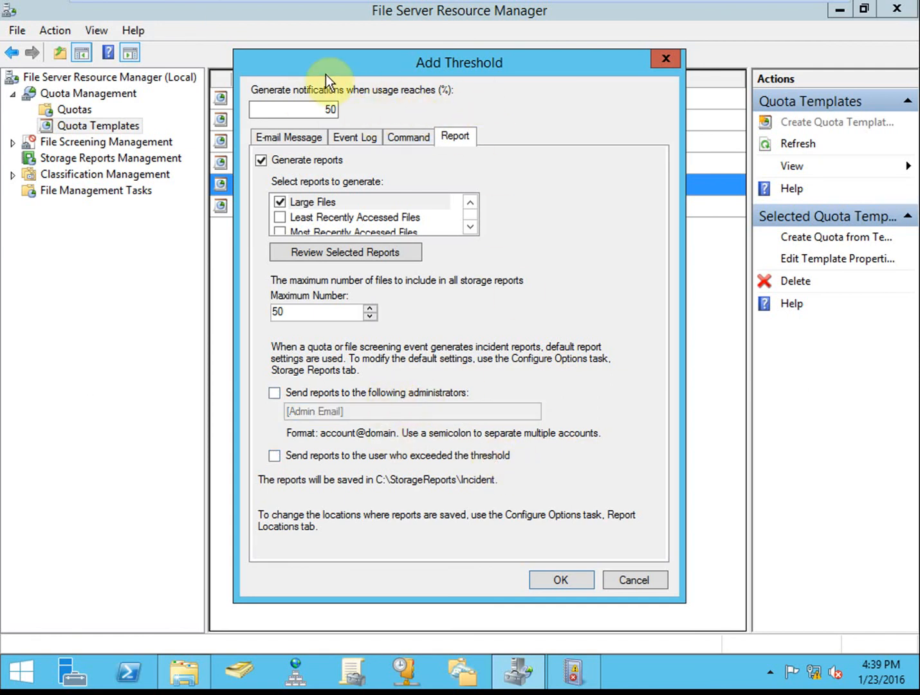
left_click(261, 159)
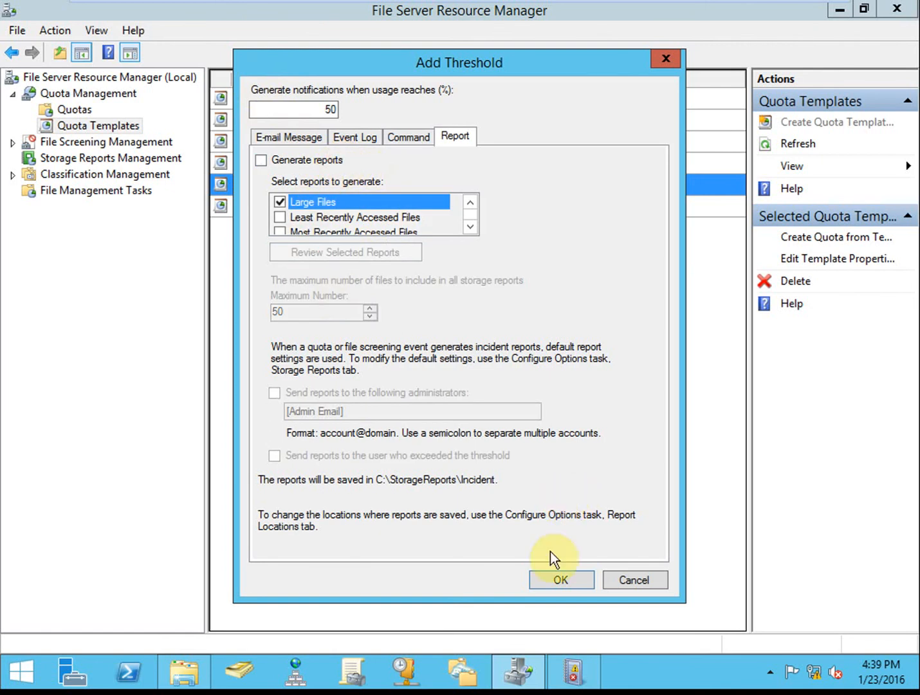
Step: Confirm the 50% warning threshold and save the MktQuota 20 MB template
left_click(560, 579)
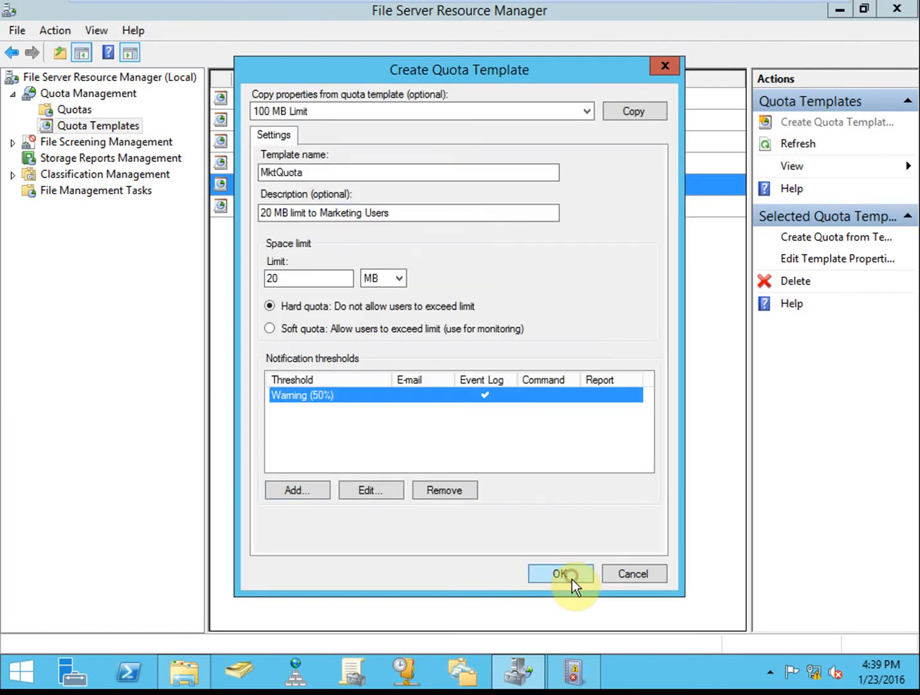
mouse_move(334, 377)
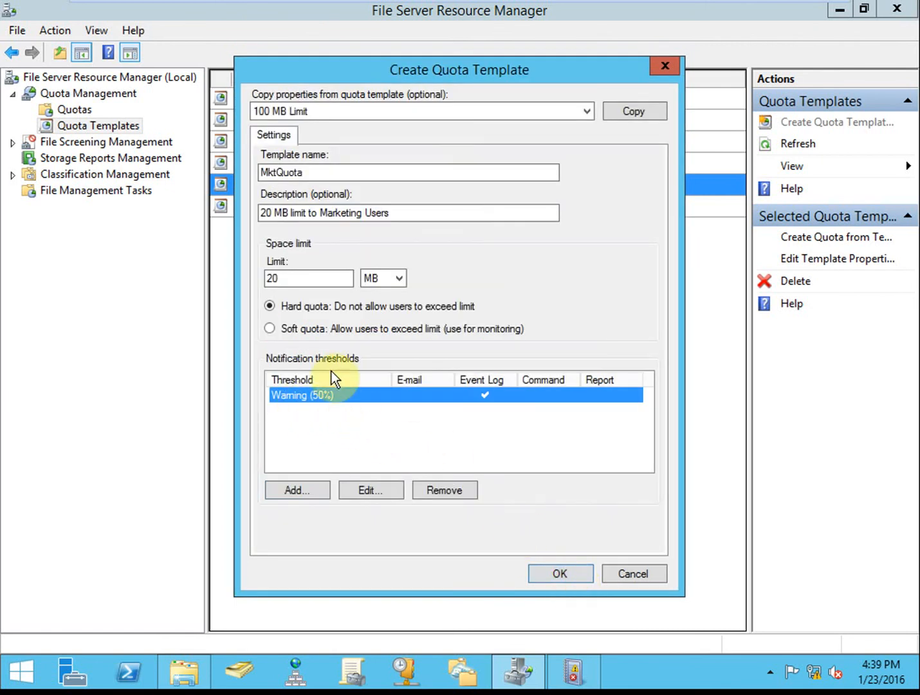
mouse_move(511, 372)
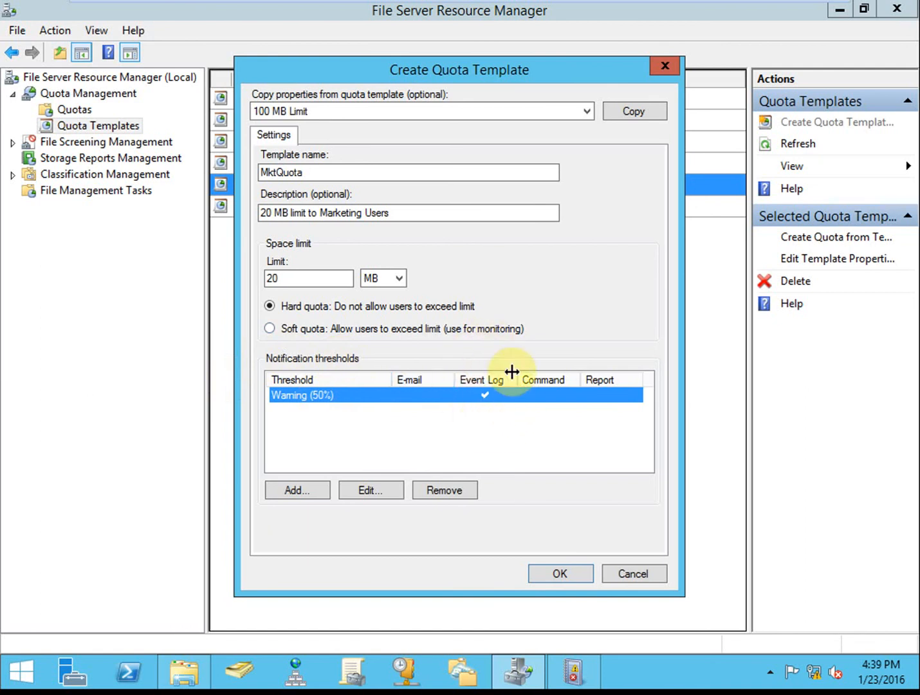
mouse_move(476, 382)
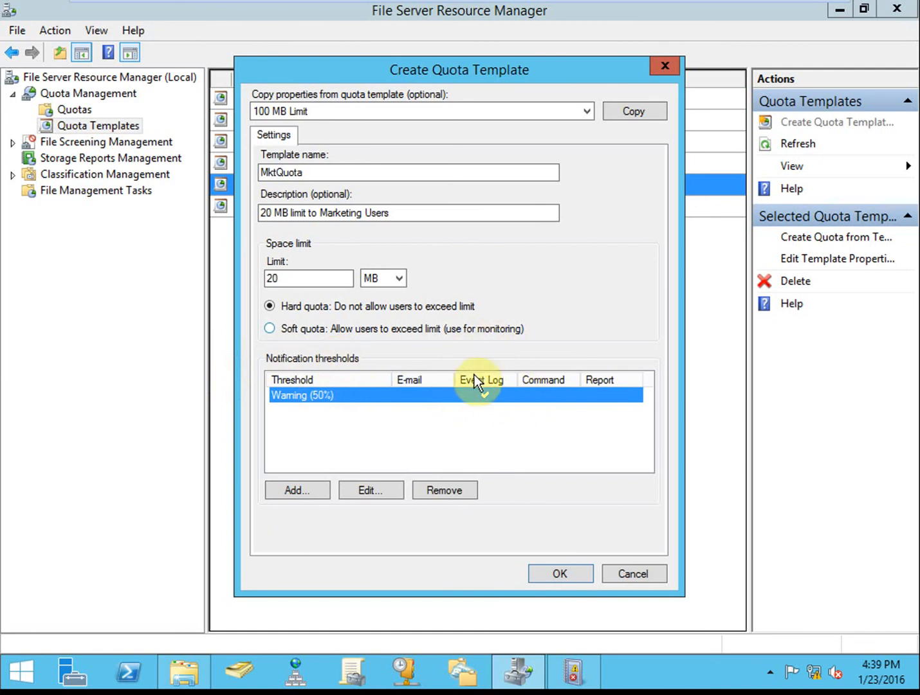
mouse_move(560, 574)
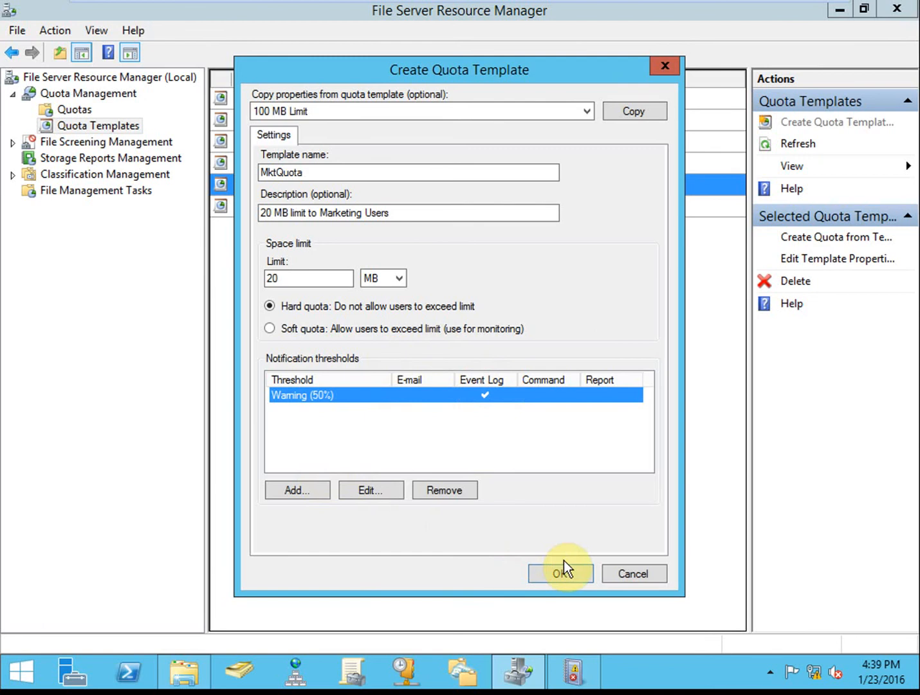
left_click(560, 573)
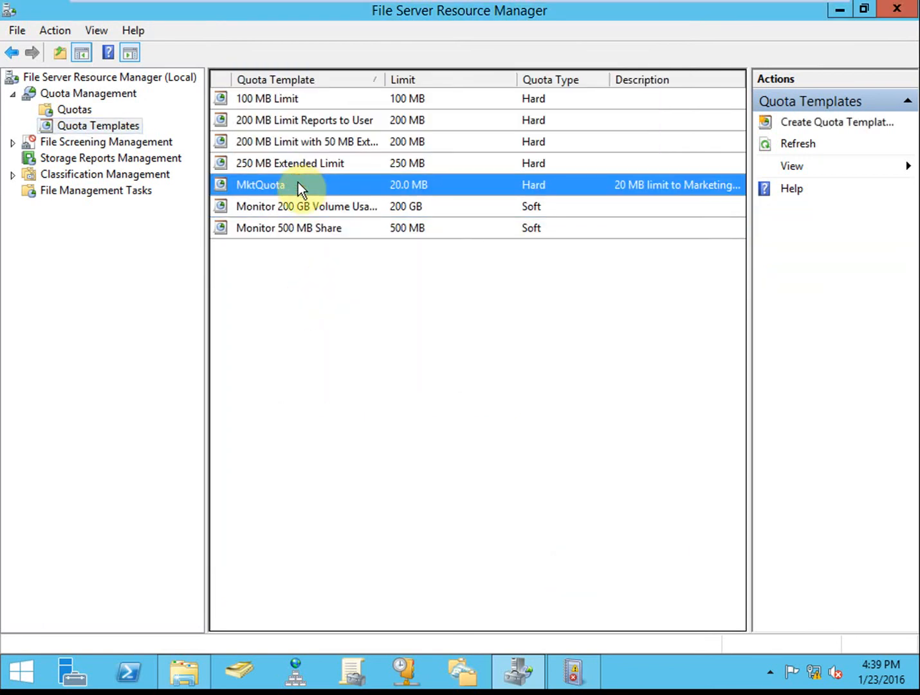
Step: Start a new quota from the MktQuota template
left_click(261, 185)
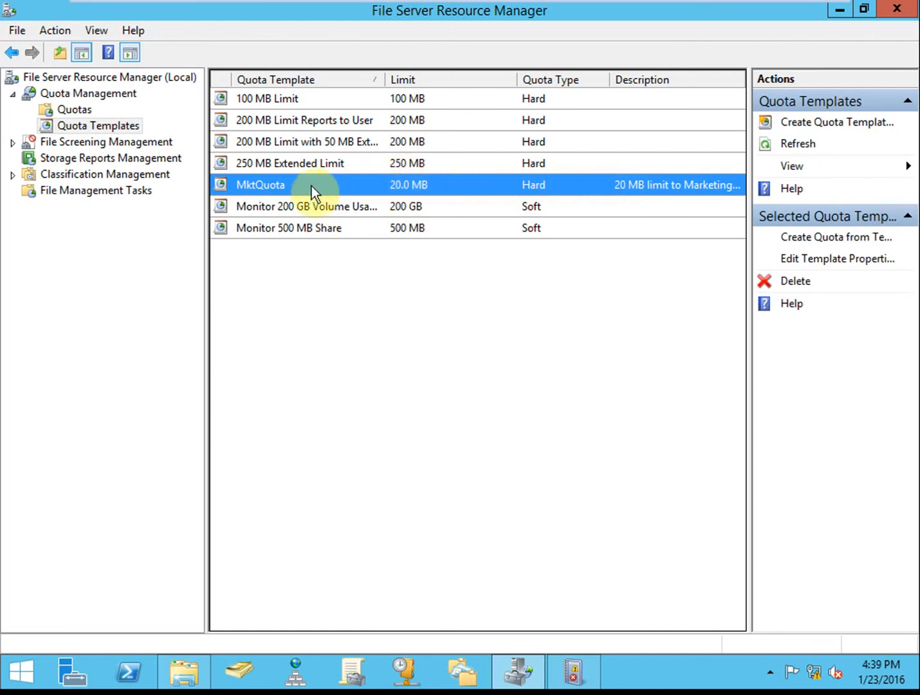
mouse_move(281, 191)
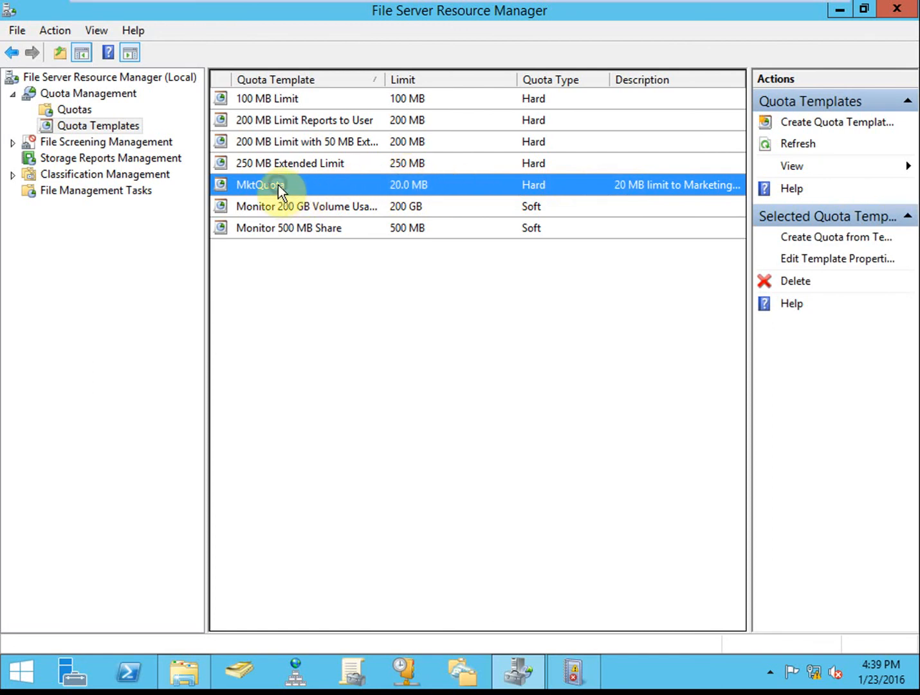
right_click(261, 185)
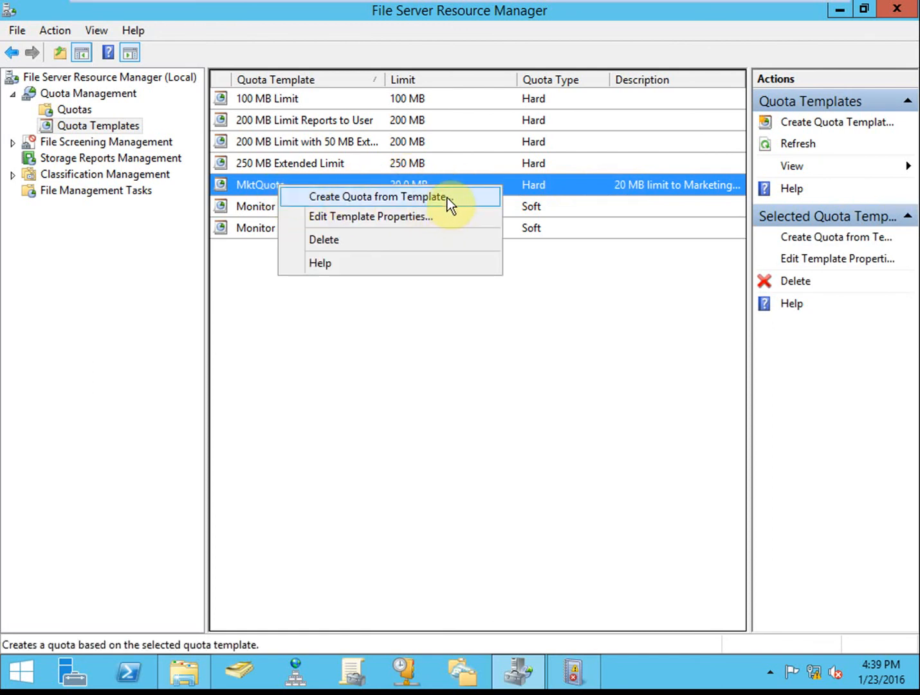
left_click(379, 197)
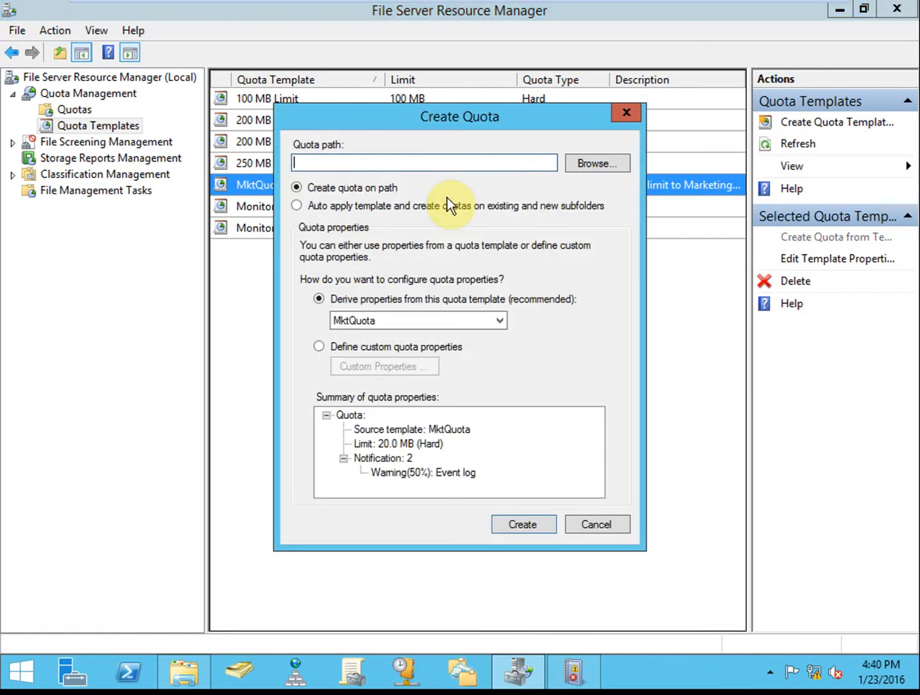
mouse_move(596, 163)
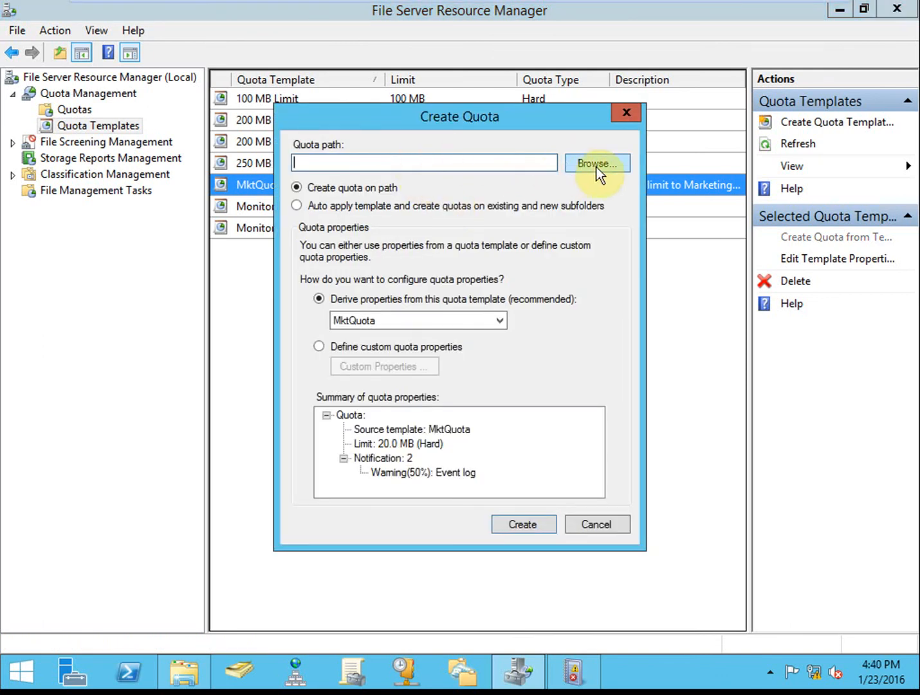
Step: Set the quota path to C:\MktDocs as a folder quota and create it
left_click(596, 163)
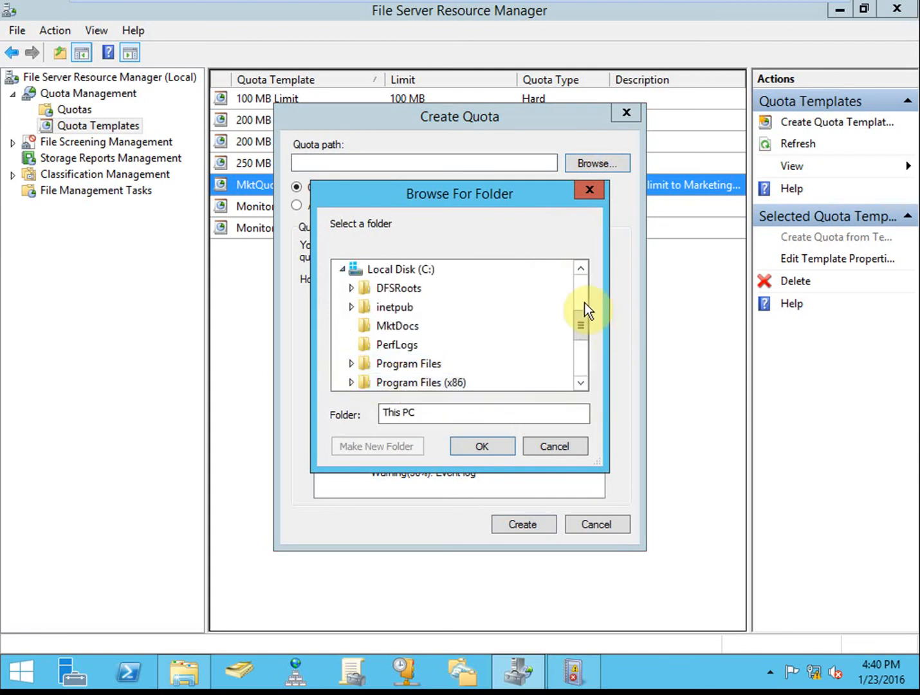
left_click(398, 325)
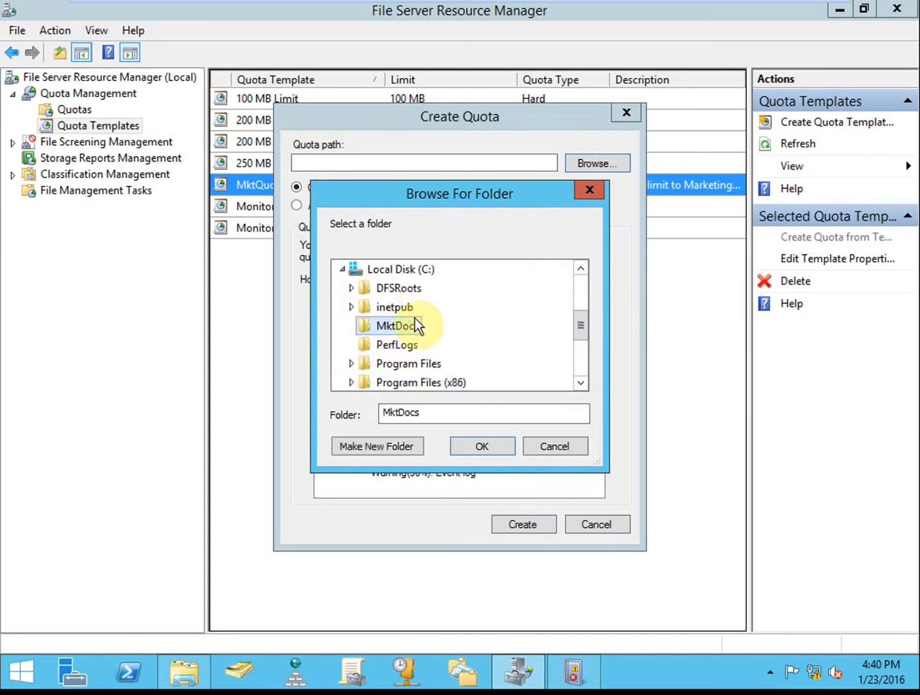
mouse_move(482, 446)
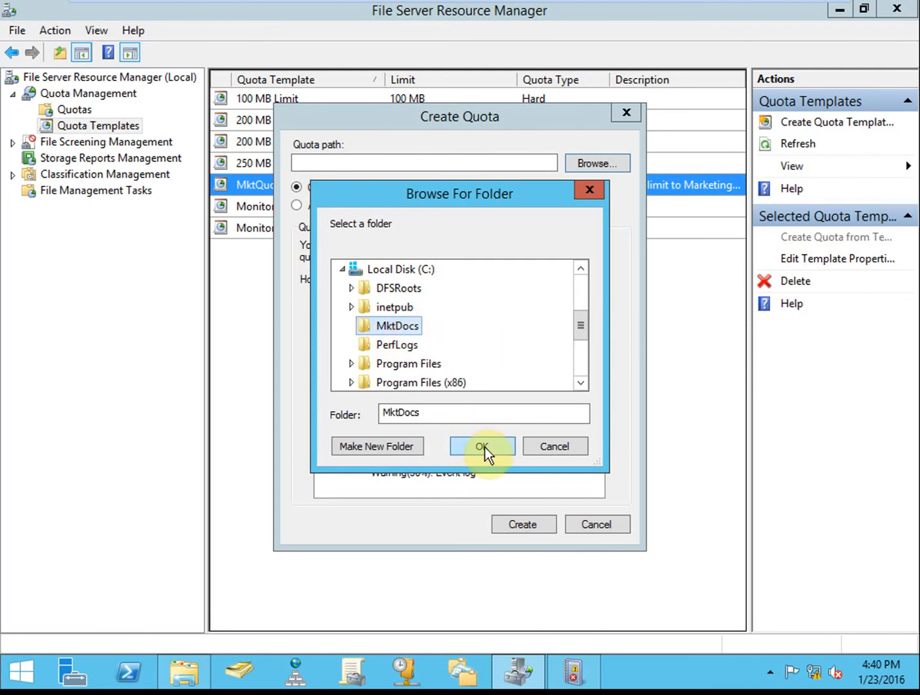
left_click(482, 446)
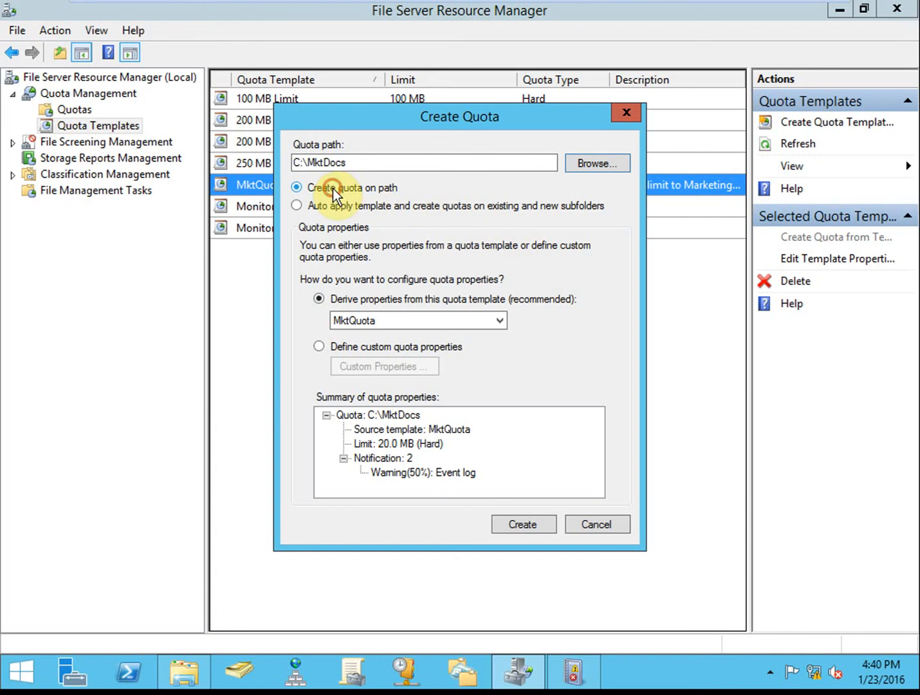
mouse_move(421, 229)
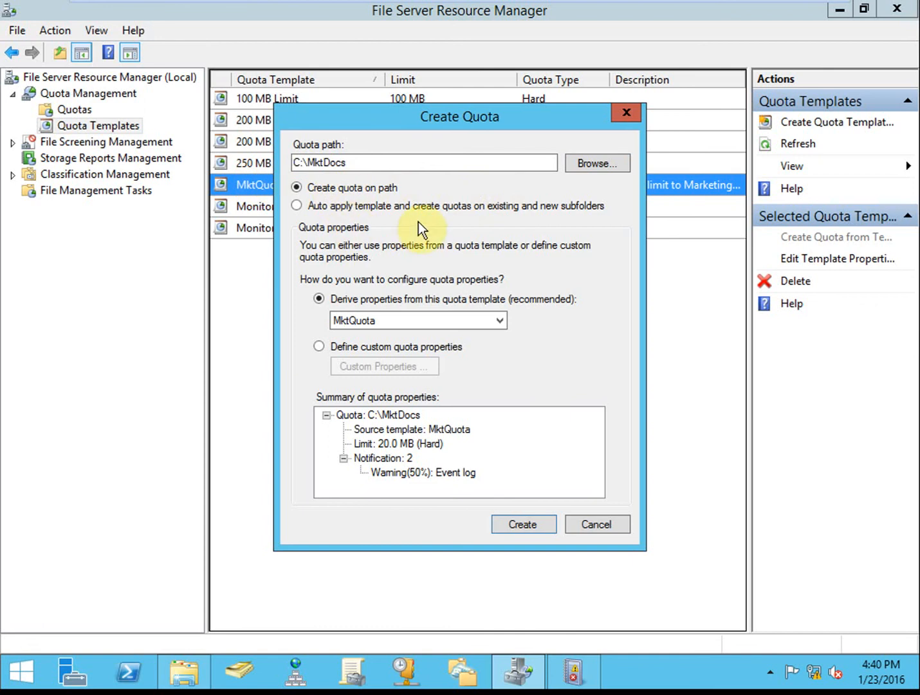
left_click(297, 205)
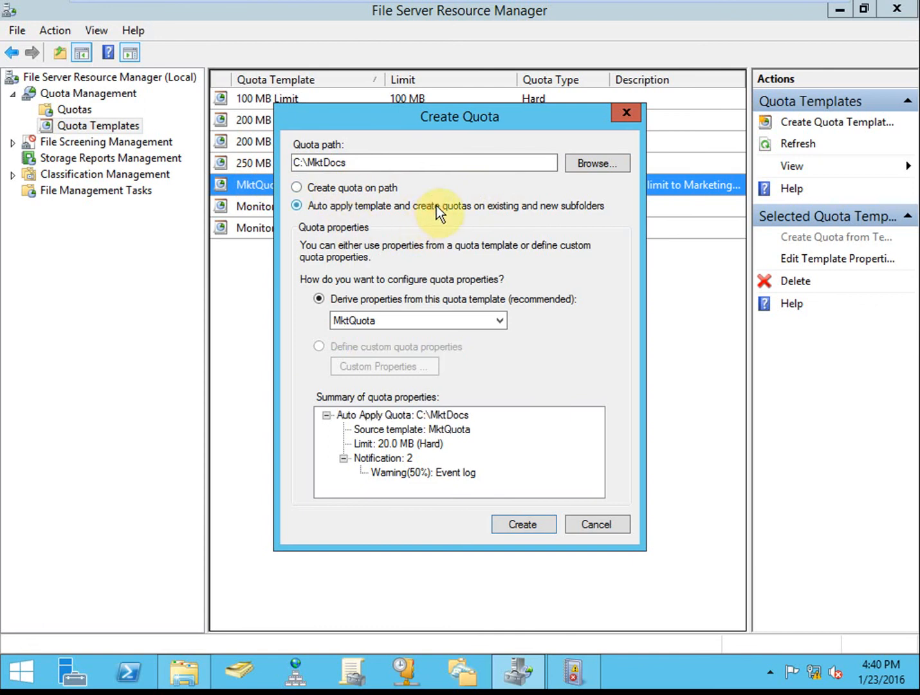
mouse_move(396, 193)
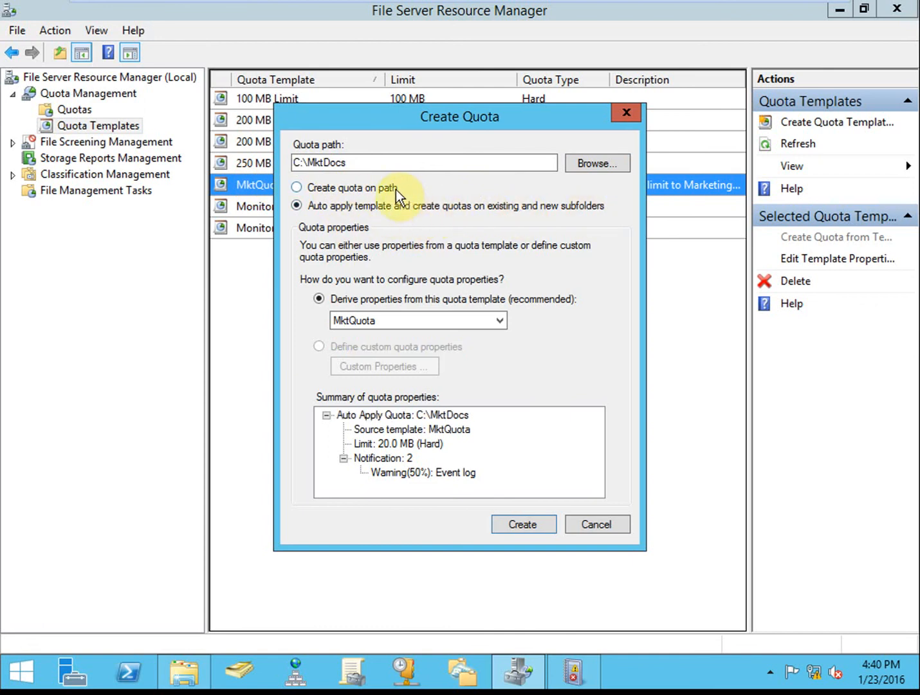
left_click(297, 187)
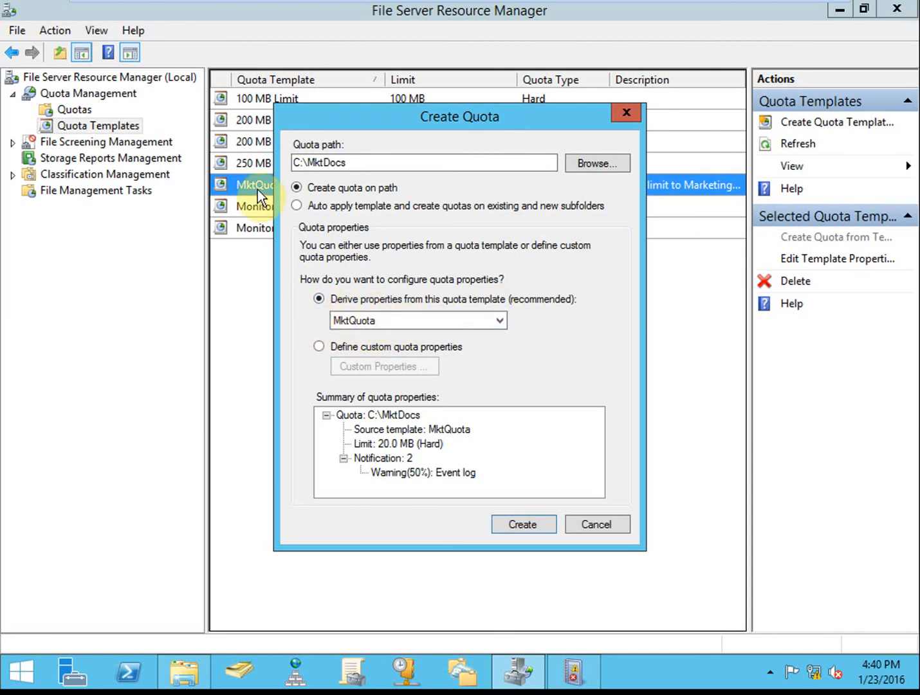
mouse_move(545, 481)
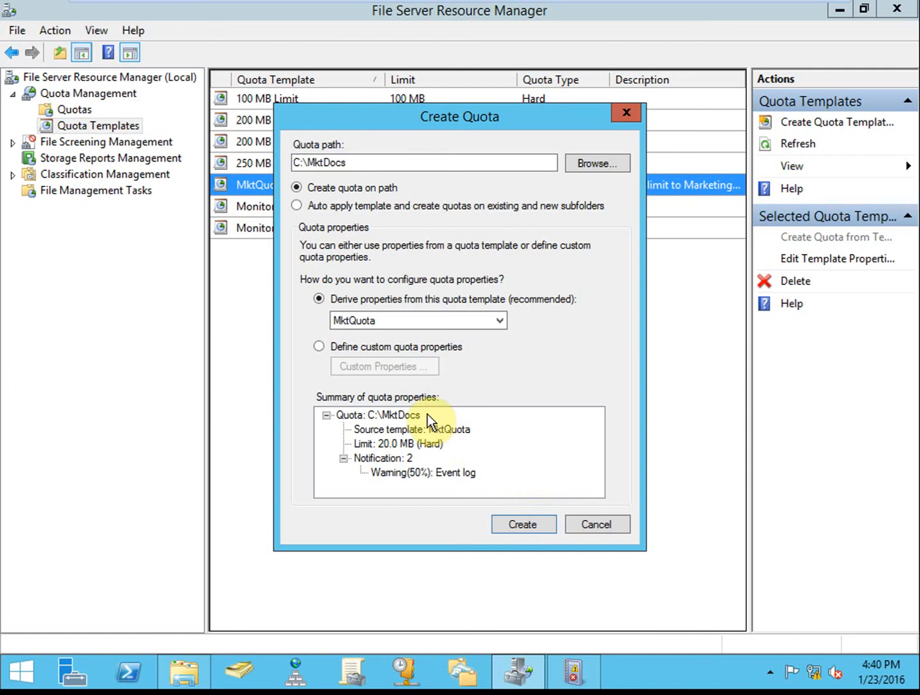
mouse_move(529, 490)
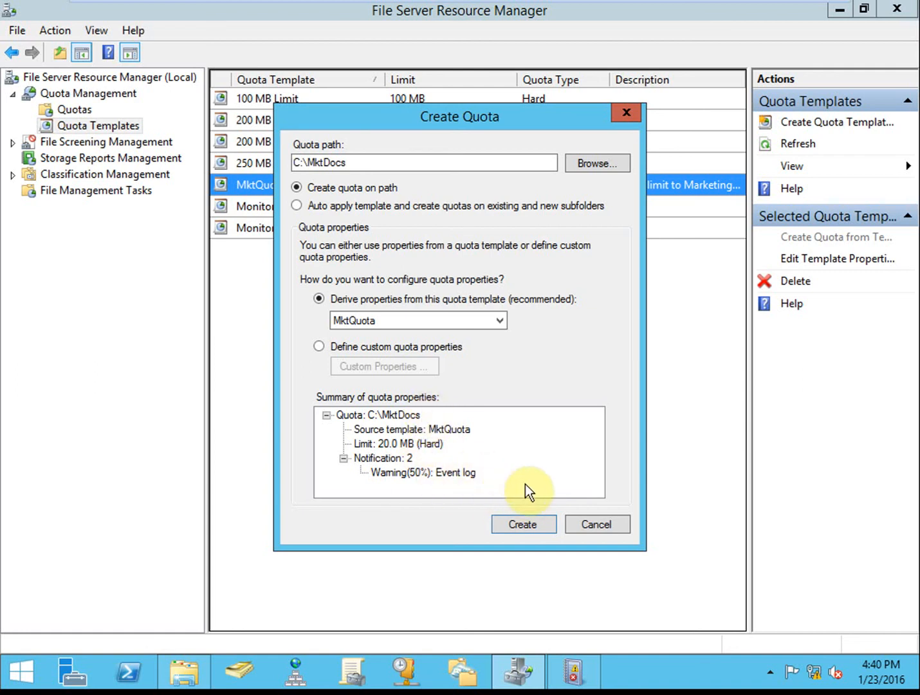
left_click(523, 524)
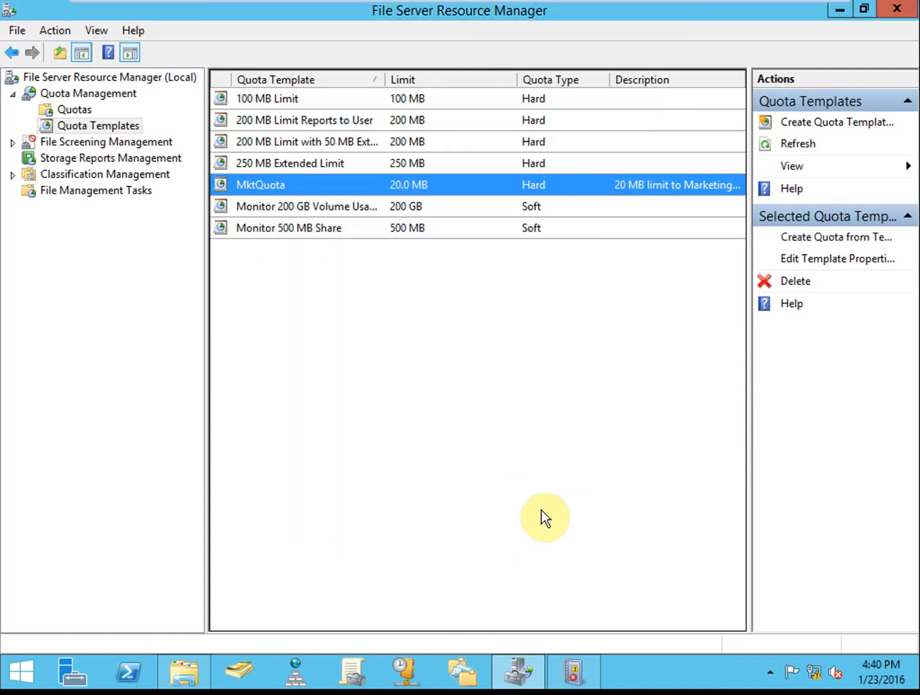
Step: Show the Quotas list with C:\MktDocs at 20.0 MB hard limit, 0% used
left_click(73, 109)
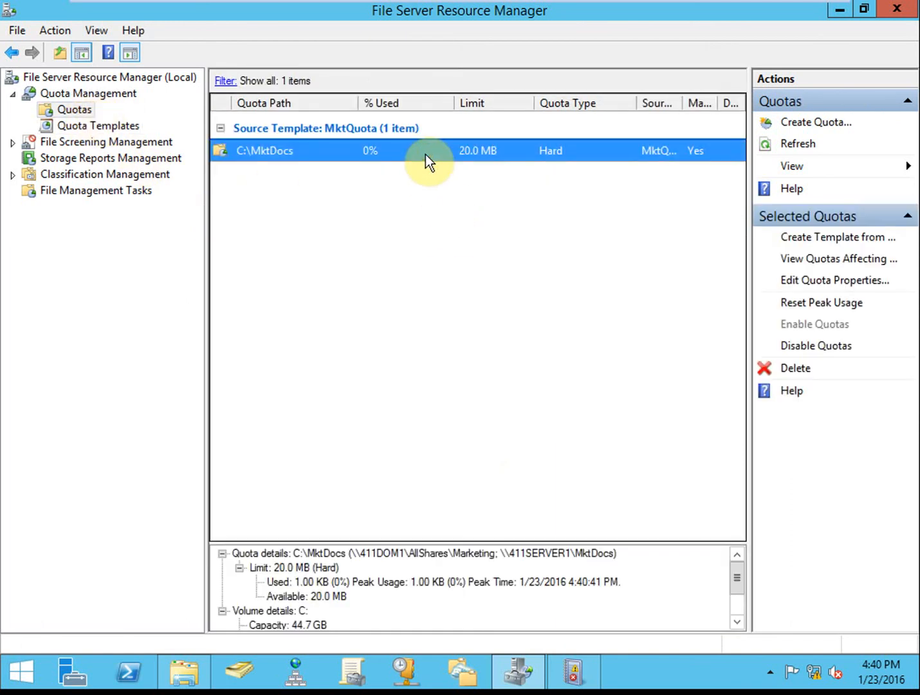
mouse_move(645, 187)
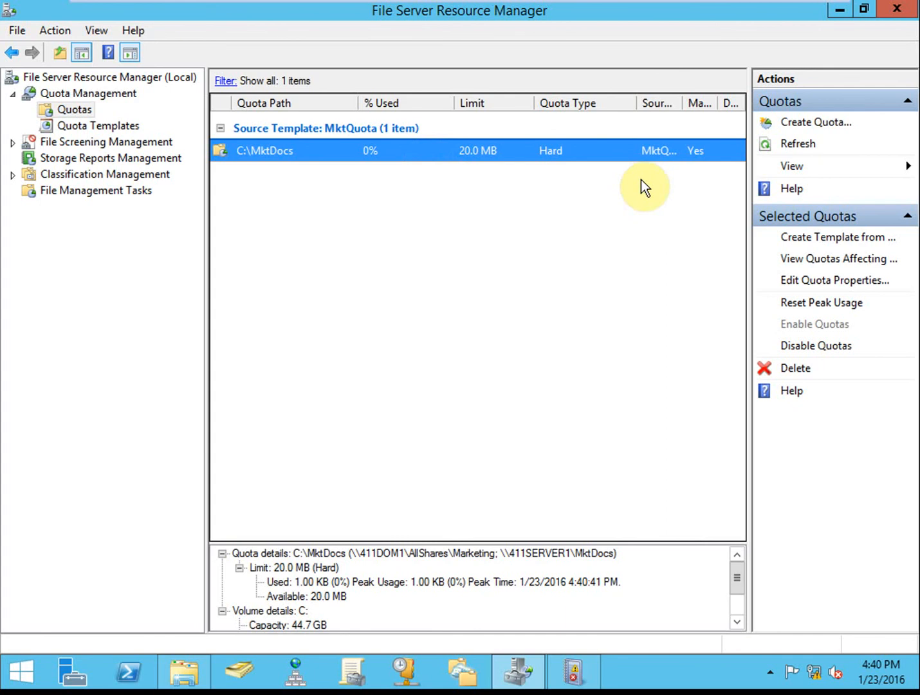
mouse_move(381, 464)
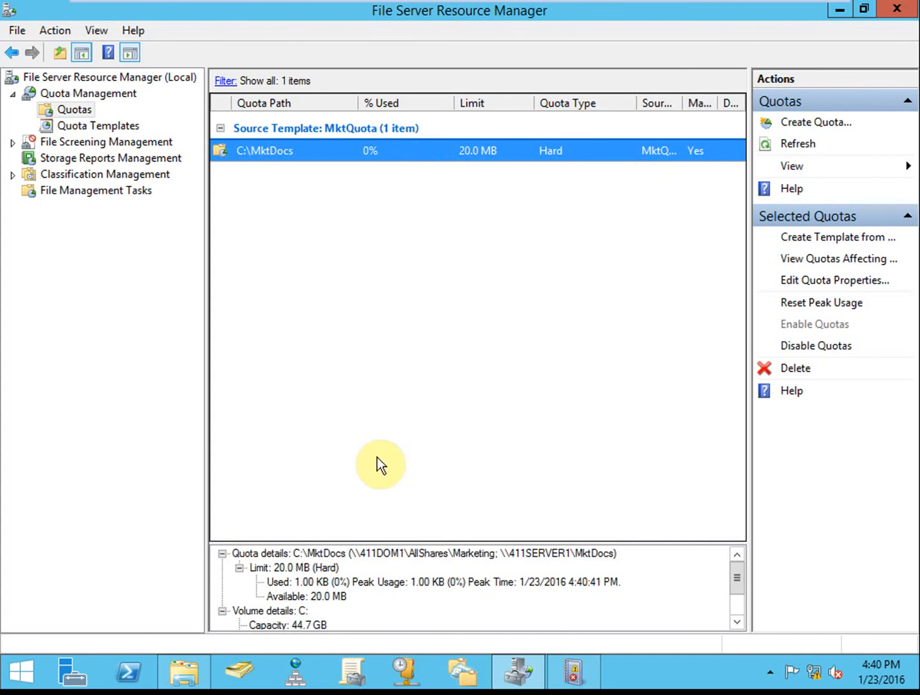
mouse_move(196, 671)
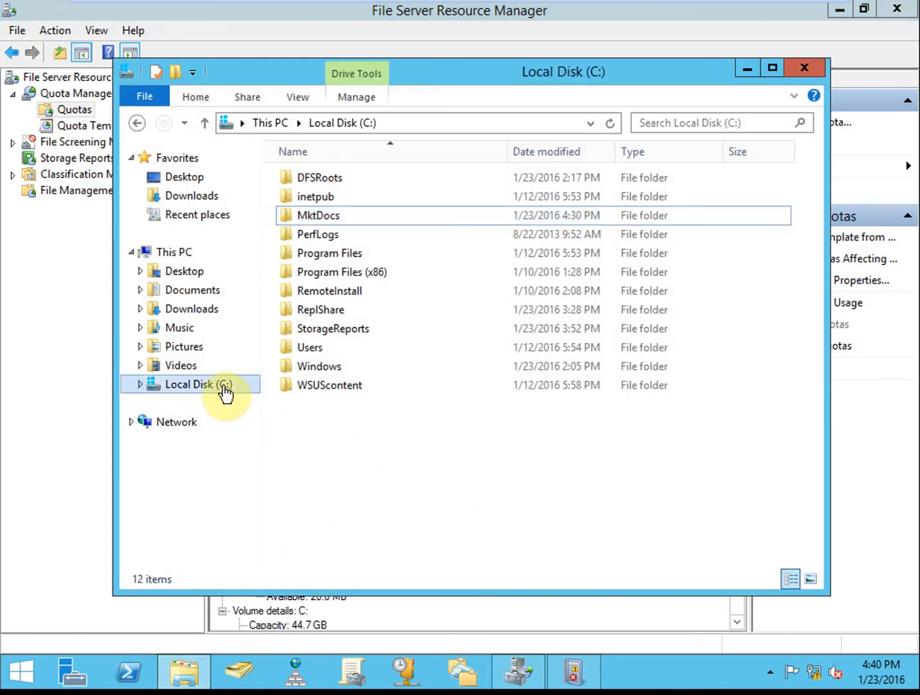
Step: Create a folder named 'Admin' in MktDocs and open it
left_click(318, 215)
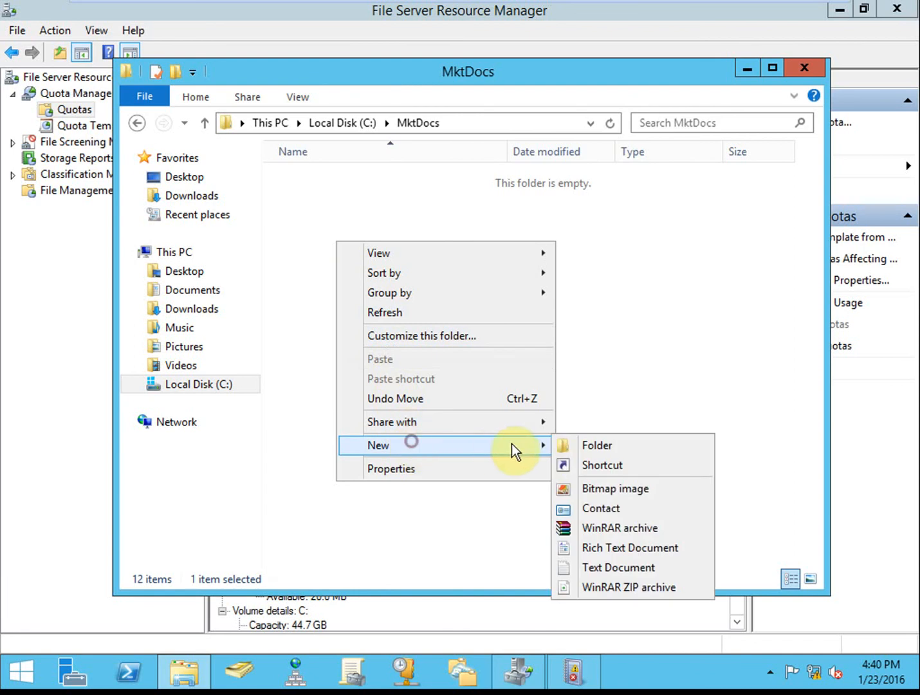
left_click(595, 444)
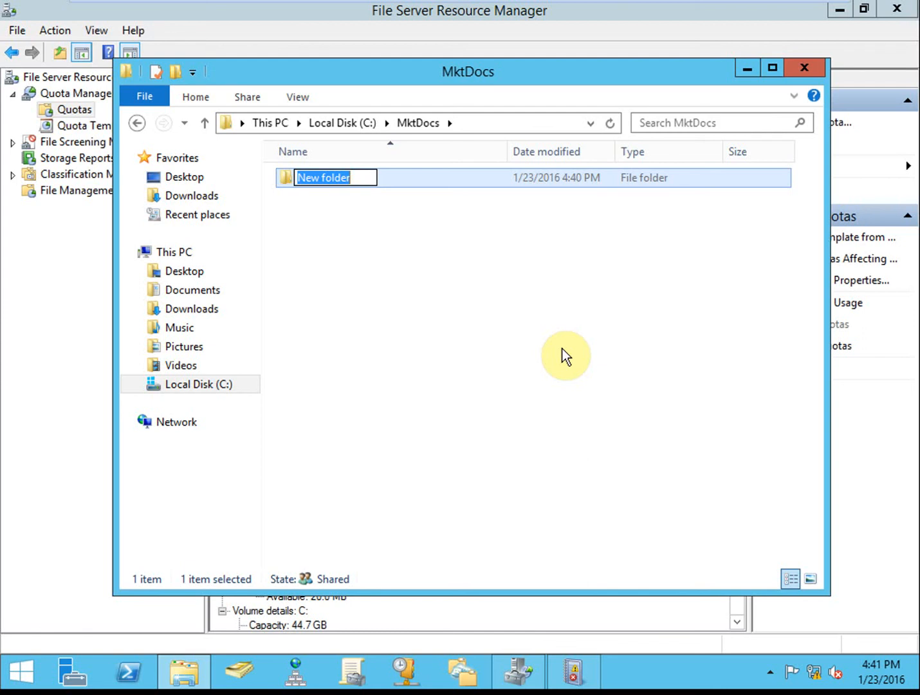
type("Adm")
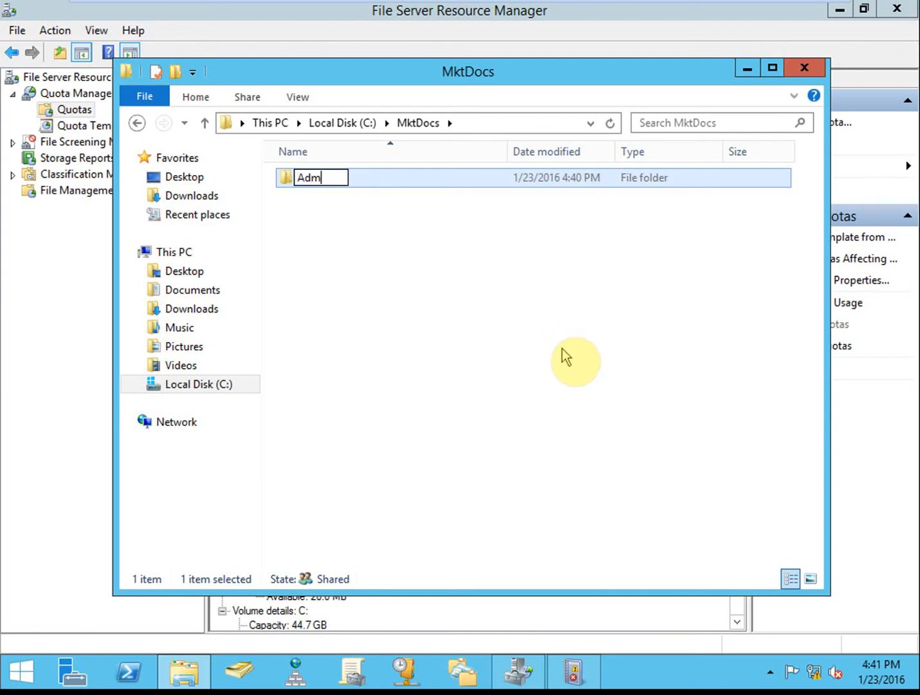
type("in")
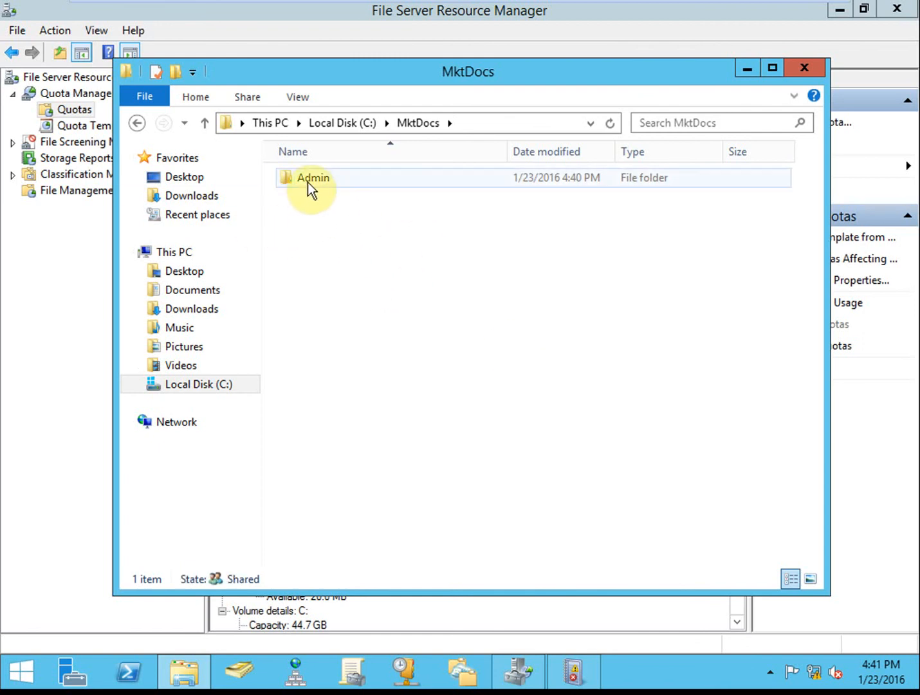
double_click(313, 178)
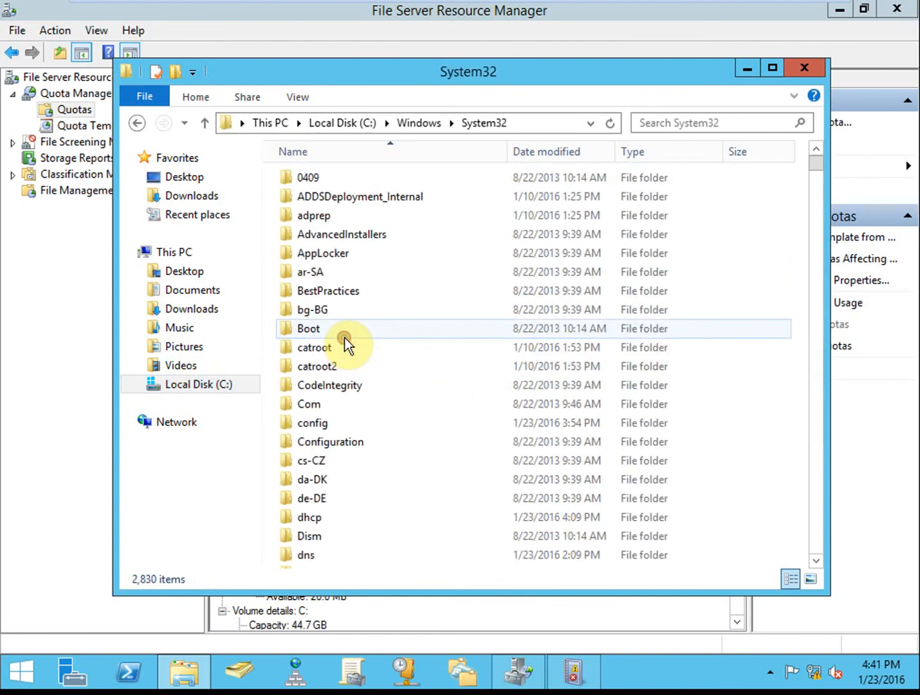
mouse_move(820, 171)
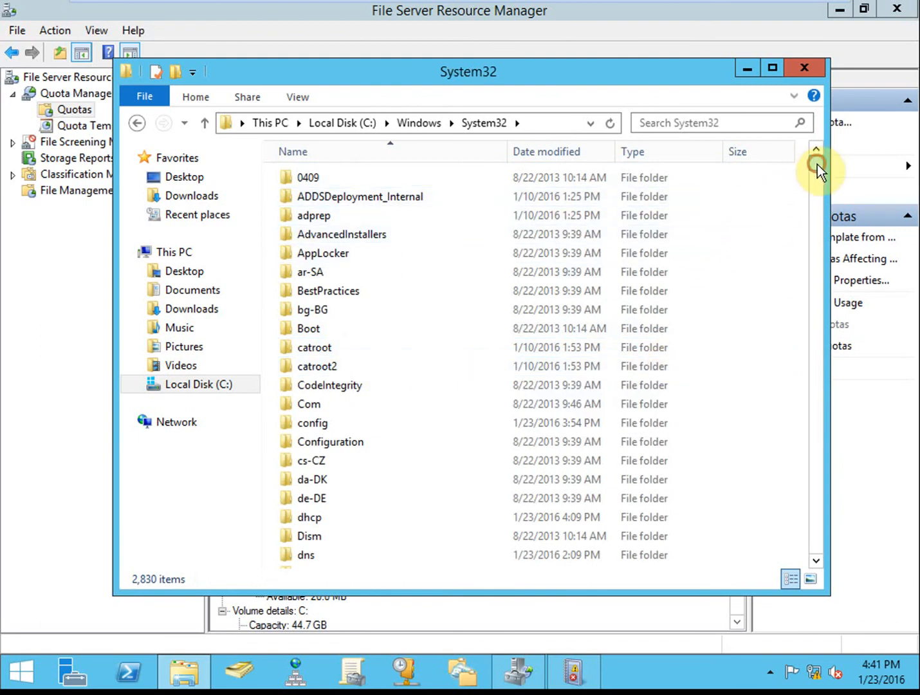
Step: Select the 12 MB ntds.dit in System32, then go back to the C: root
scroll("down", 3)
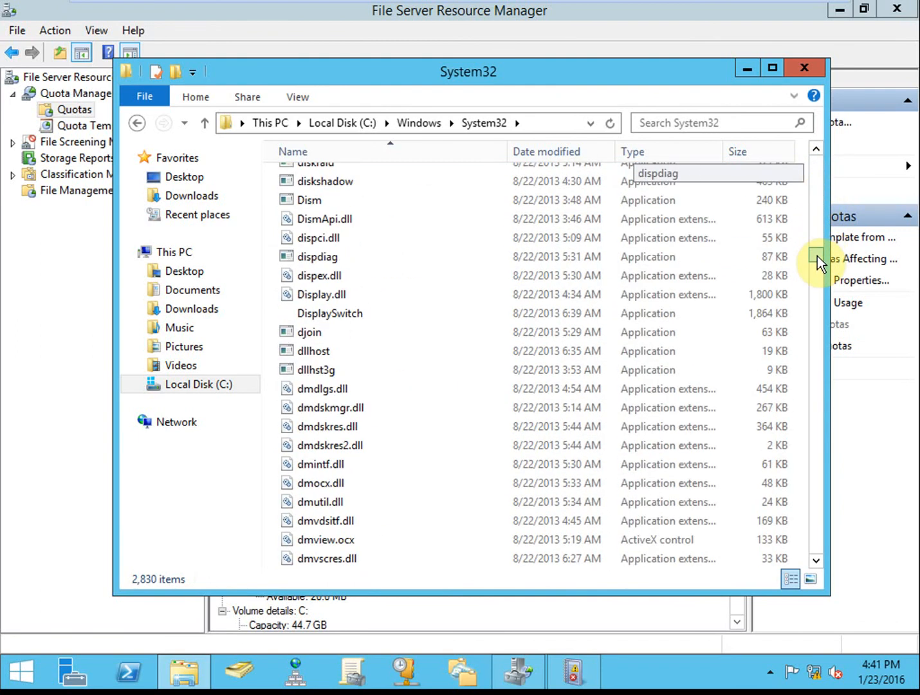
scroll("down", 3)
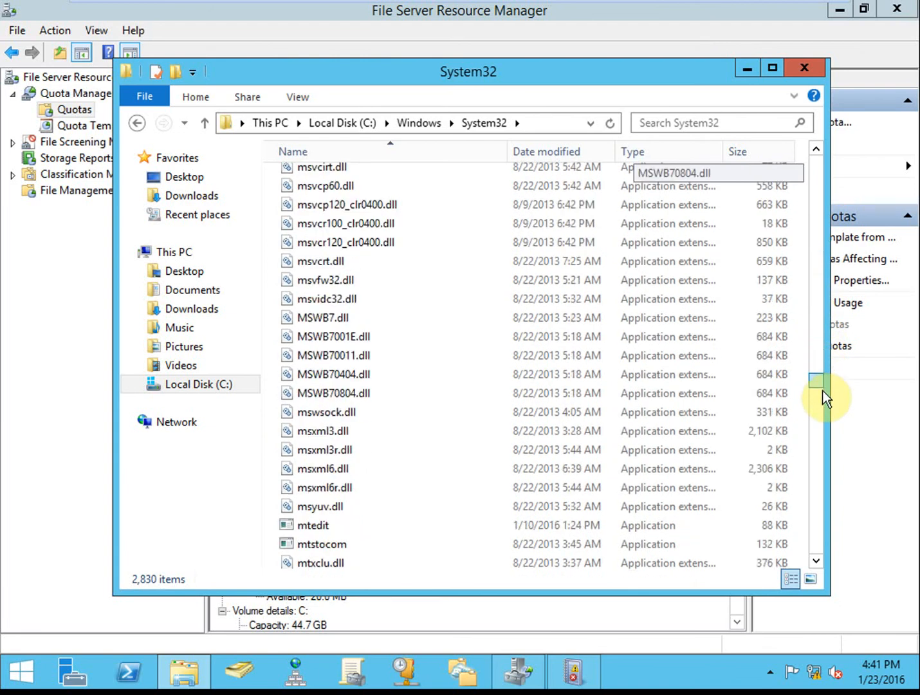
scroll("down", 3)
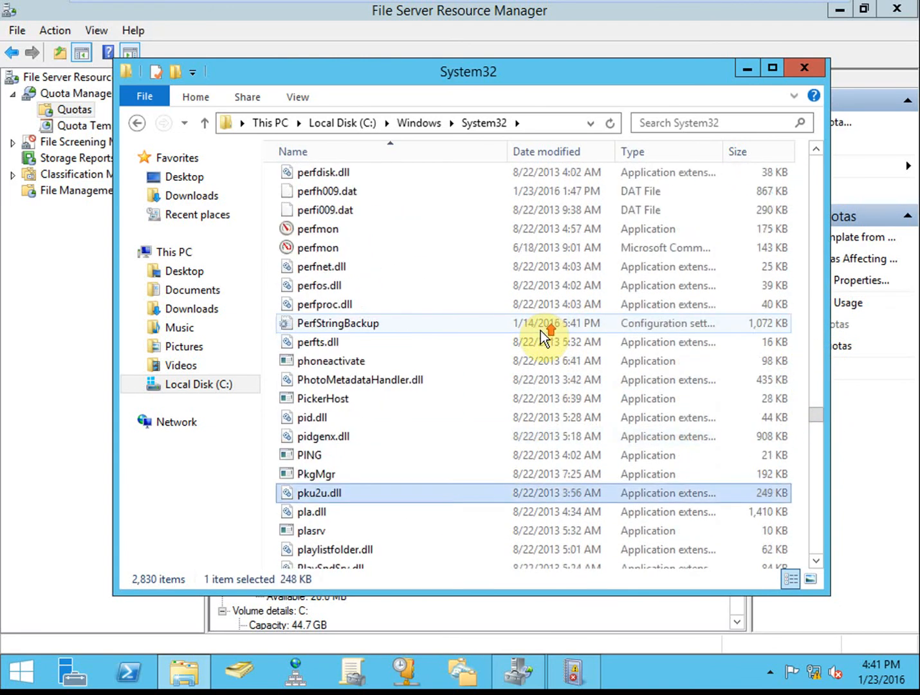
scroll("up", 3)
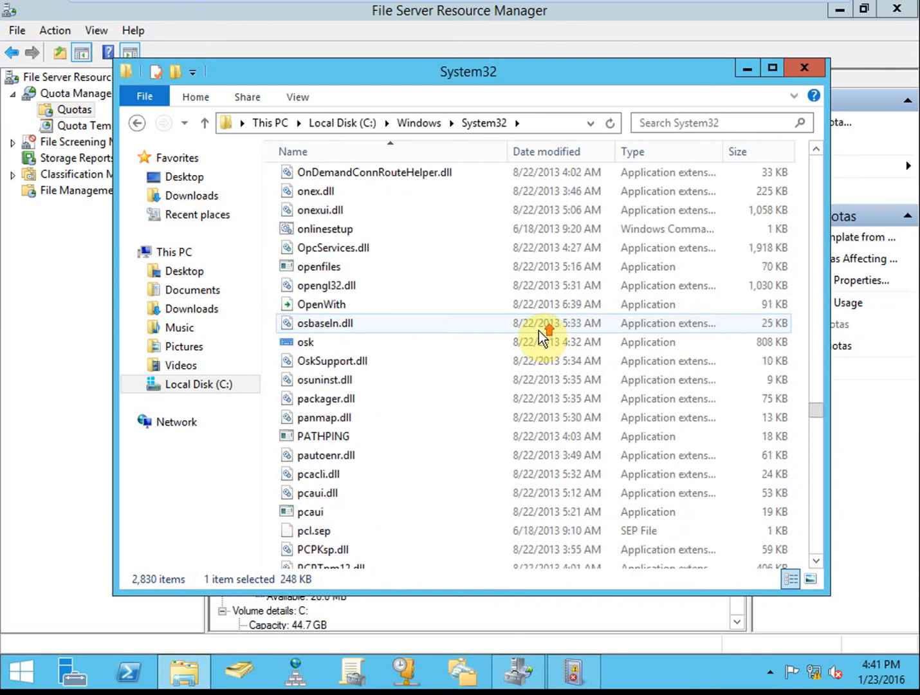
scroll("up", 3)
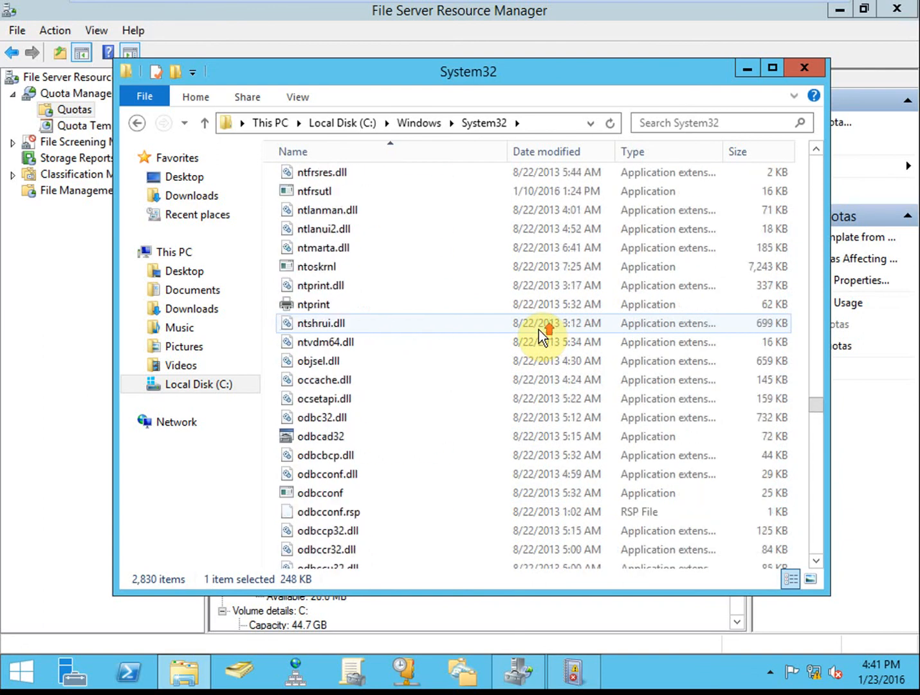
scroll("up", 3)
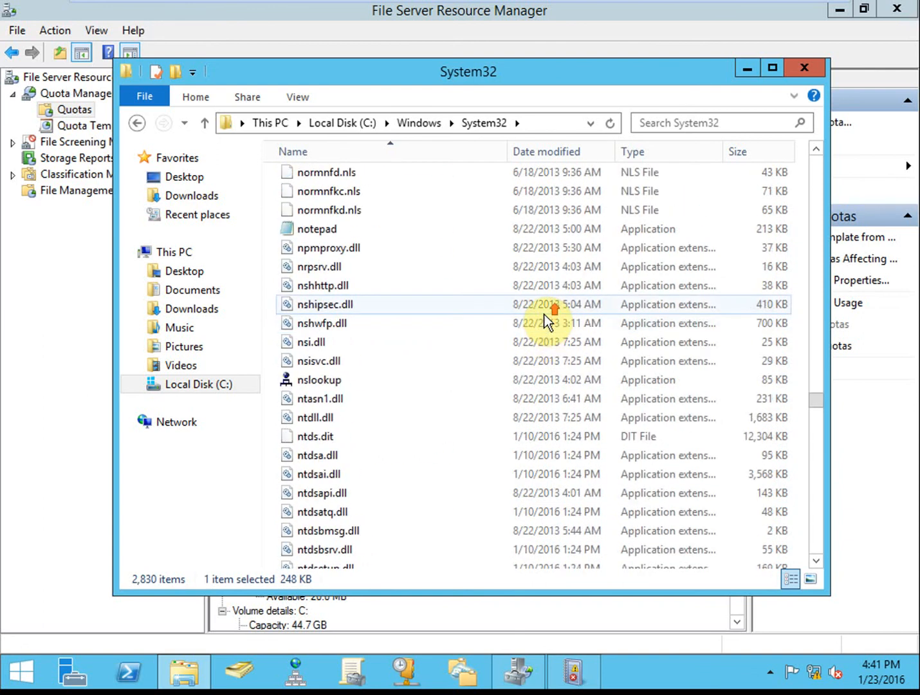
scroll("down", 3)
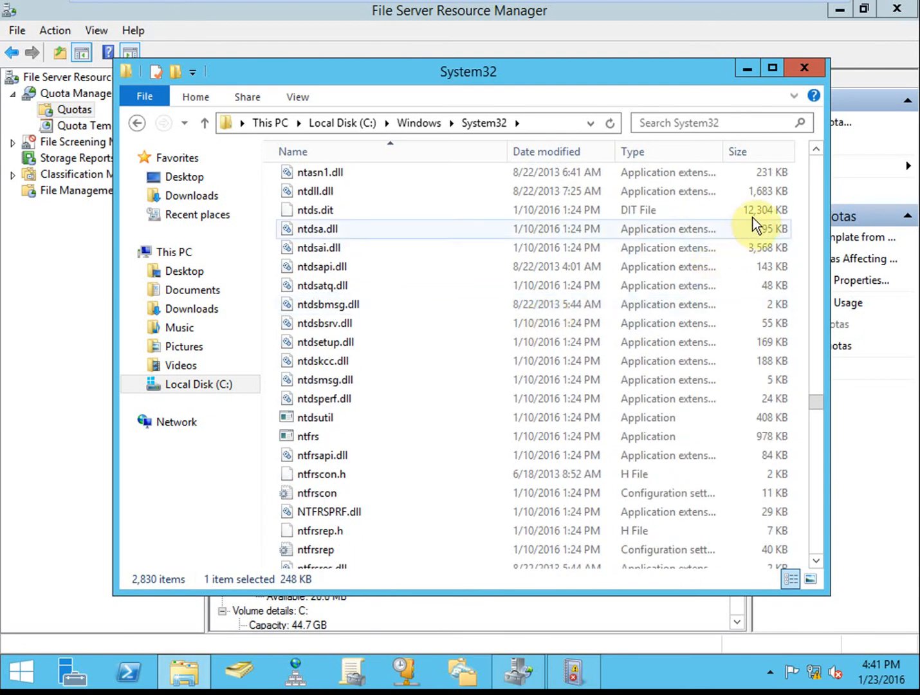
left_click(315, 209)
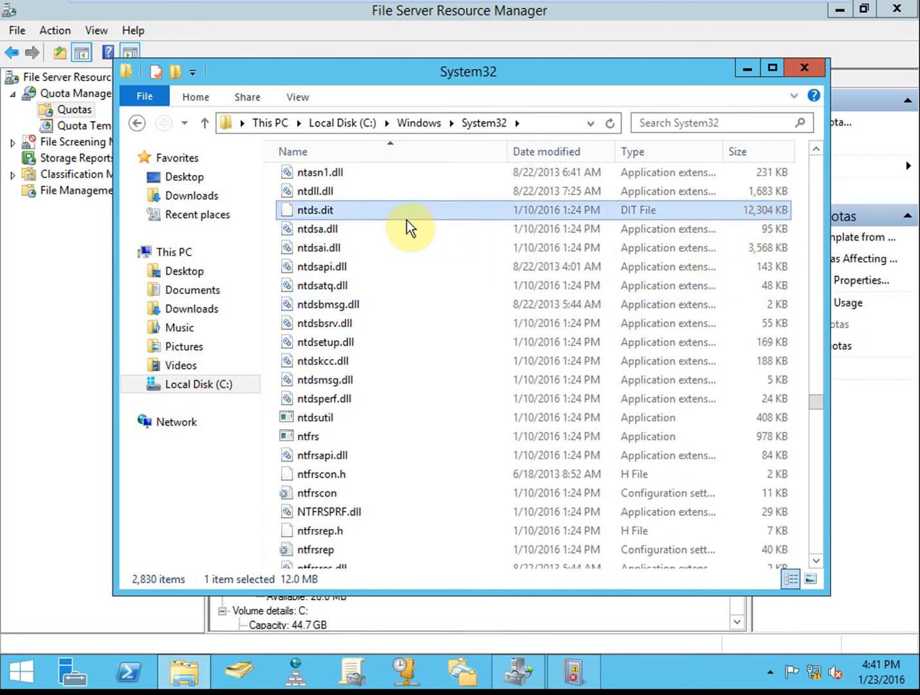
mouse_move(627, 225)
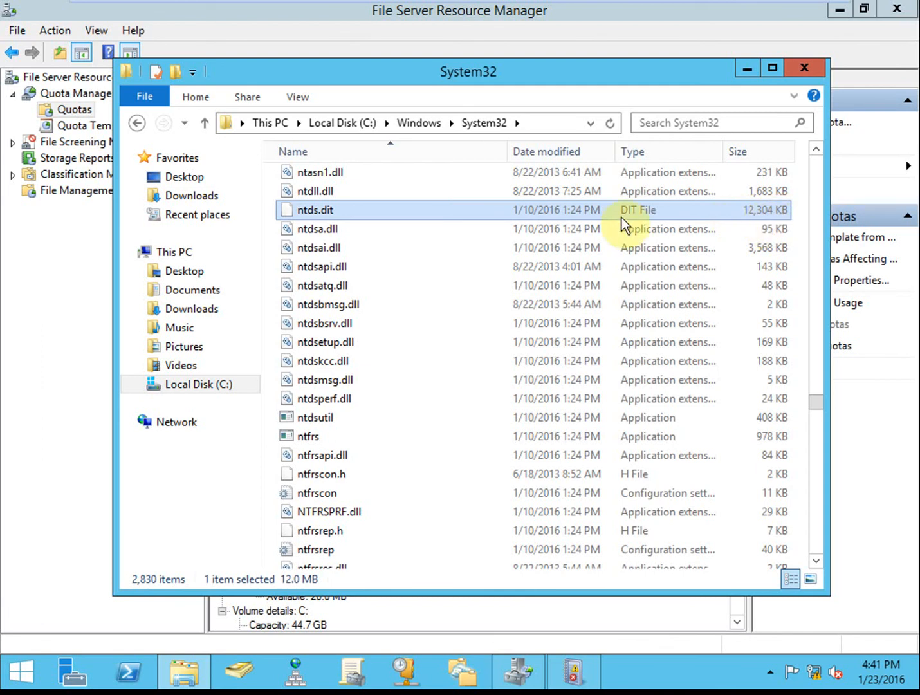
mouse_move(354, 123)
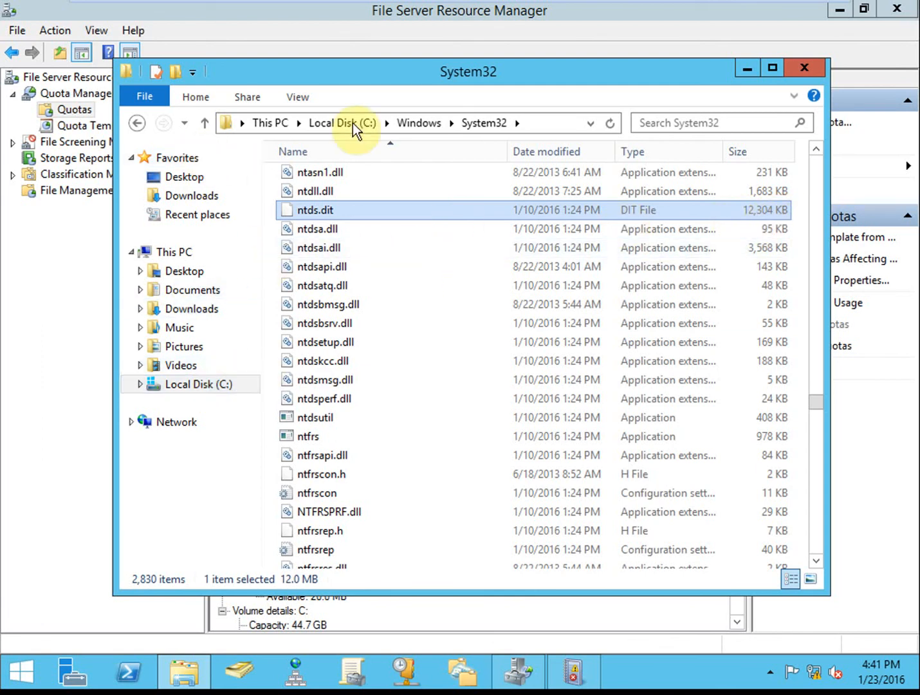
left_click(136, 123)
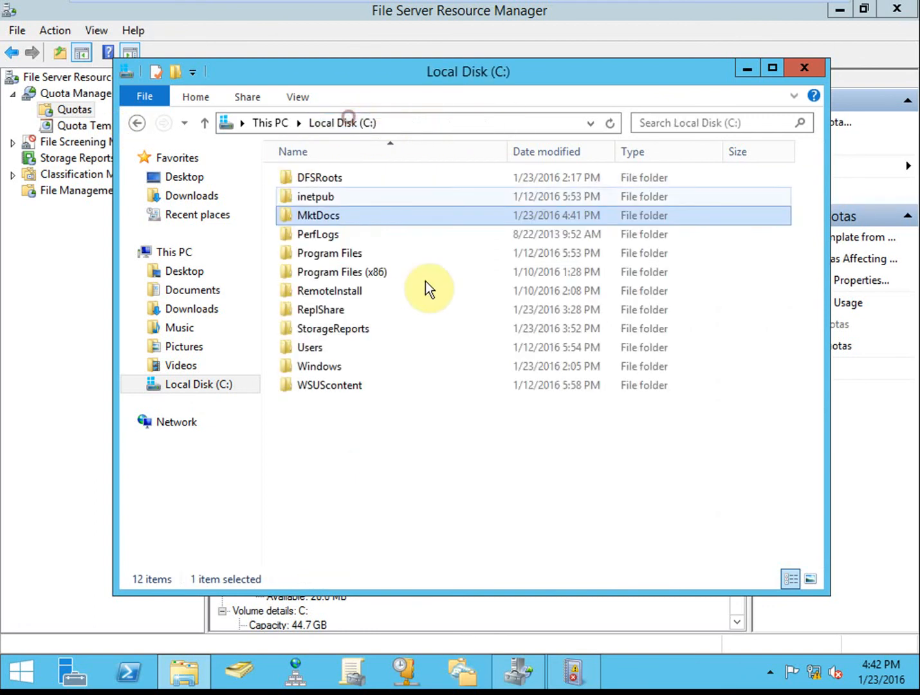
Step: Check MktDocs' Sharing properties, confirming it is shared as \\411SERVER1\MktDocs
right_click(319, 215)
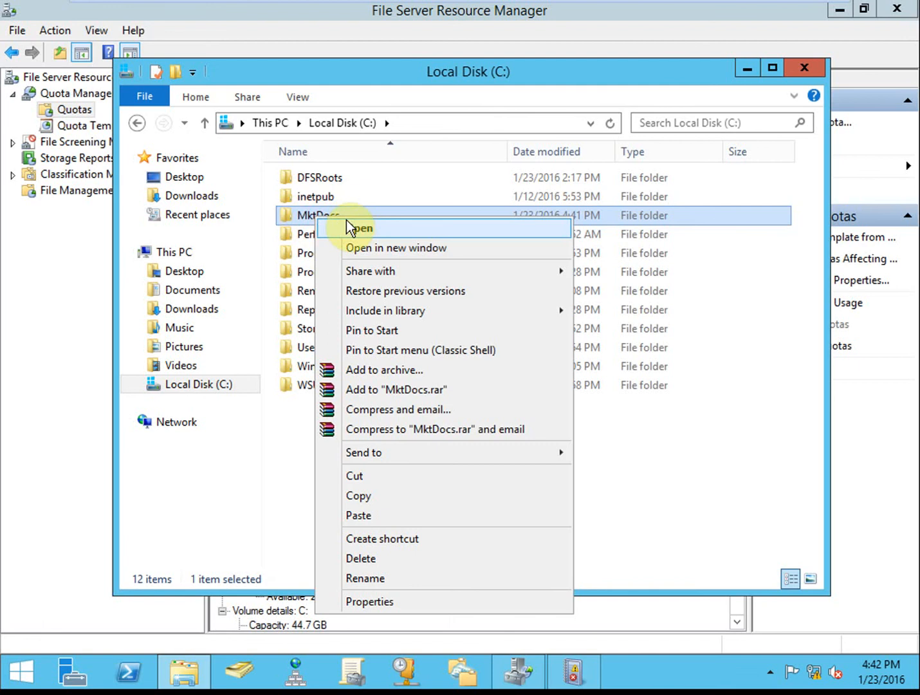
mouse_move(370, 270)
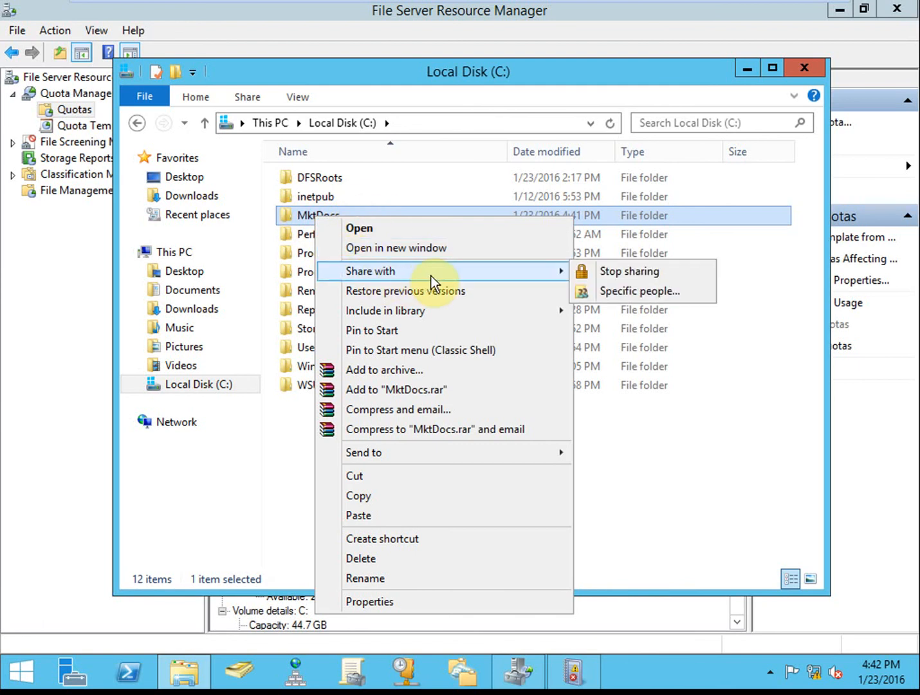
left_click(369, 601)
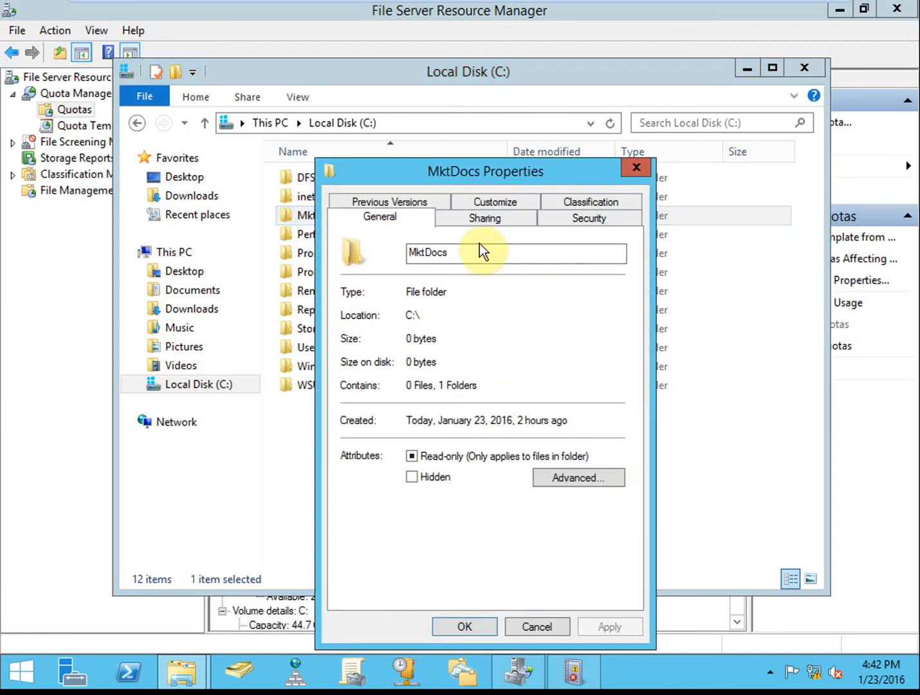
left_click(483, 218)
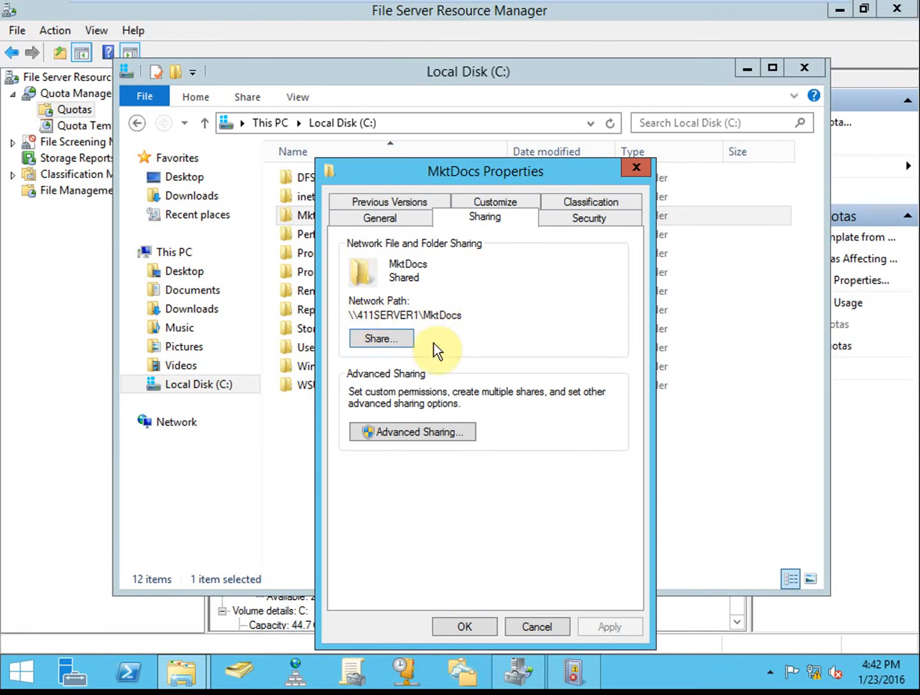
left_click(536, 626)
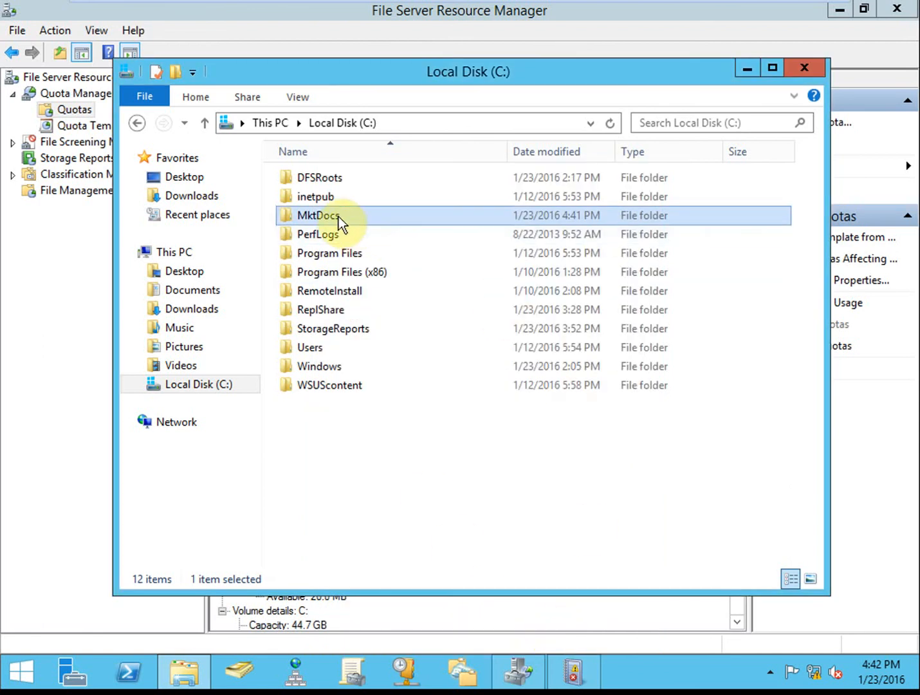
Step: Open MktDocs\Admin, which contains ntds.dit, and deselect the file
double_click(319, 215)
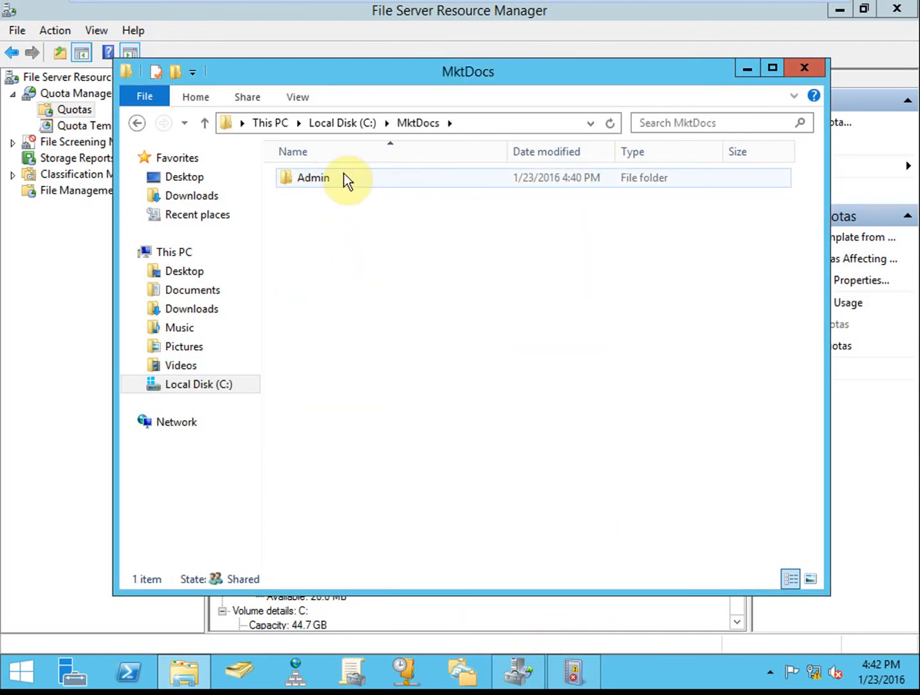
double_click(313, 178)
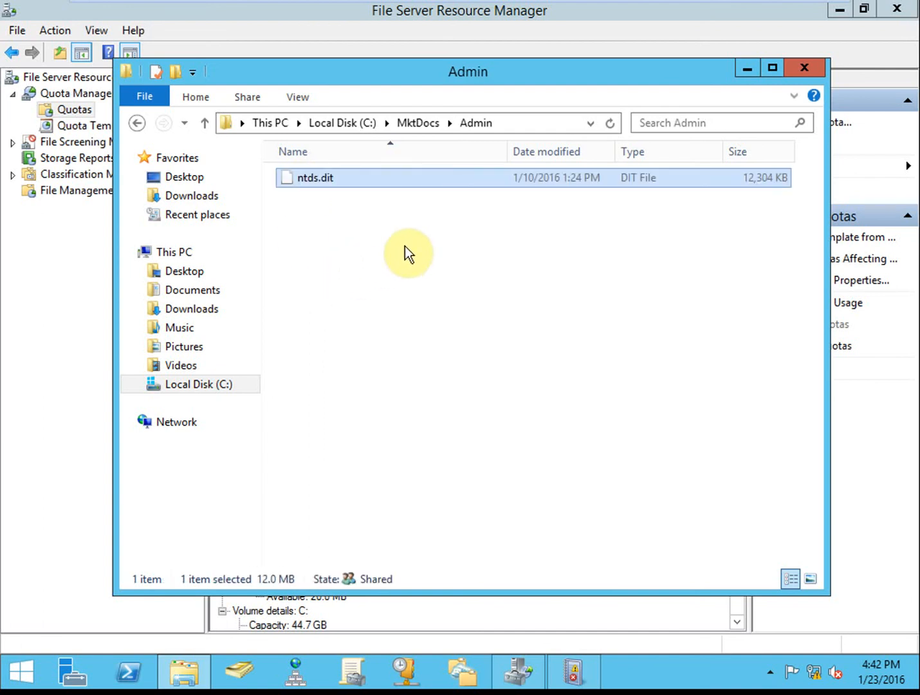
mouse_move(531, 188)
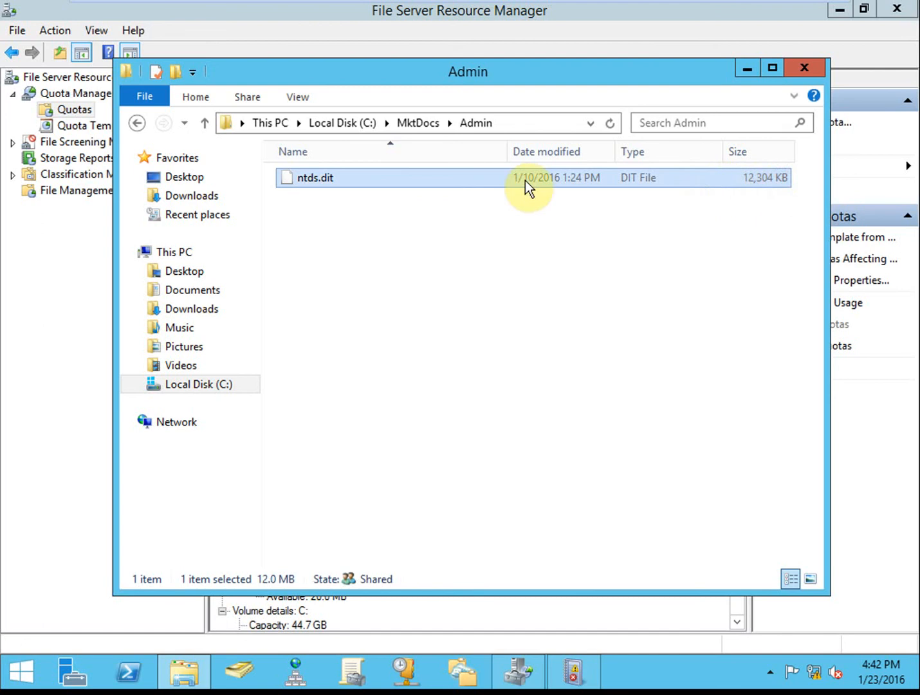
left_click(350, 230)
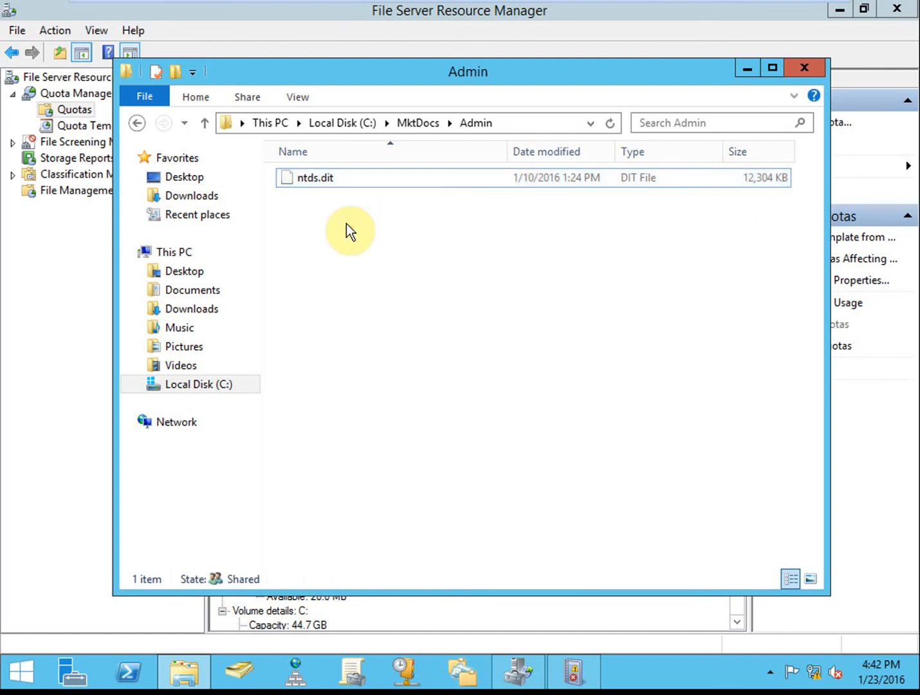
Step: Rename ntds.dit to ntds1.dit and dismiss the Item Not Found message
right_click(572, 671)
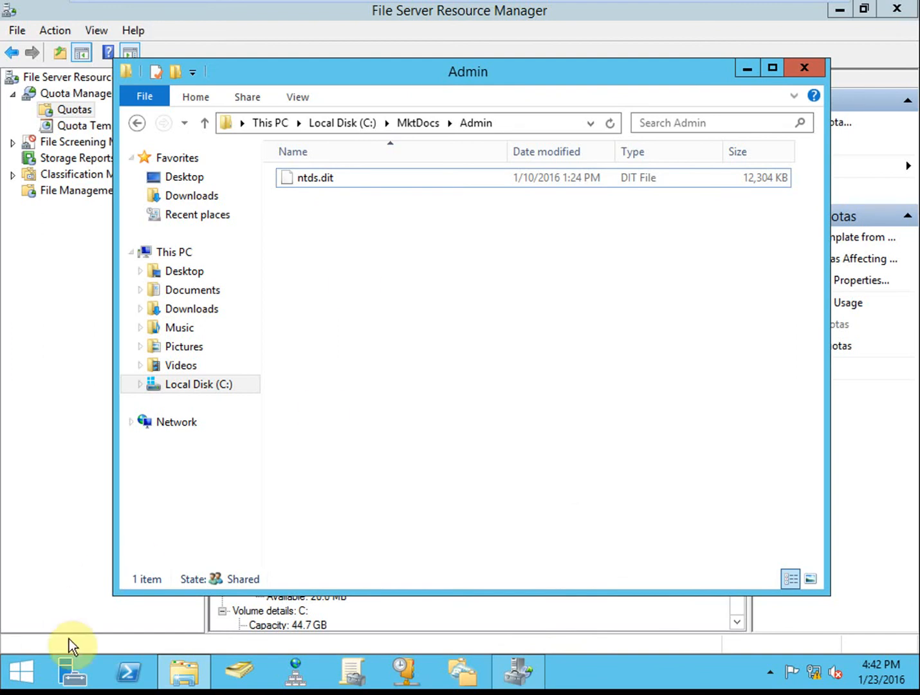
mouse_move(342, 219)
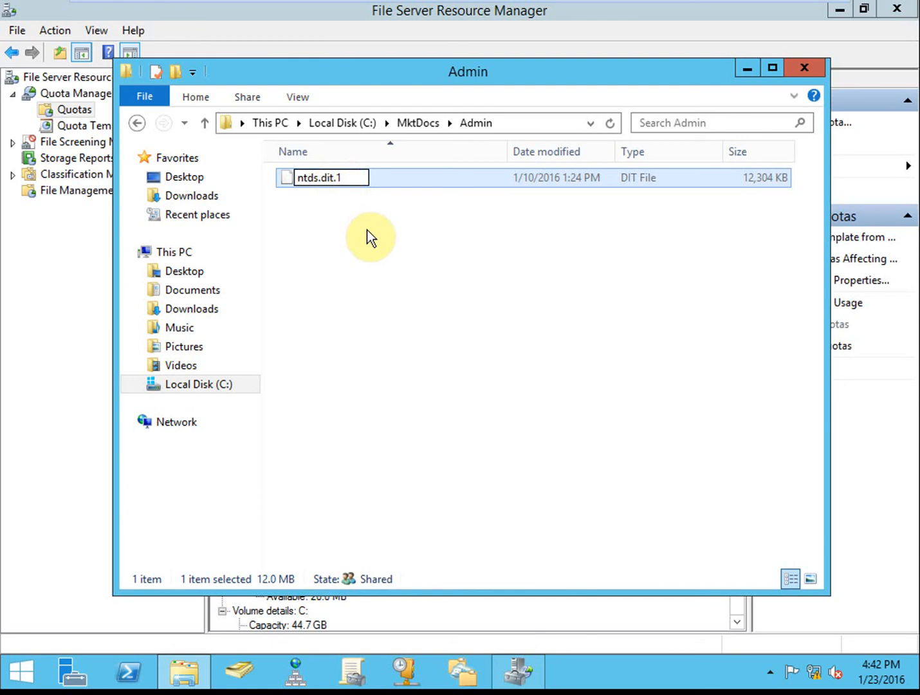
type("ntds1.dit")
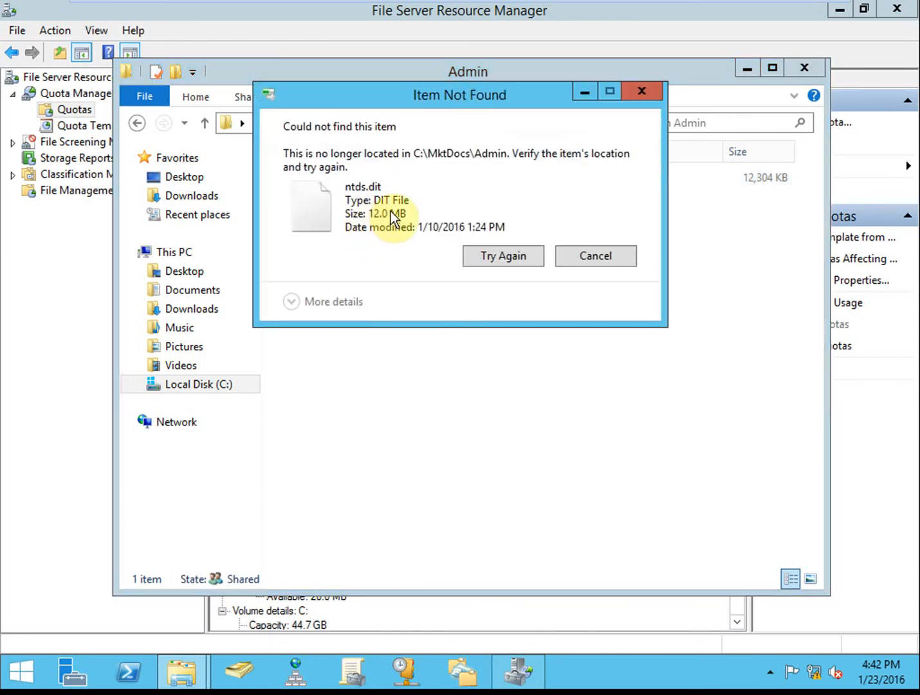
left_click(595, 255)
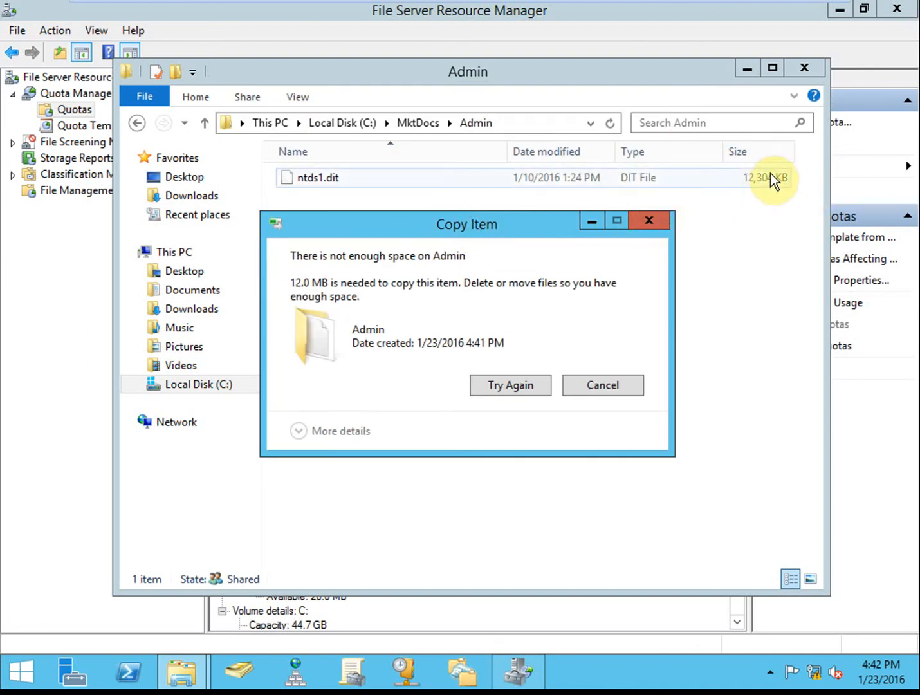
mouse_move(751, 203)
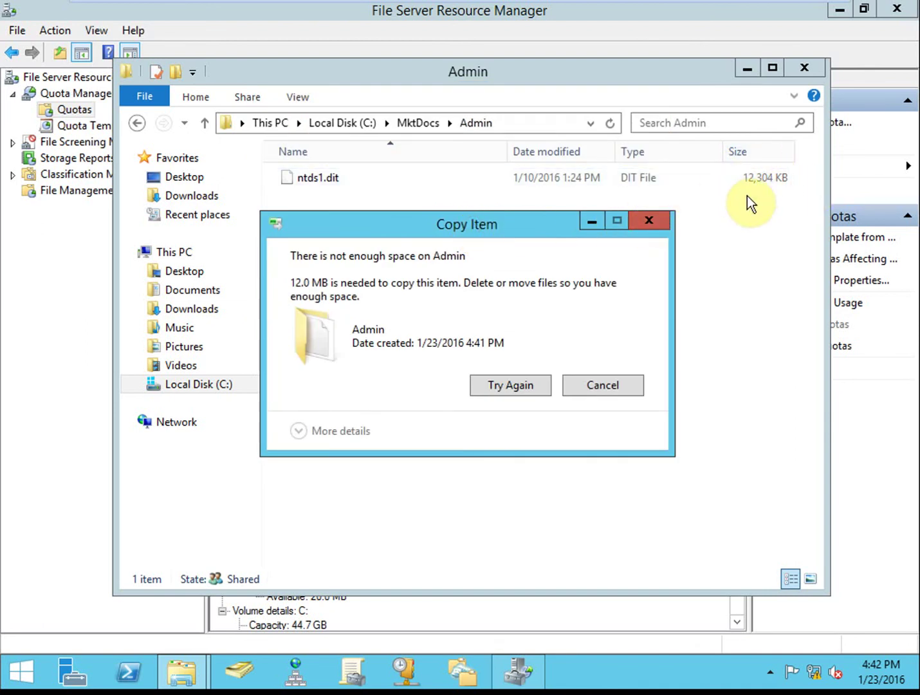
mouse_move(739, 257)
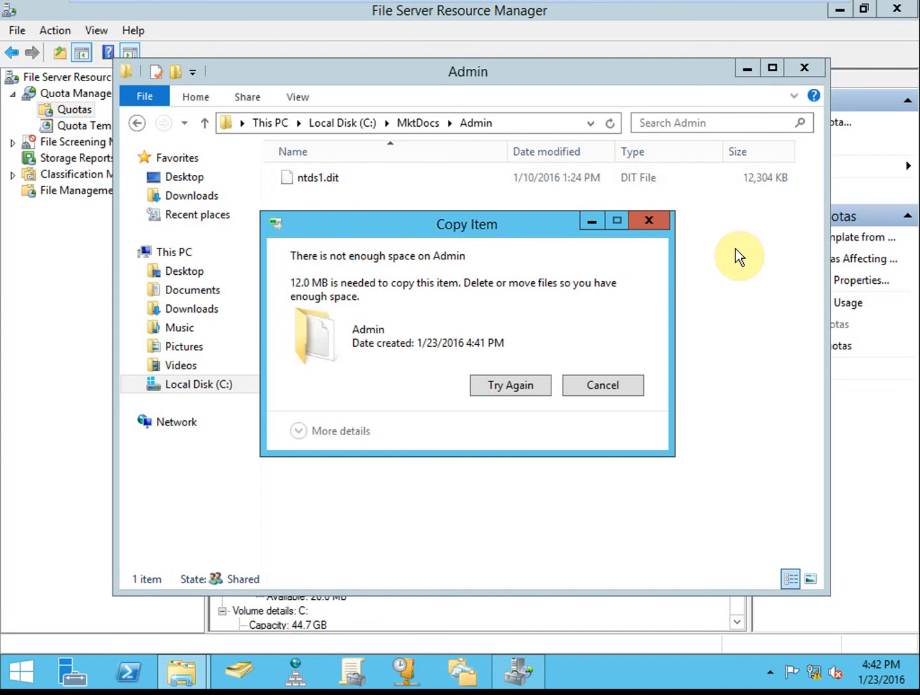
mouse_move(521, 296)
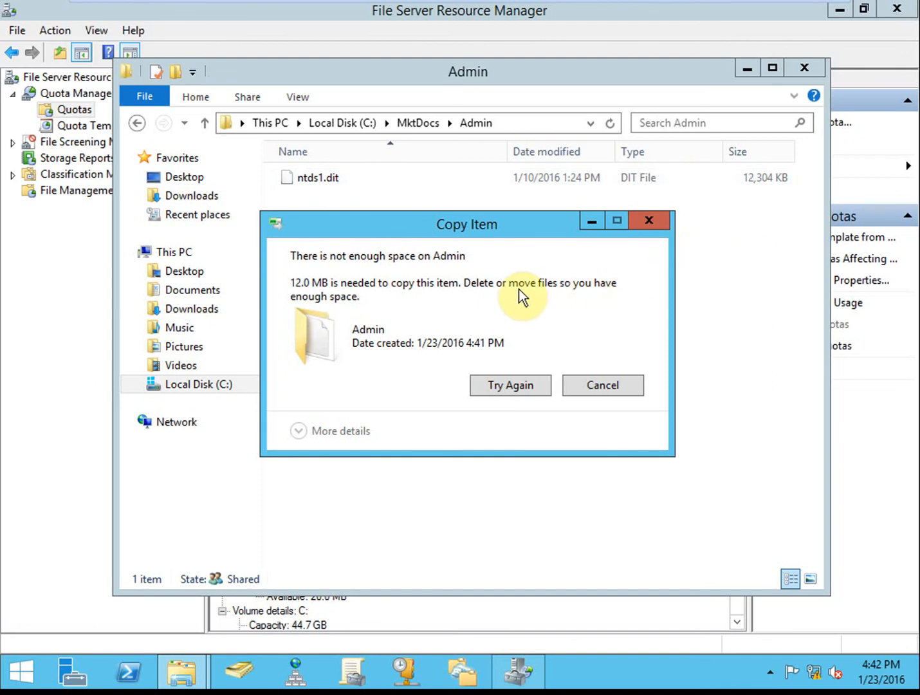
mouse_move(502, 288)
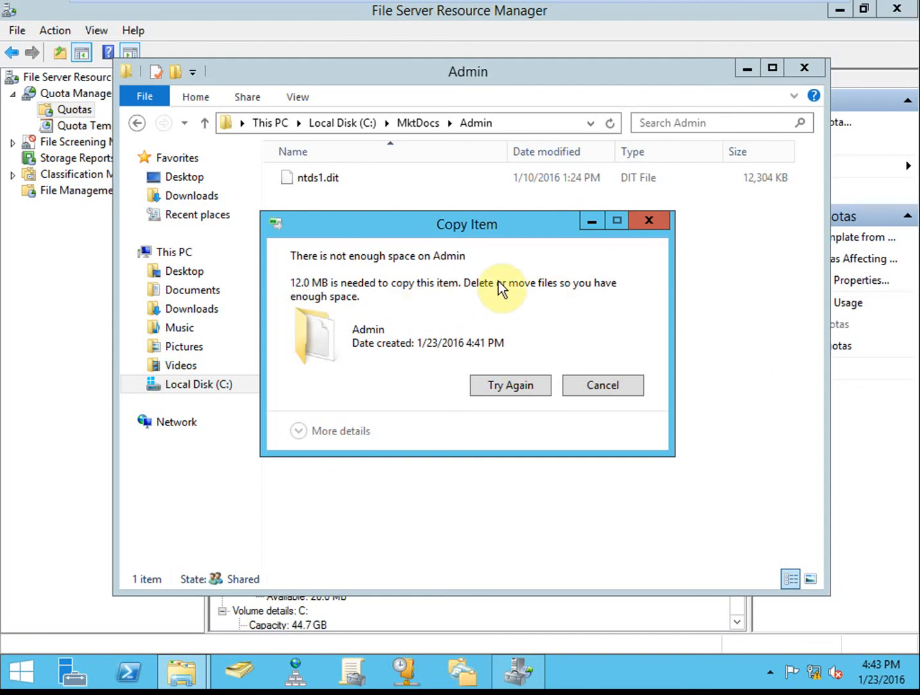
mouse_move(502, 263)
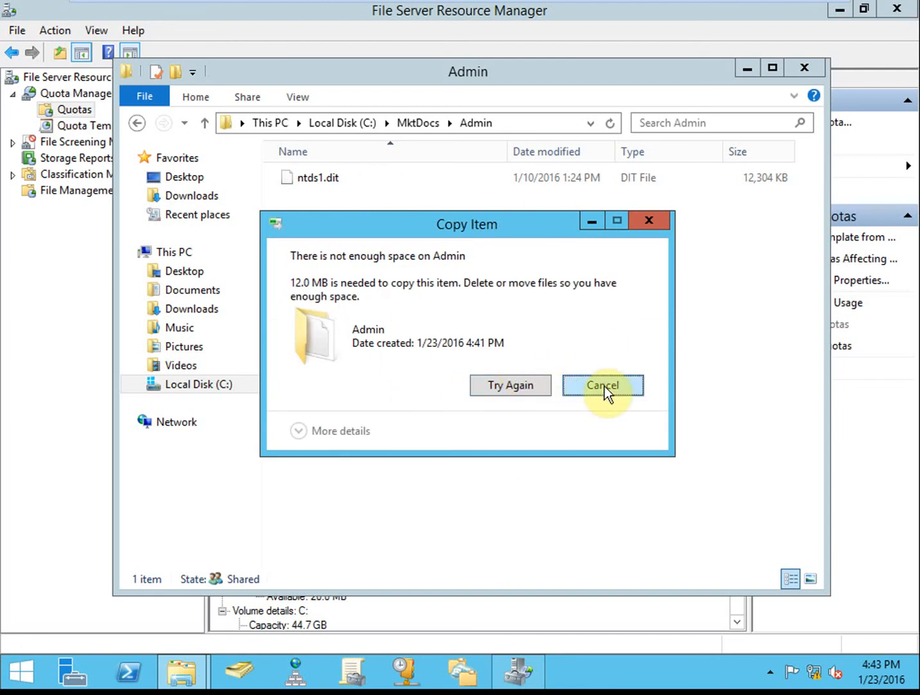
Step: Cancel the out-of-space copy, leaving only ntds1.dit in Admin
left_click(602, 384)
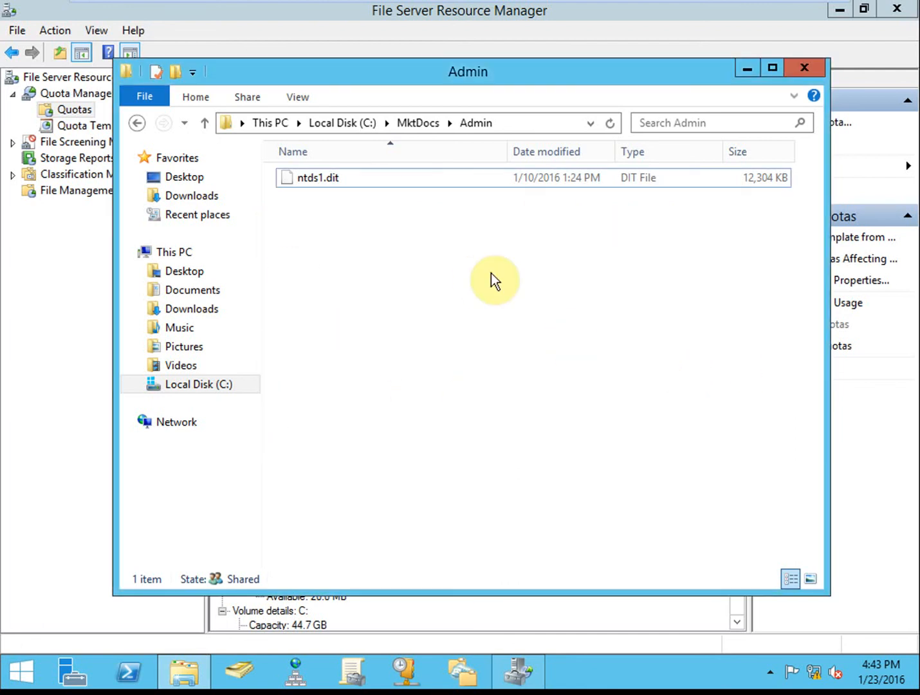
mouse_move(548, 460)
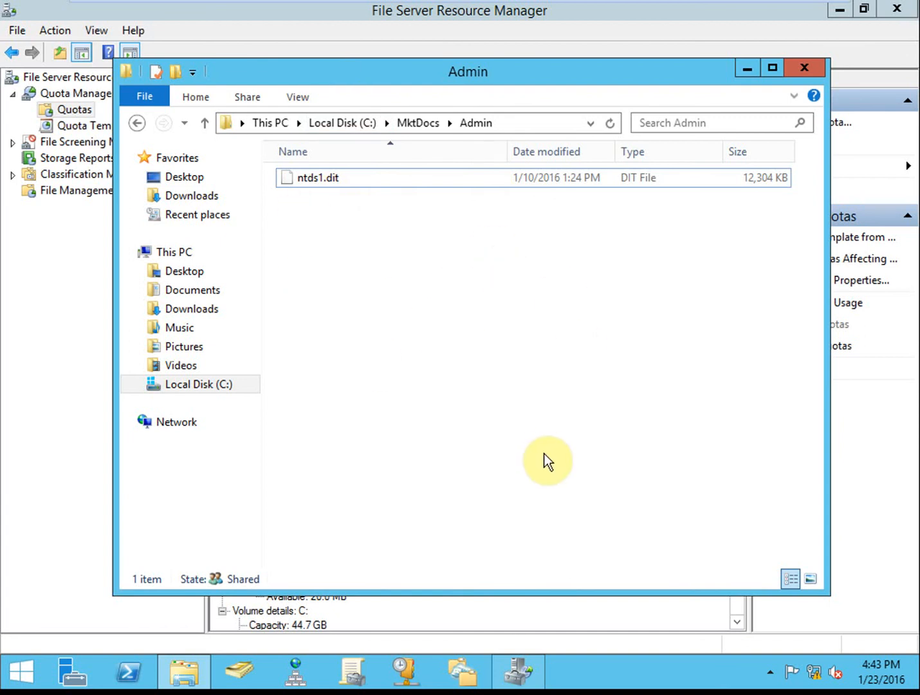
mouse_move(400, 440)
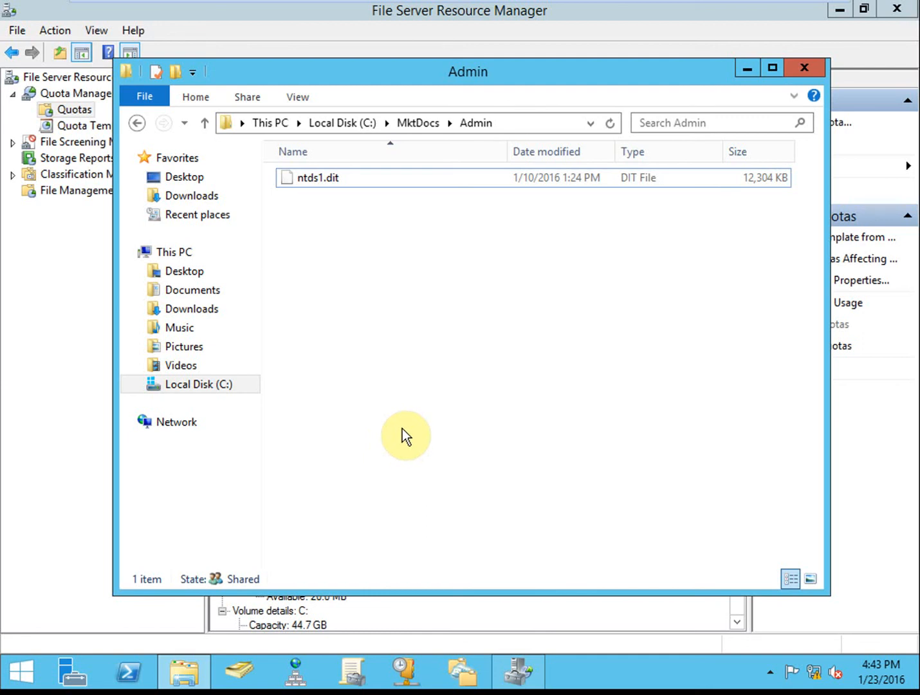
mouse_move(541, 290)
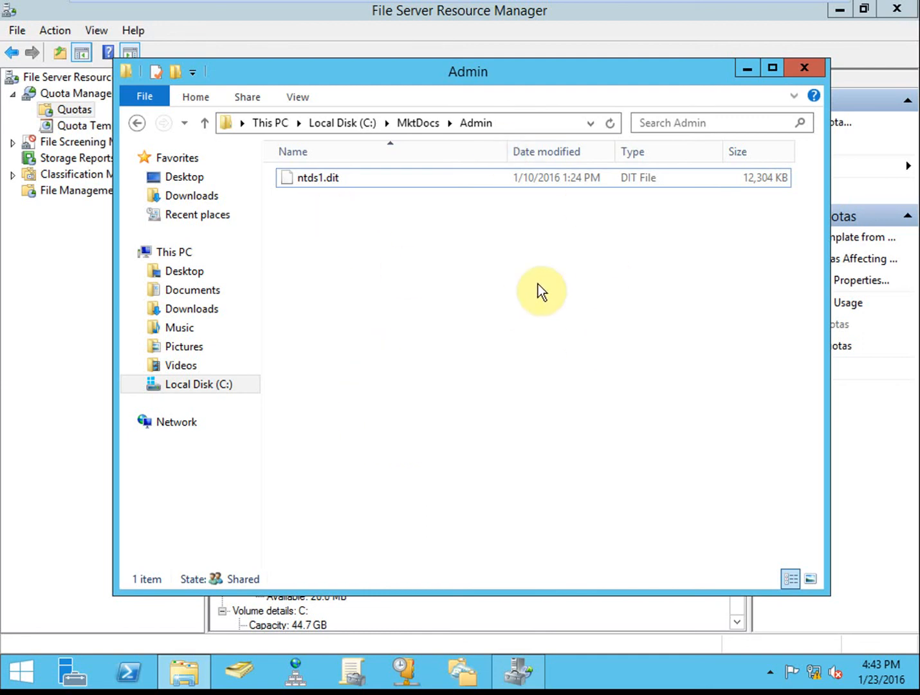
mouse_move(461, 283)
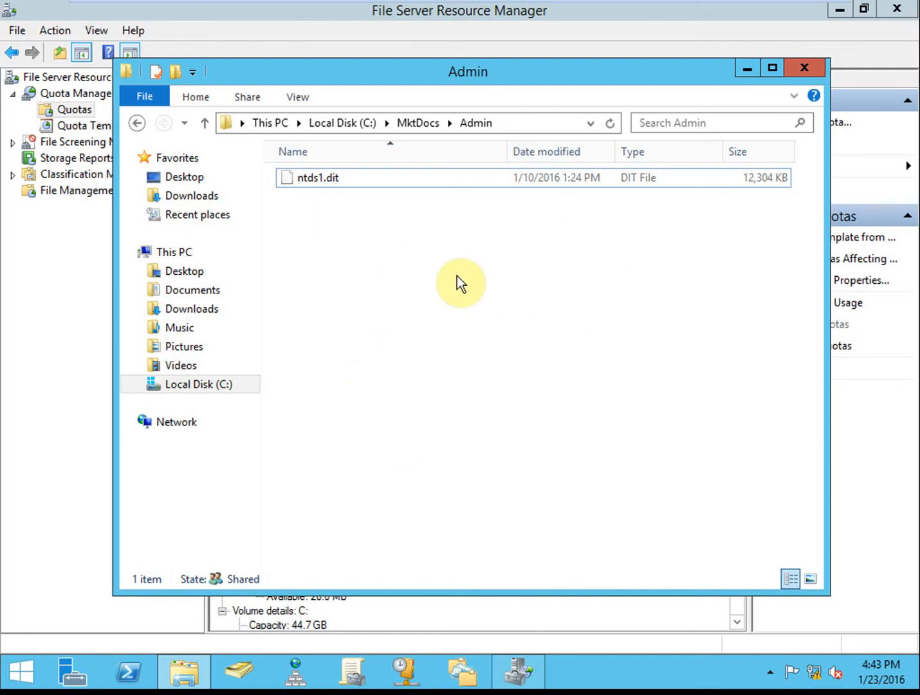
mouse_move(19, 672)
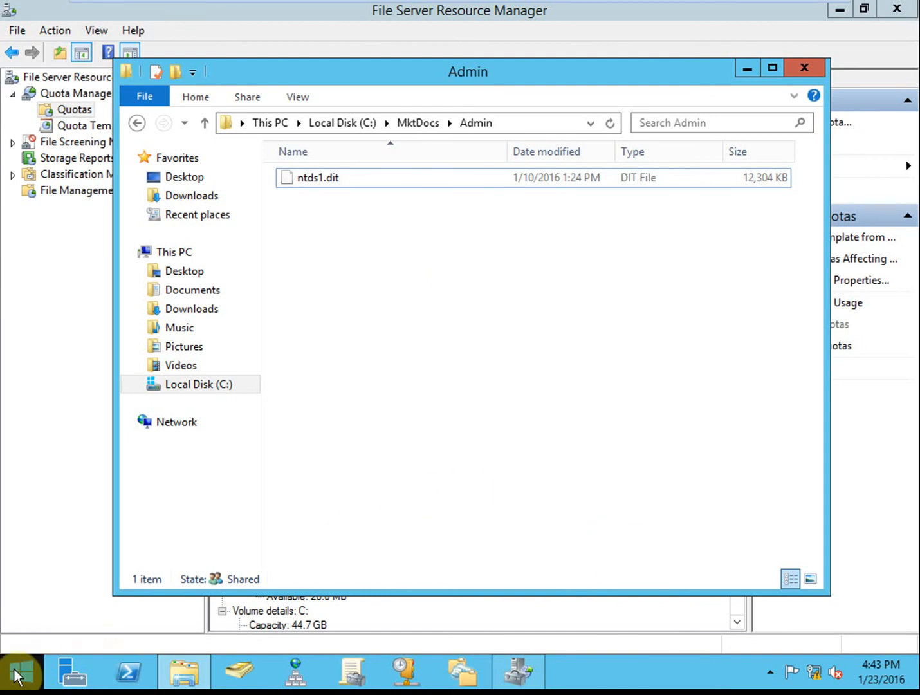
Step: Launch Event Viewer by searching 'event' and expand Windows Logs to show Application, Security, Setup, System
type("event")
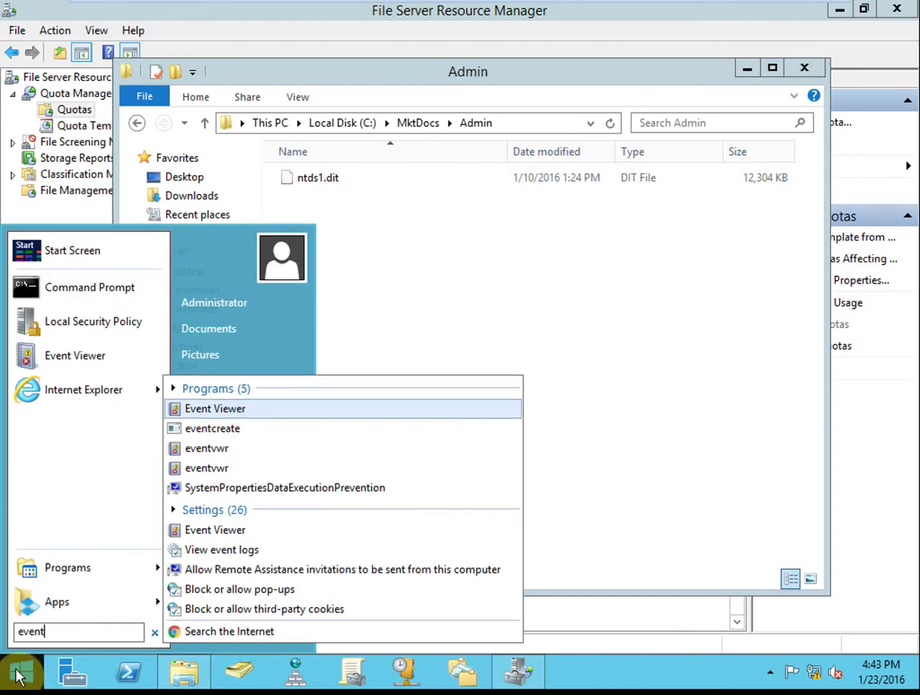
left_click(215, 408)
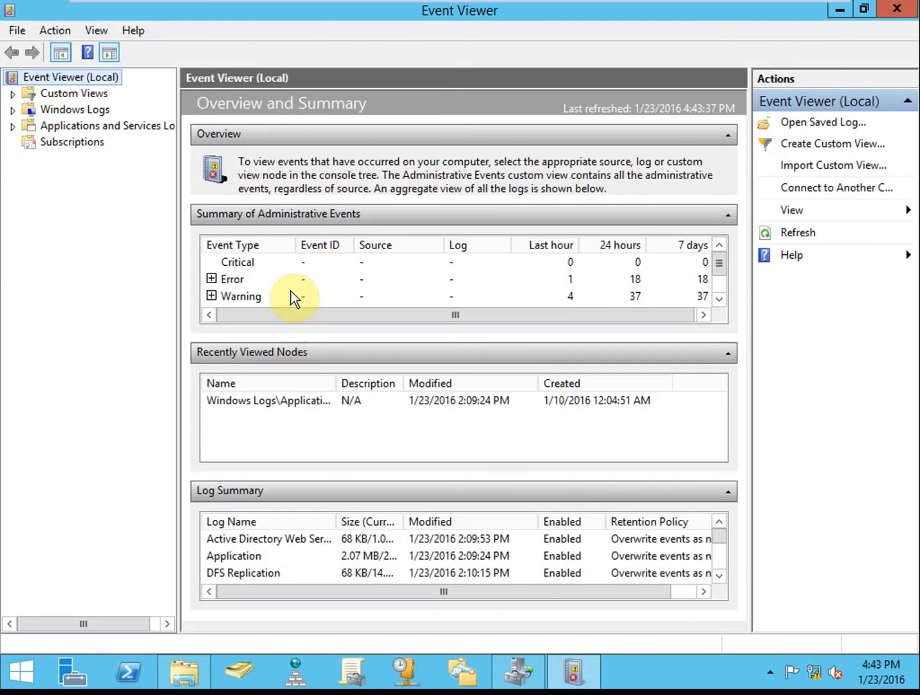
mouse_move(72, 253)
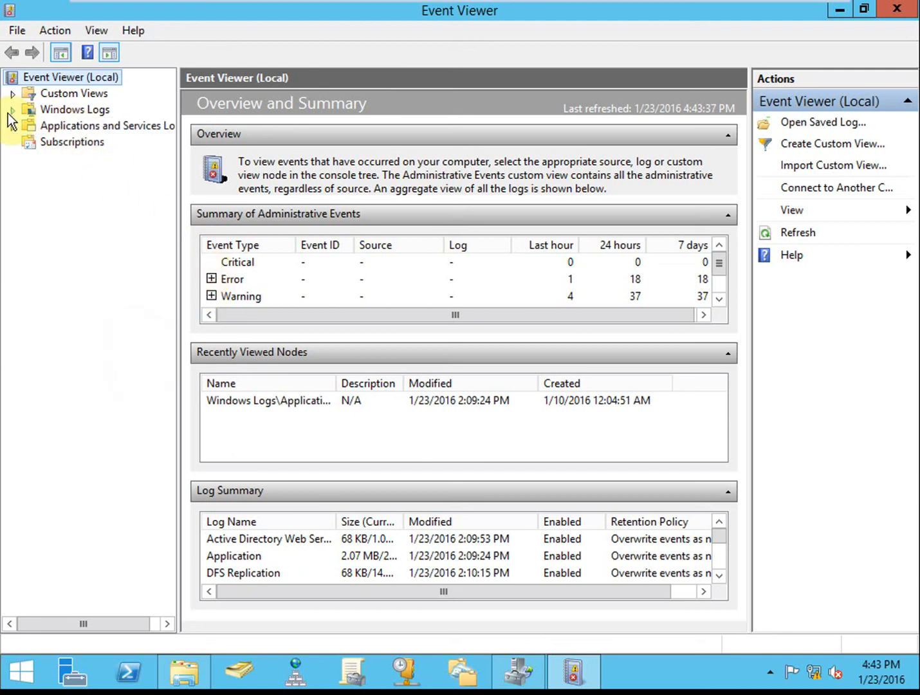
left_click(12, 109)
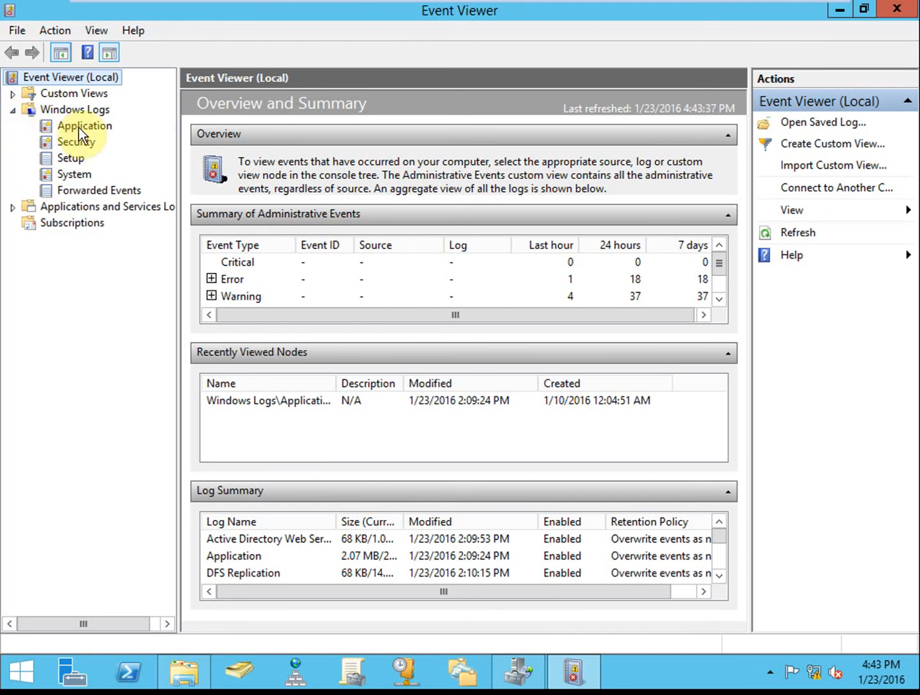
left_click(84, 125)
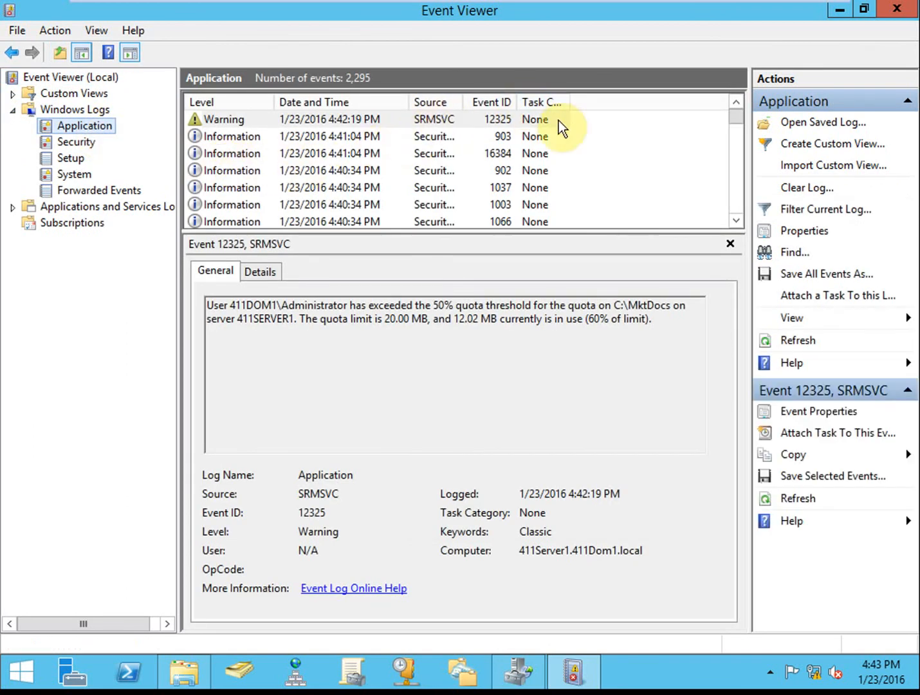
mouse_move(514, 126)
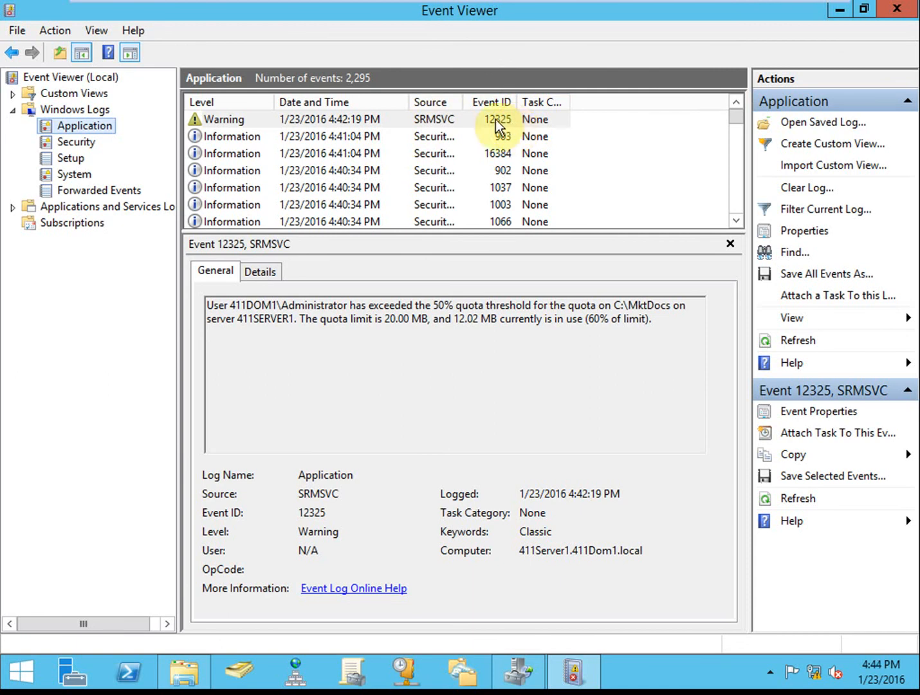
mouse_move(508, 106)
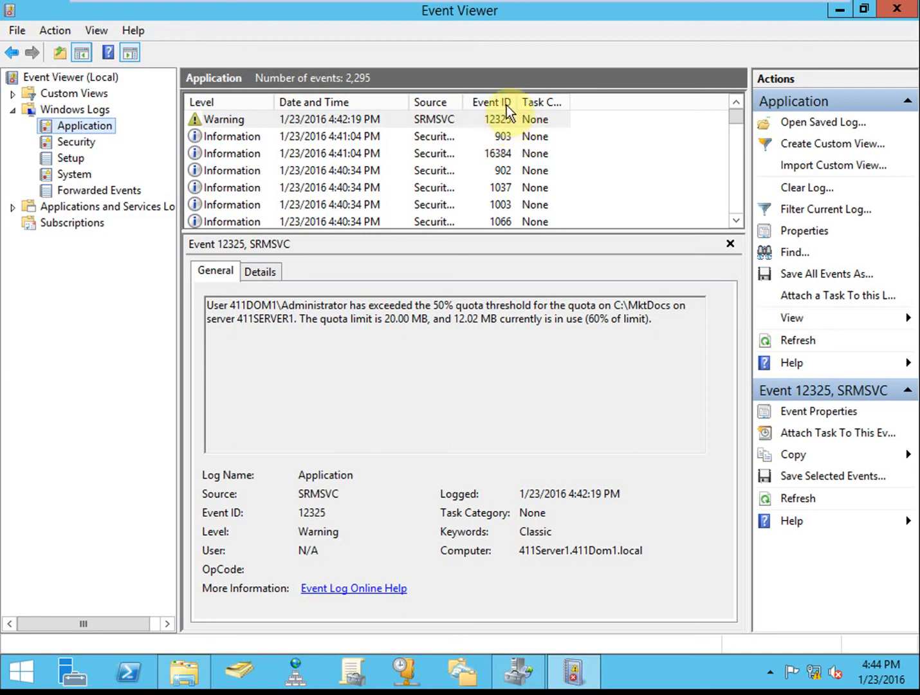
mouse_move(444, 132)
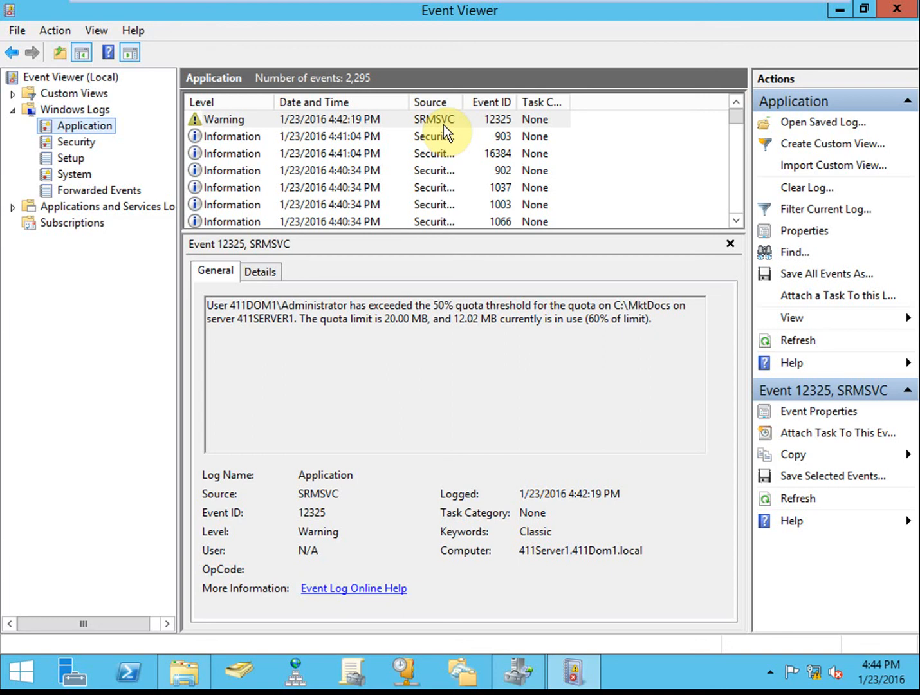
mouse_move(450, 122)
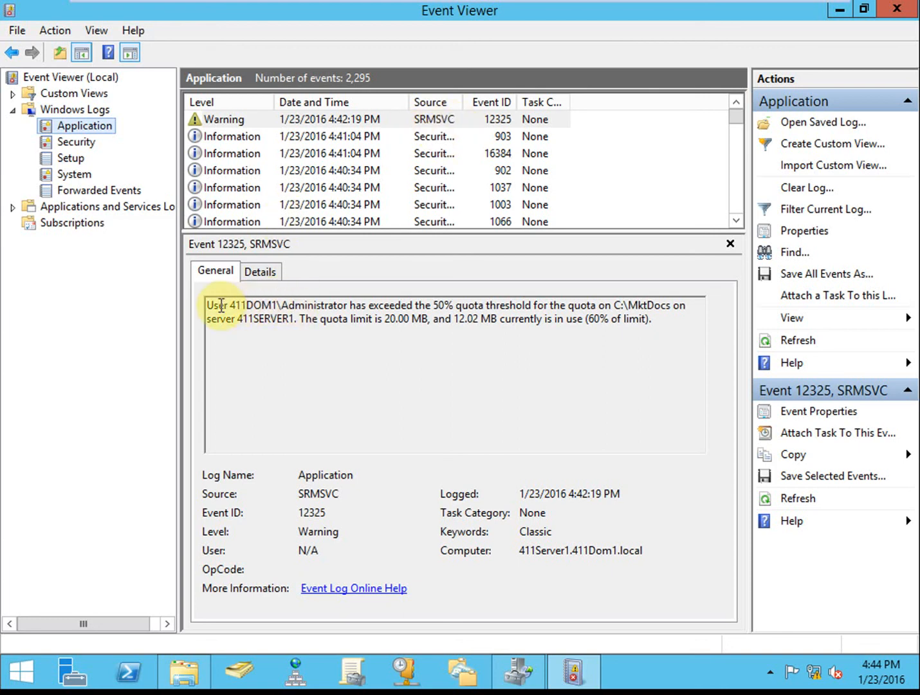
mouse_move(314, 304)
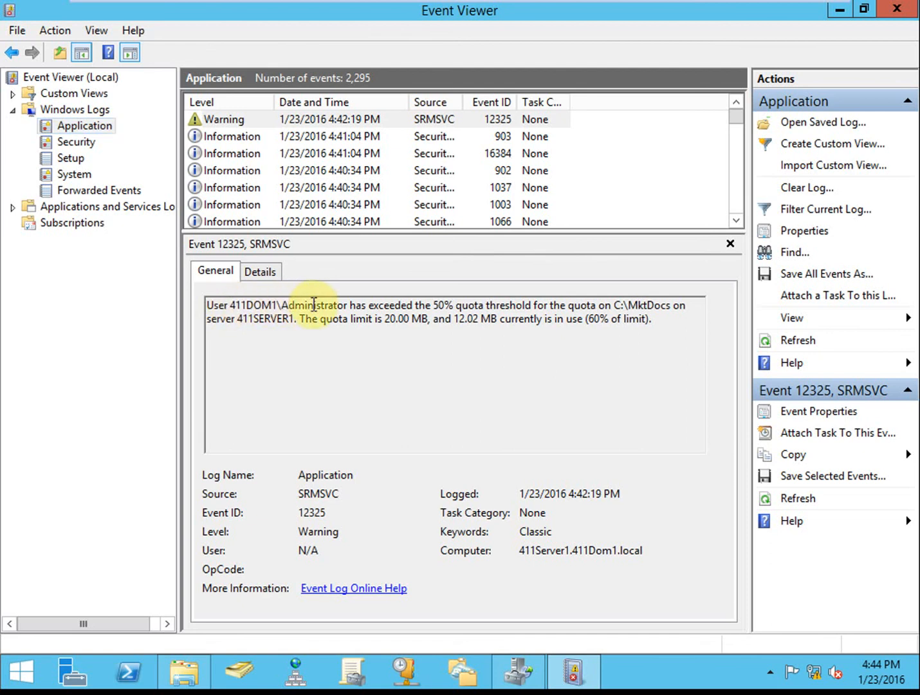
mouse_move(437, 305)
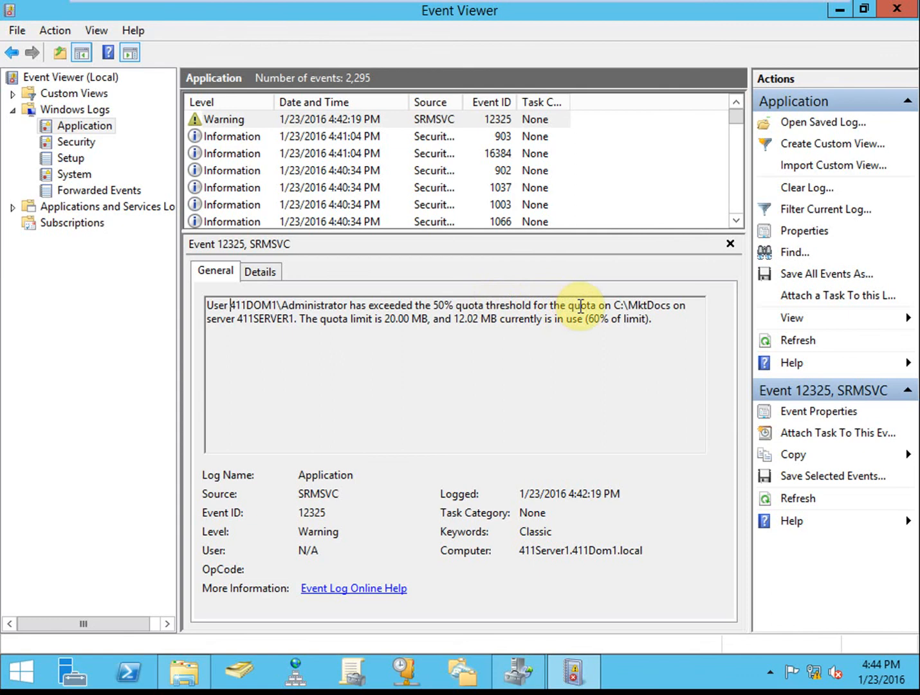
double_click(637, 305)
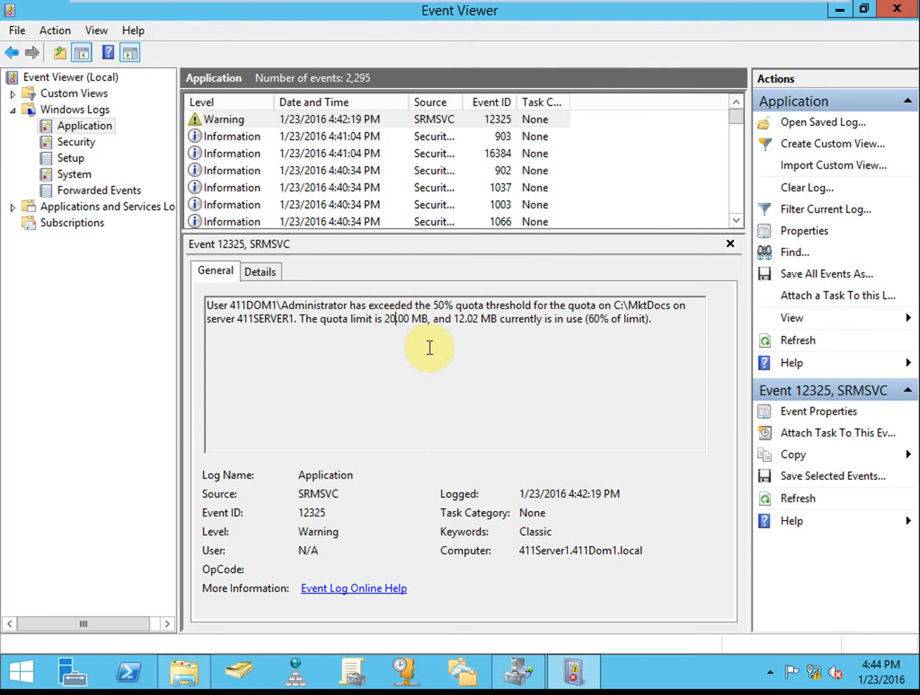
mouse_move(468, 331)
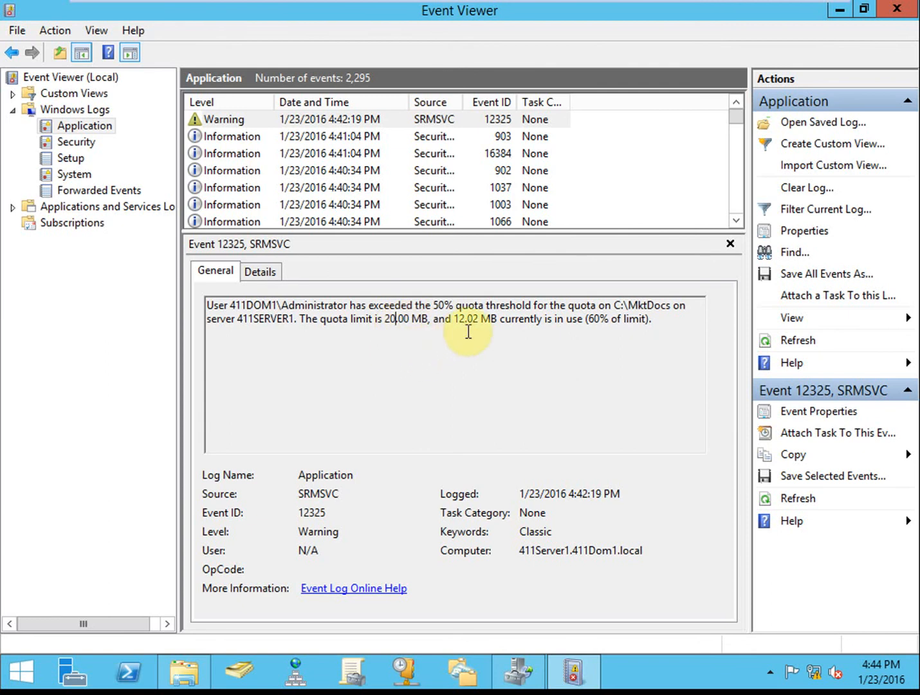
mouse_move(571, 319)
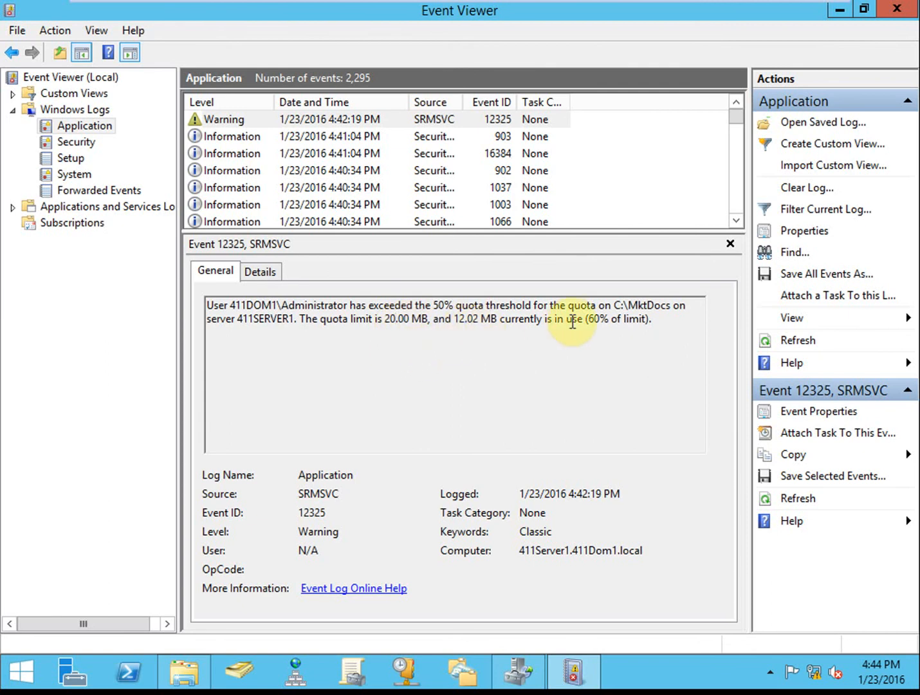
mouse_move(359, 268)
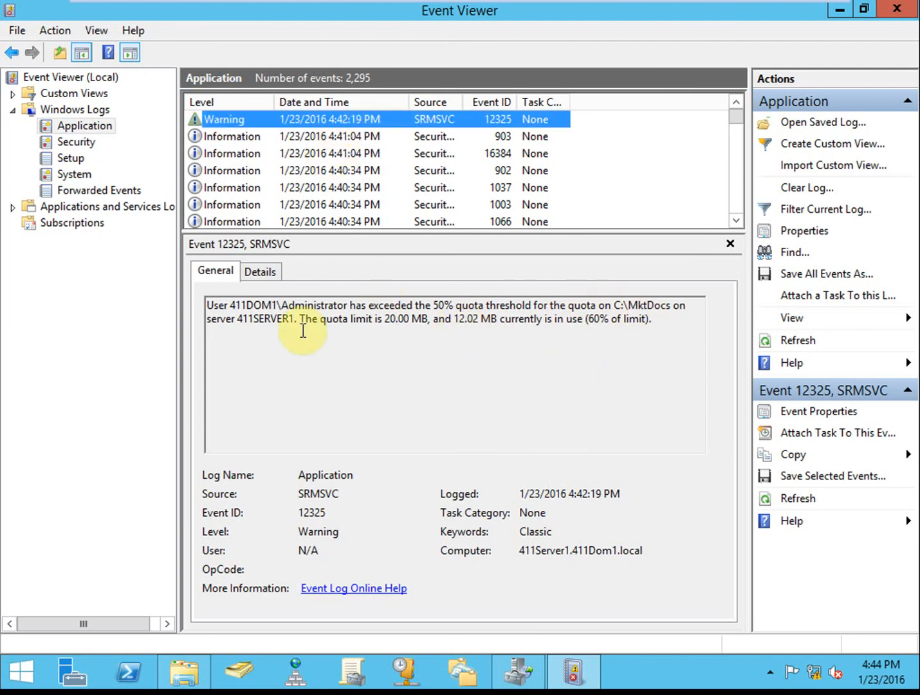
mouse_move(378, 350)
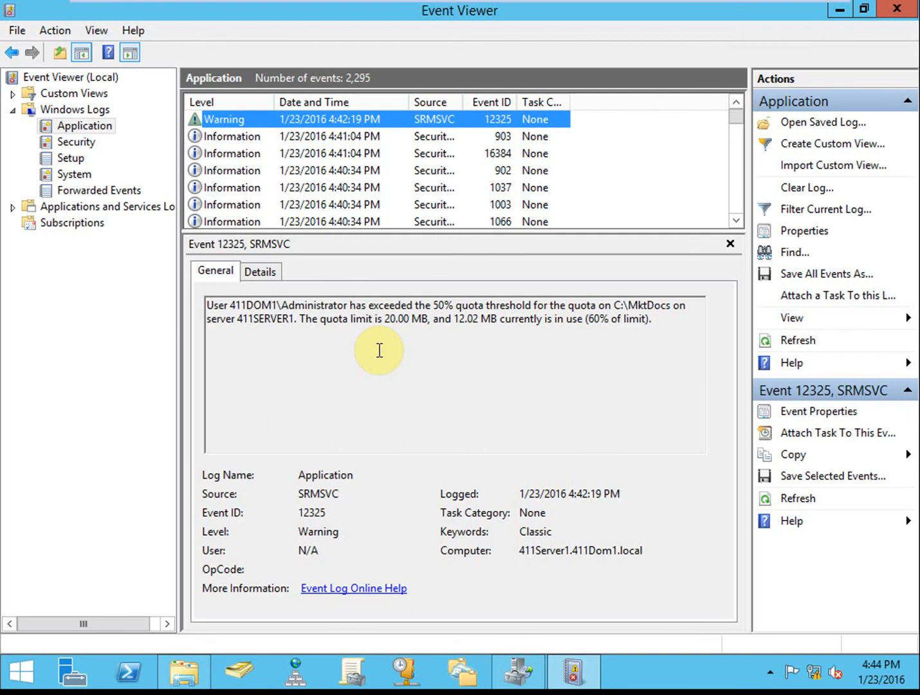
mouse_move(658, 319)
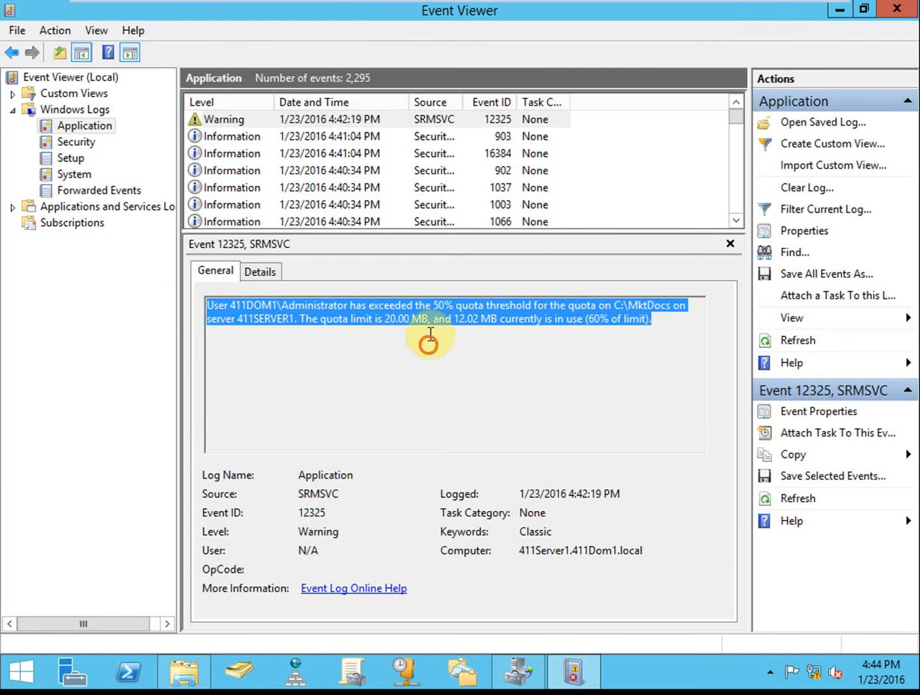
mouse_move(507, 399)
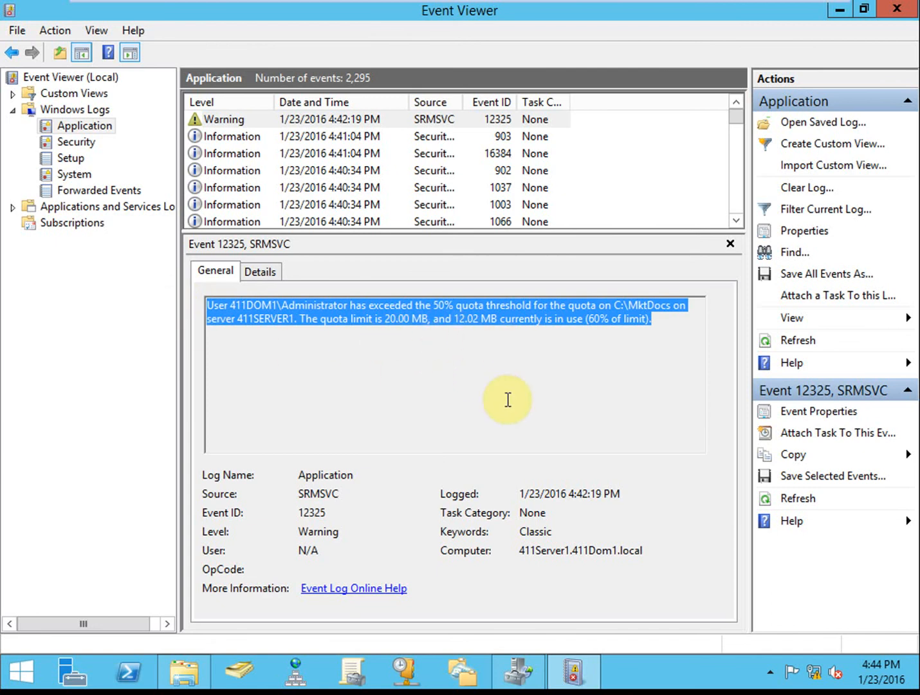
mouse_move(507, 399)
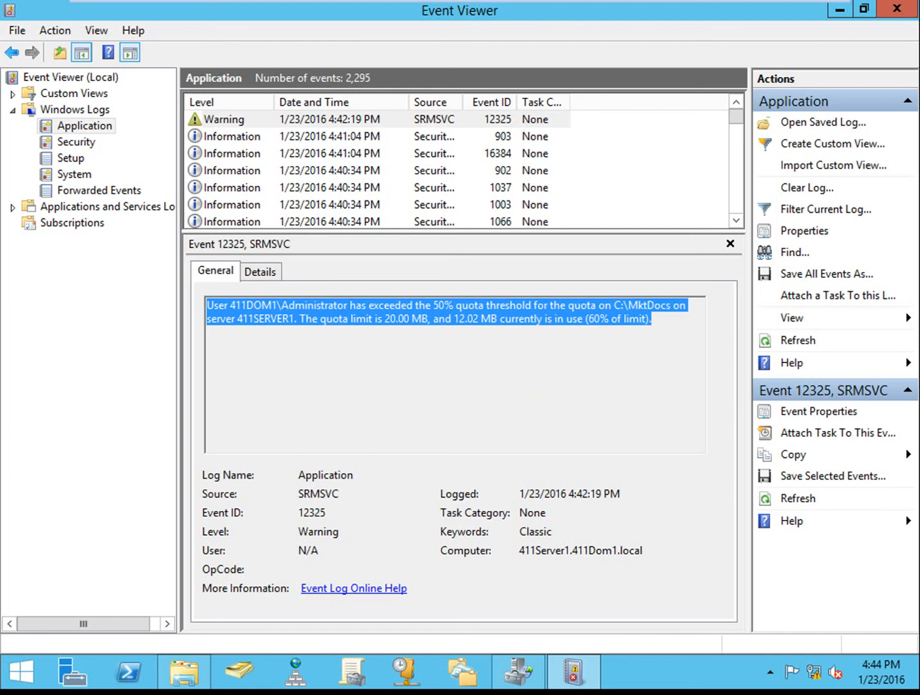
mouse_move(515, 672)
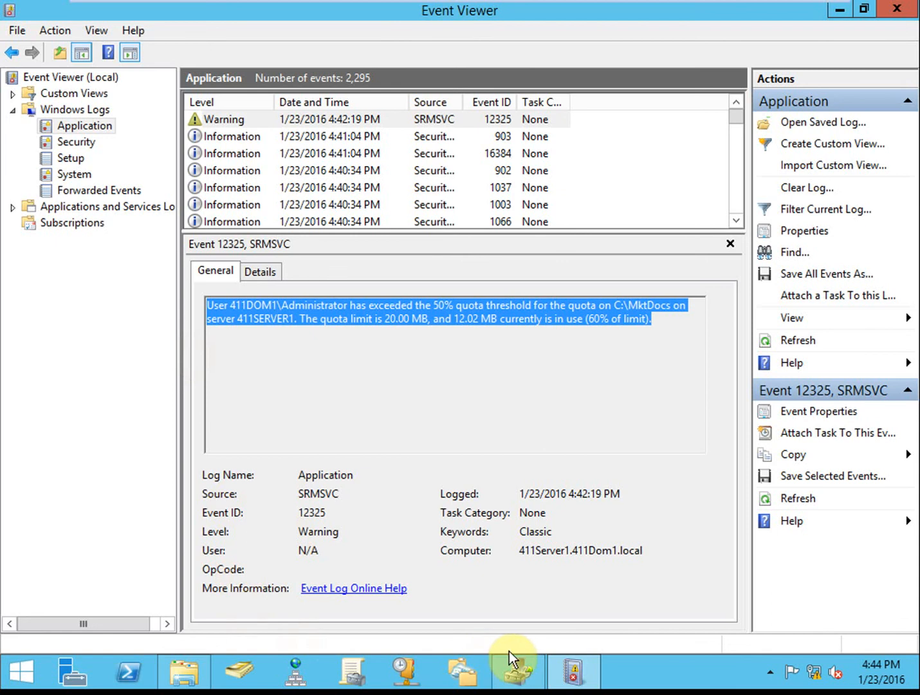
mouse_move(520, 672)
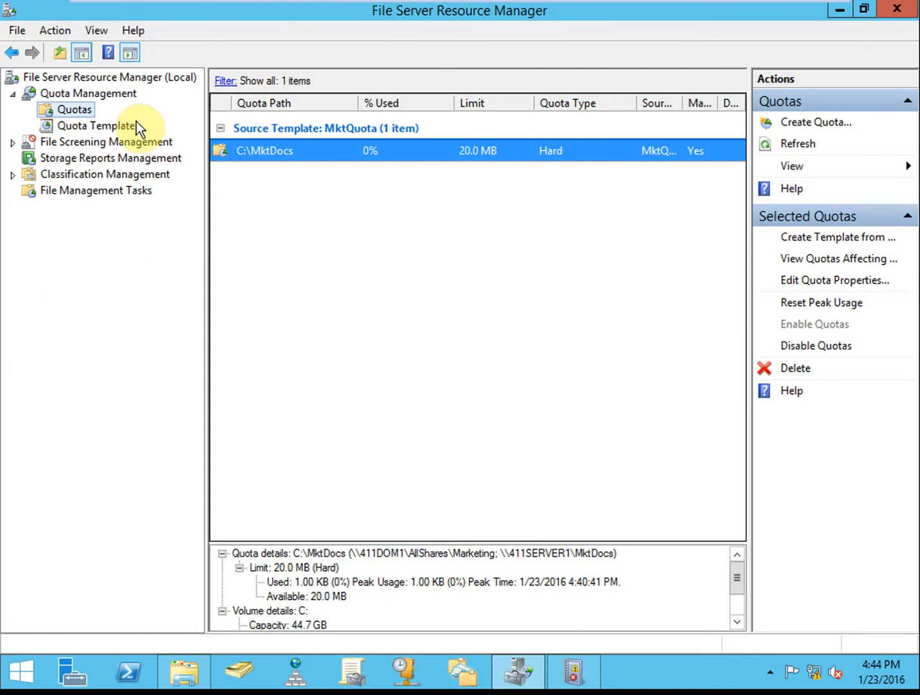
mouse_move(464, 233)
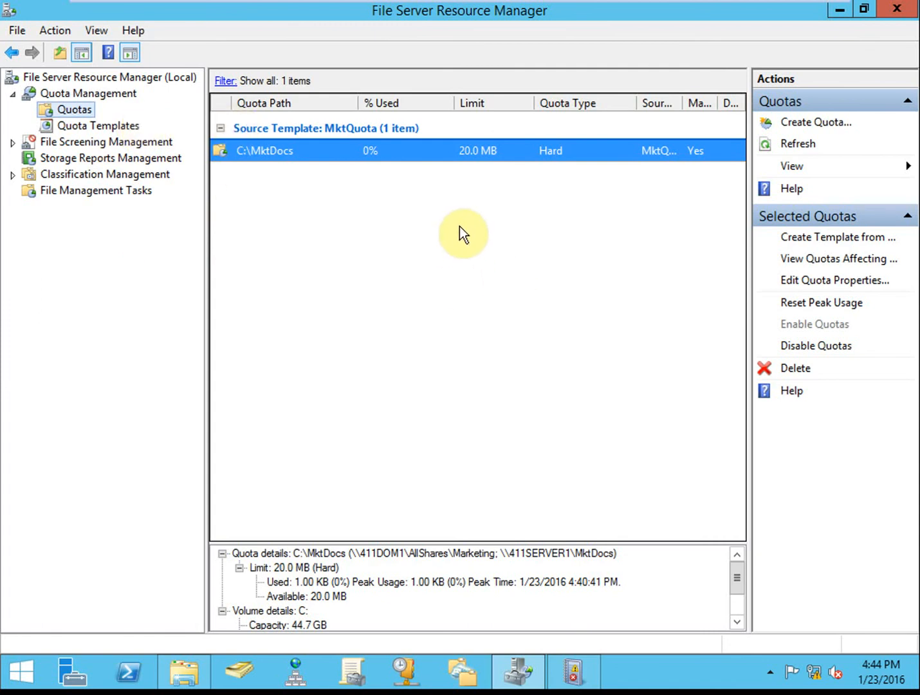
Step: Return to File Server Resource Manager and reselect Quota Templates, then Quotas, to reload the list
left_click(98, 125)
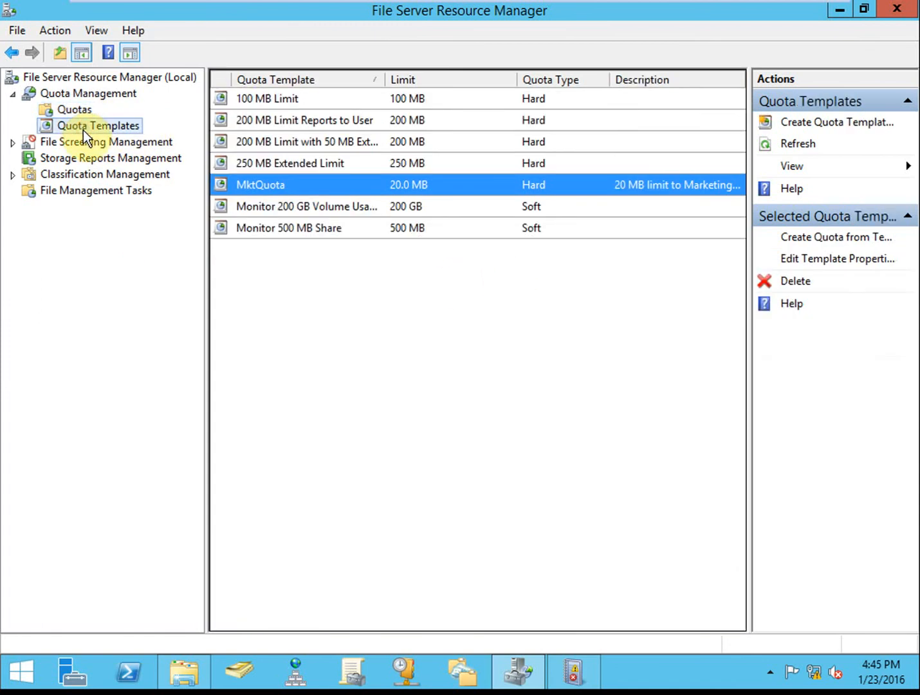
right_click(88, 93)
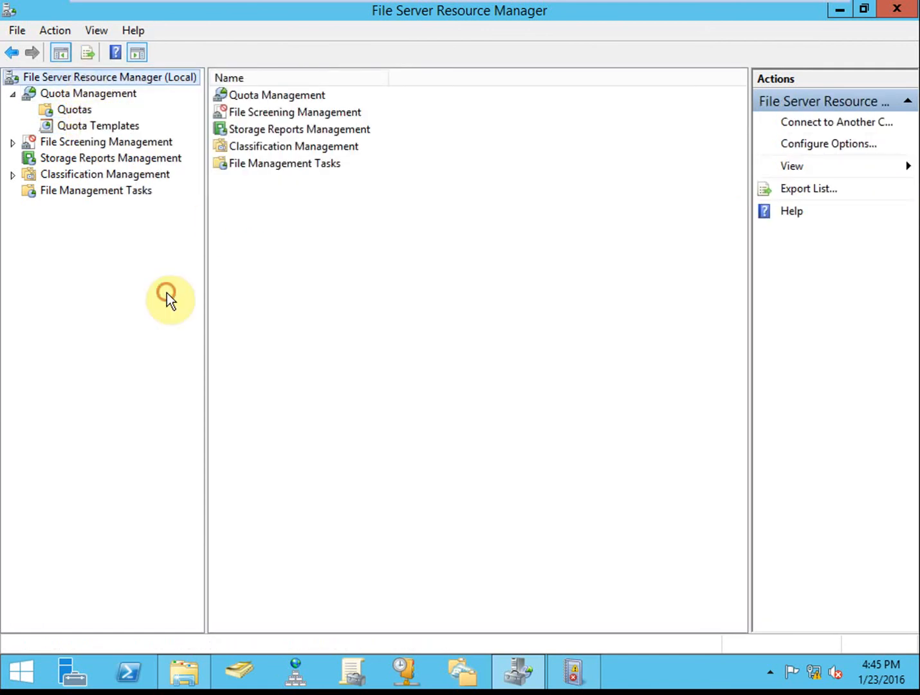
left_click(73, 109)
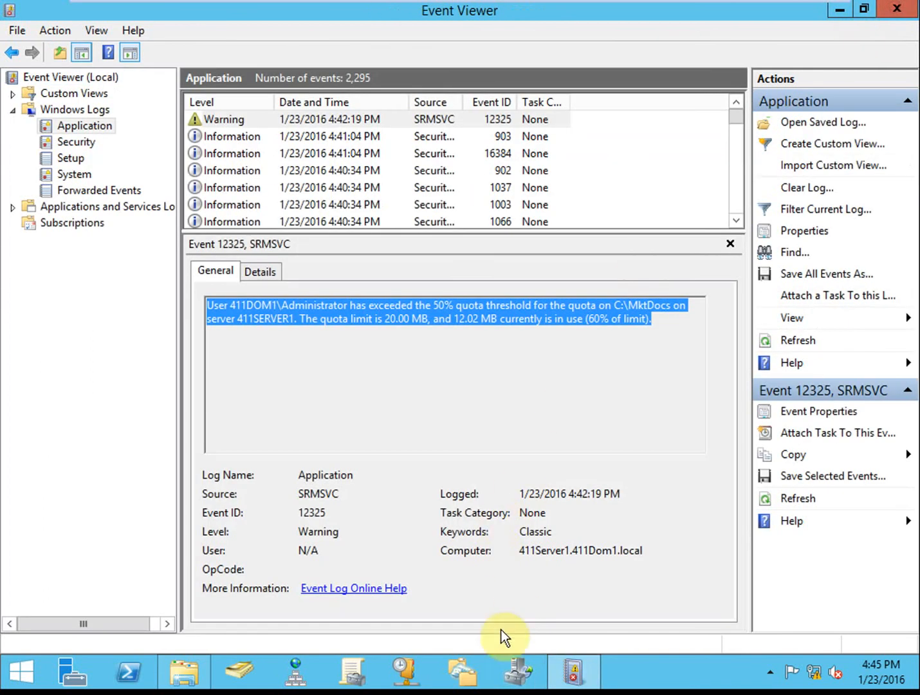
left_click(519, 672)
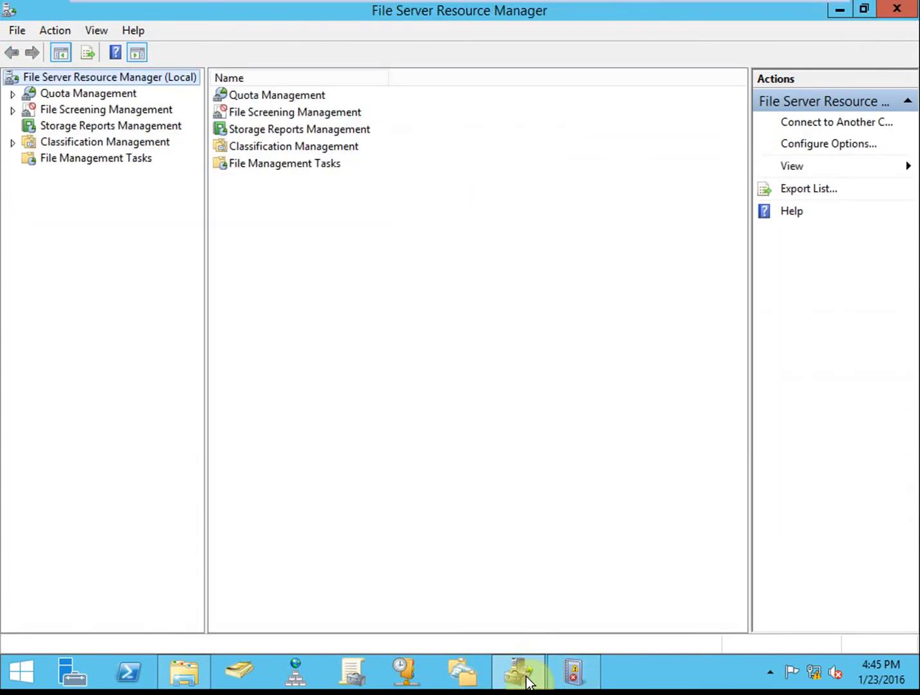
left_click(13, 93)
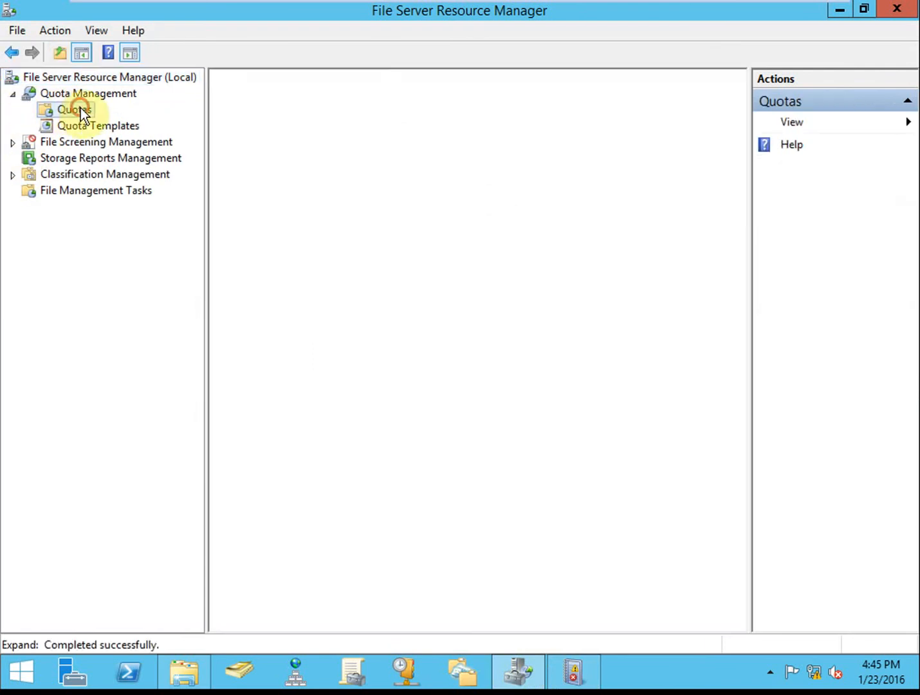
Step: Confirm C:\MktDocs shows 60% used, 12.0 MB of 20.0 MB, 7.98 MB available
left_click(74, 110)
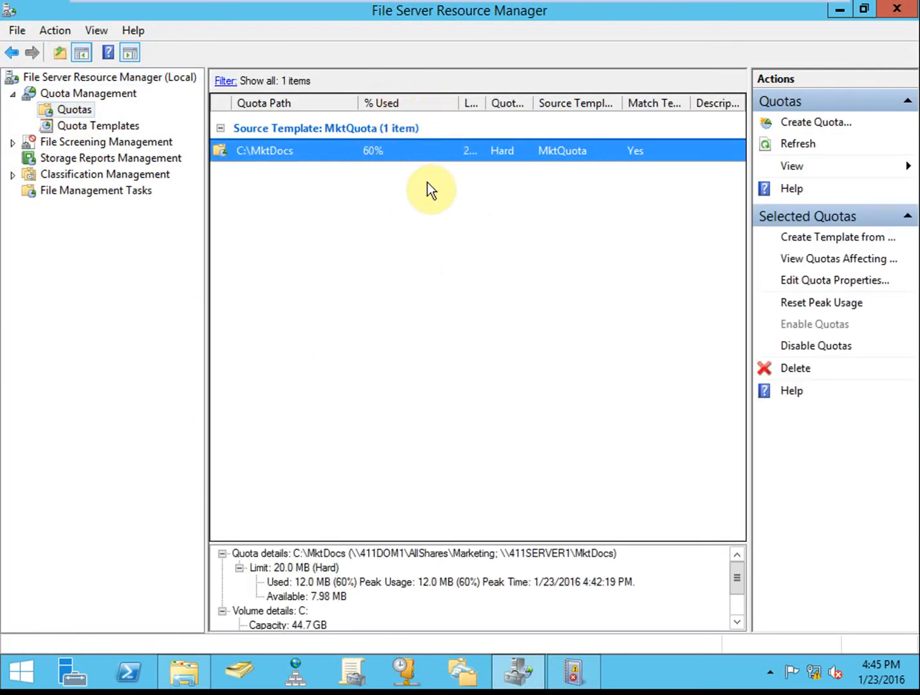
mouse_move(361, 322)
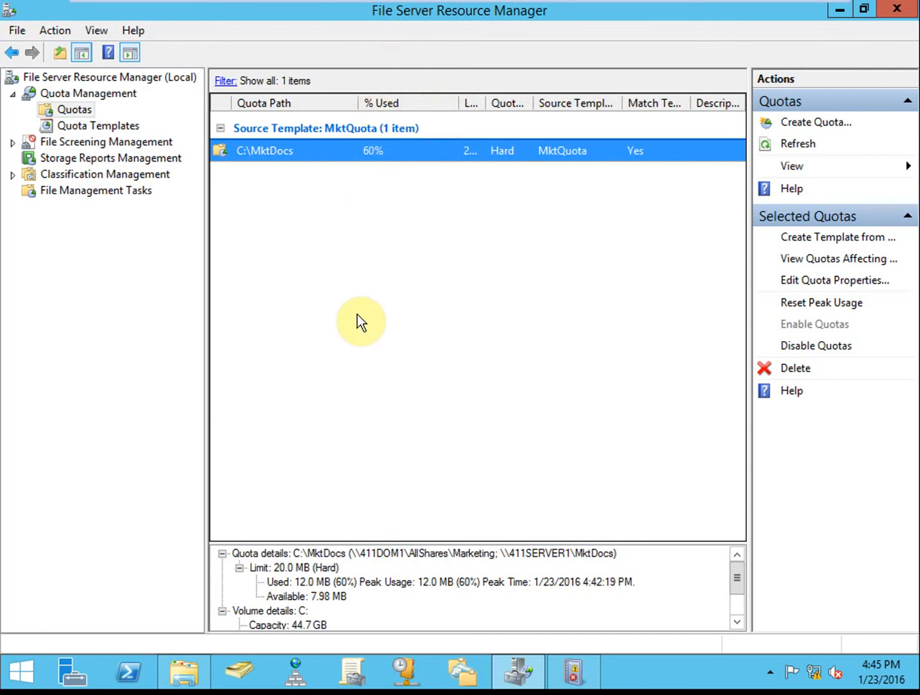
mouse_move(391, 158)
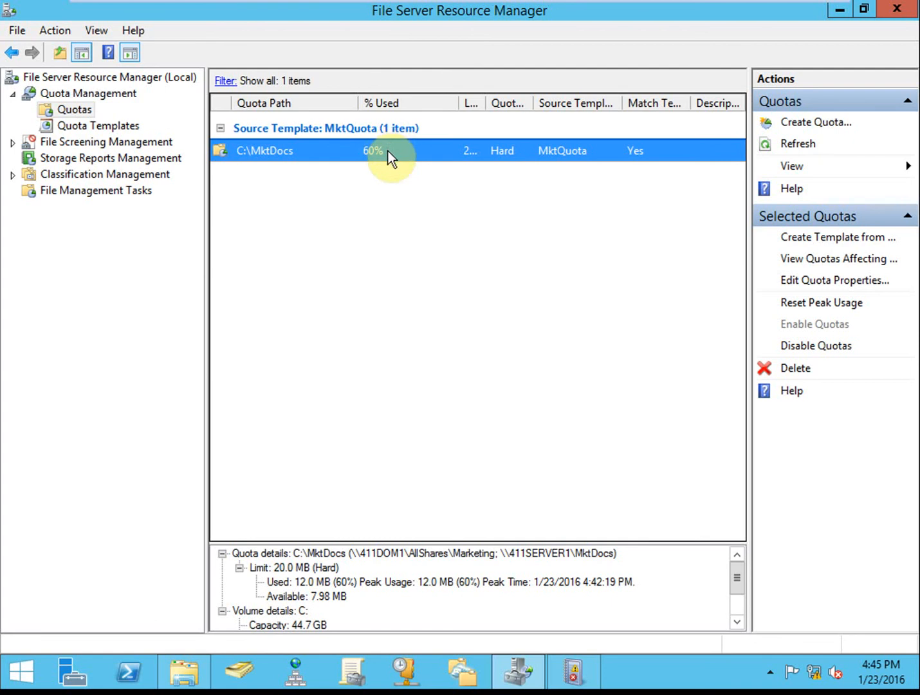
mouse_move(240, 263)
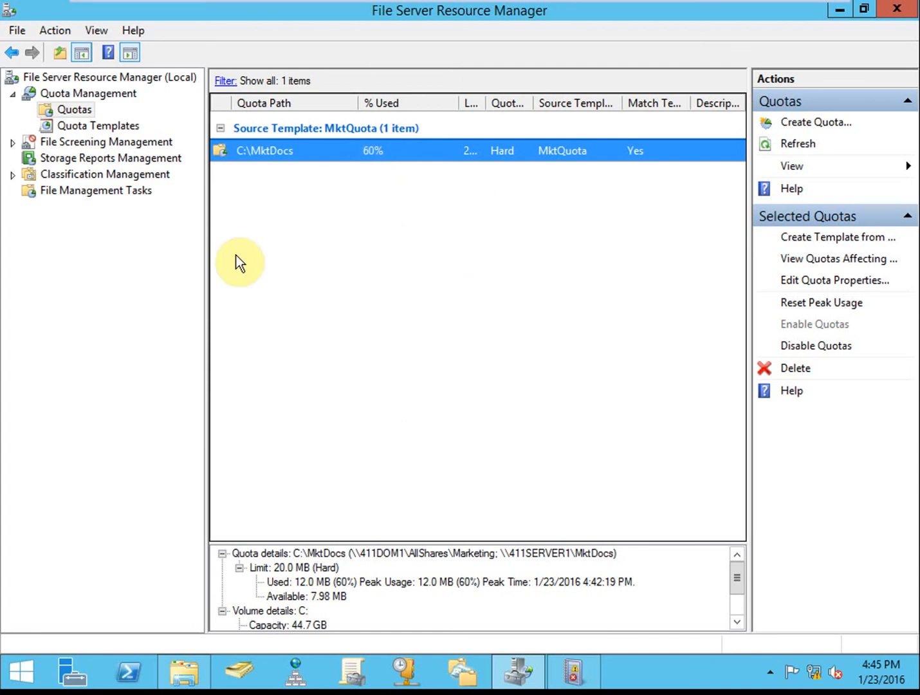
mouse_move(239, 262)
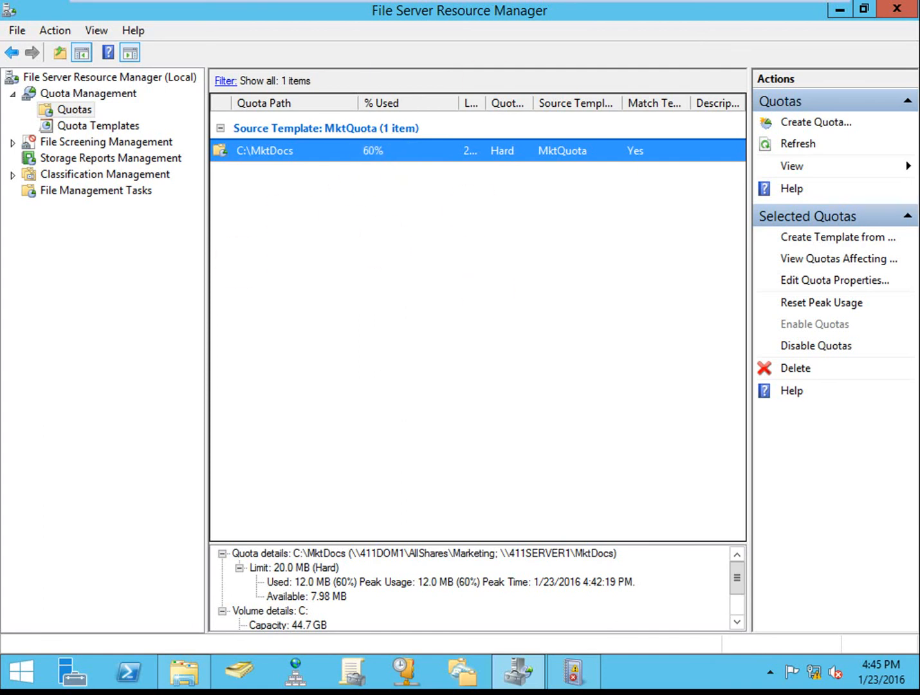
mouse_move(486, 267)
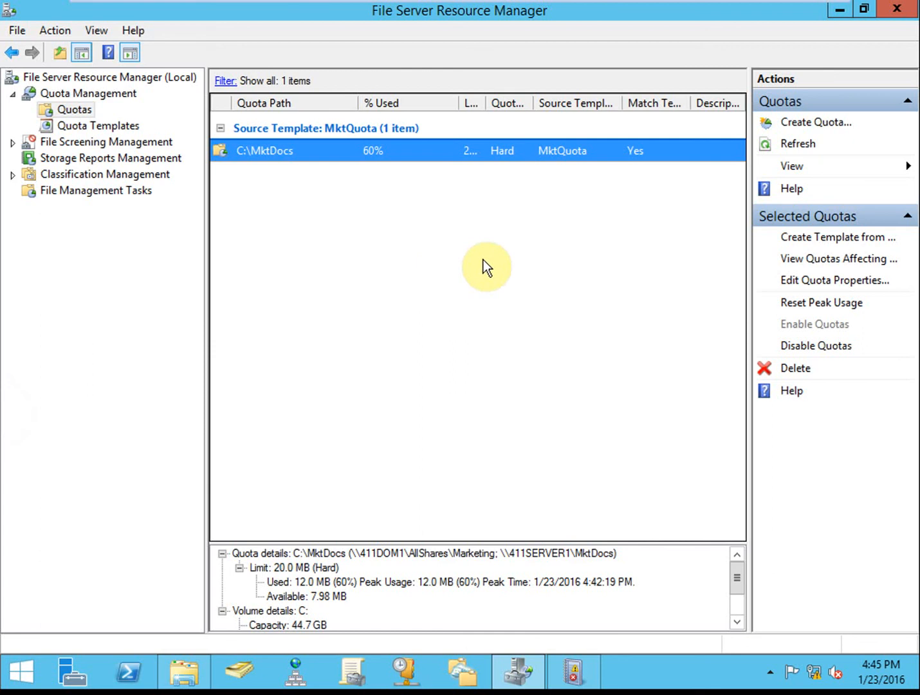